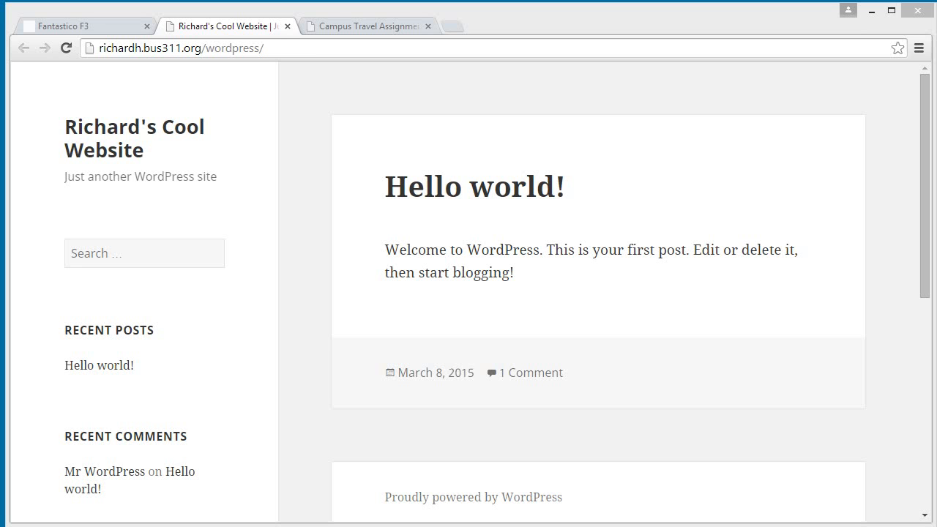
pyautogui.moveTo(304, 187)
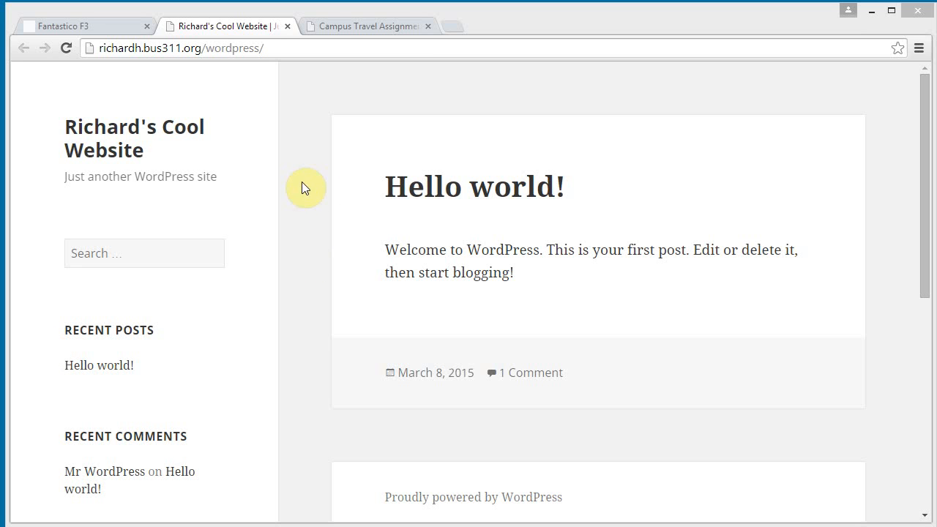
# Bring the assignment's PART 1 - WordPress steps into view and select the word PART.
pyautogui.click(366, 26)
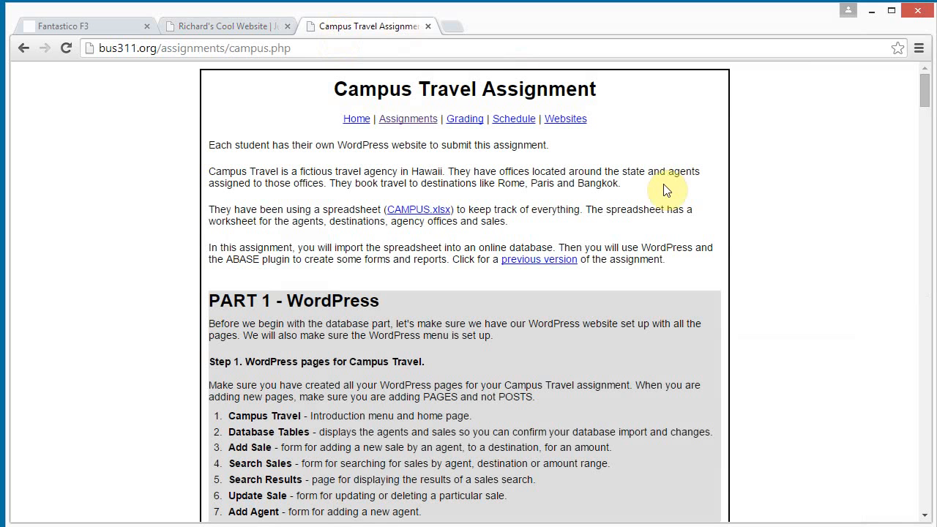
pyautogui.moveTo(468, 281)
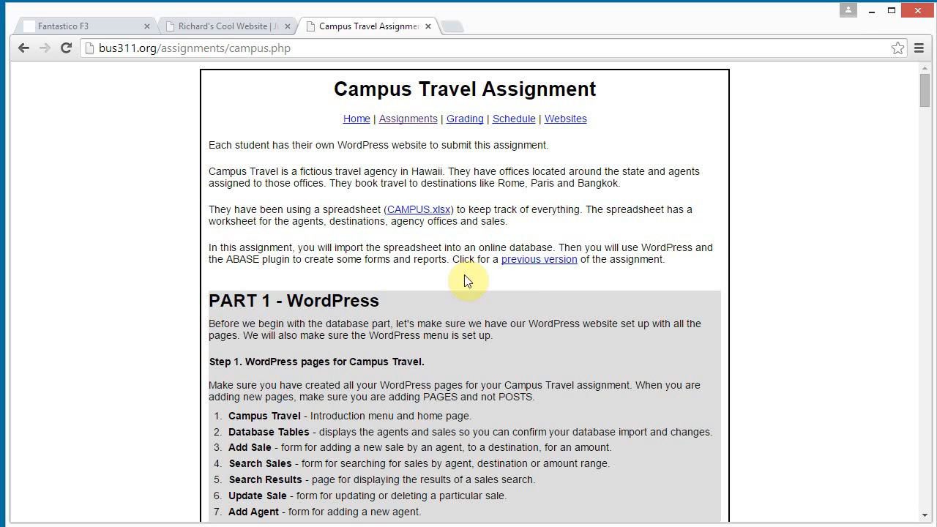
pyautogui.scroll(-3)
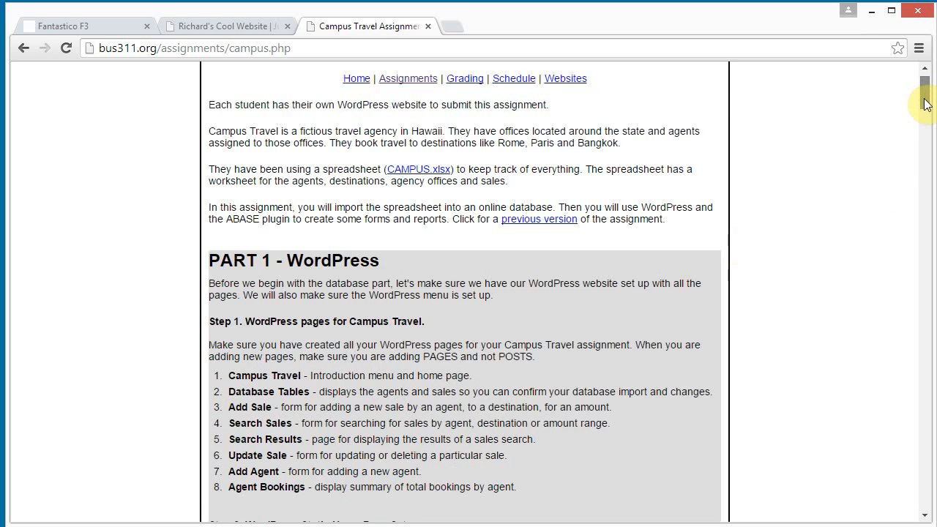
pyautogui.scroll(-3)
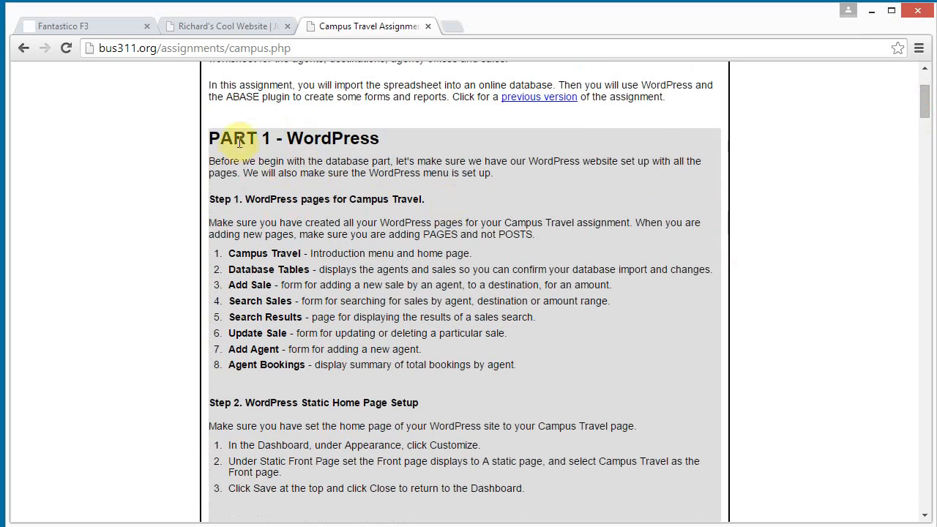
pyautogui.doubleClick(233, 137)
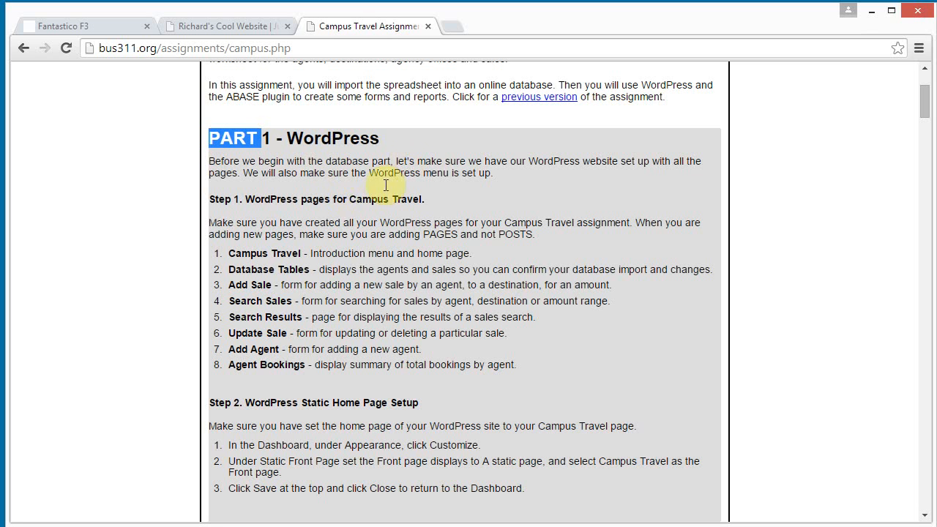
pyautogui.moveTo(423, 196)
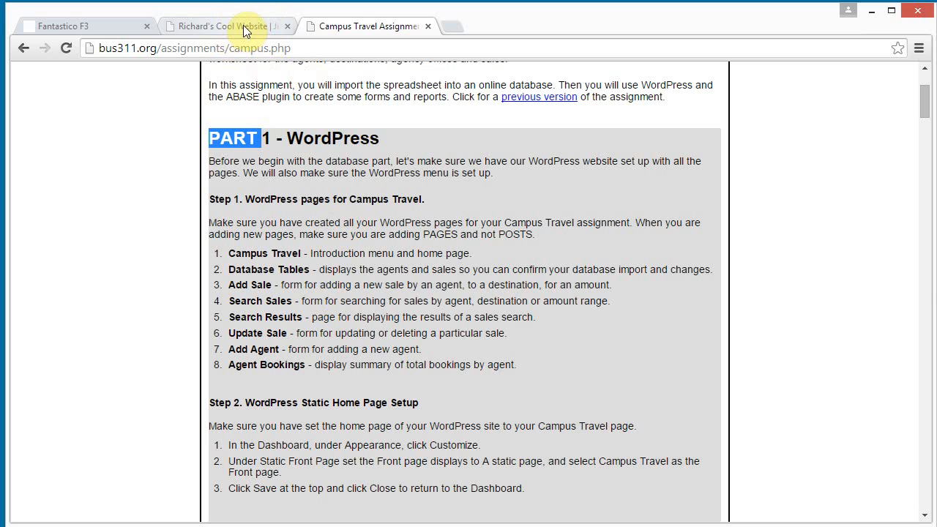
# Go to the site's wp-admin address and log in to reach the dashboard.
pyautogui.click(225, 27)
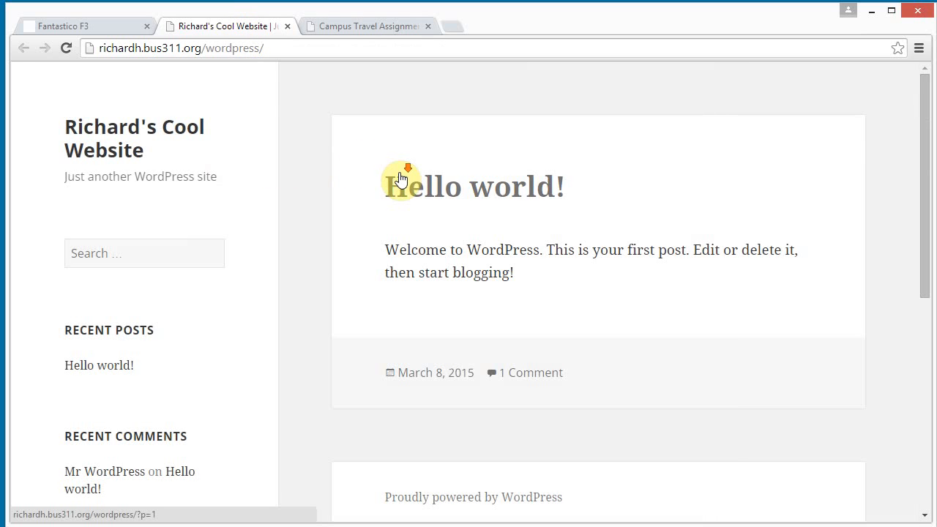
pyautogui.moveTo(378, 179)
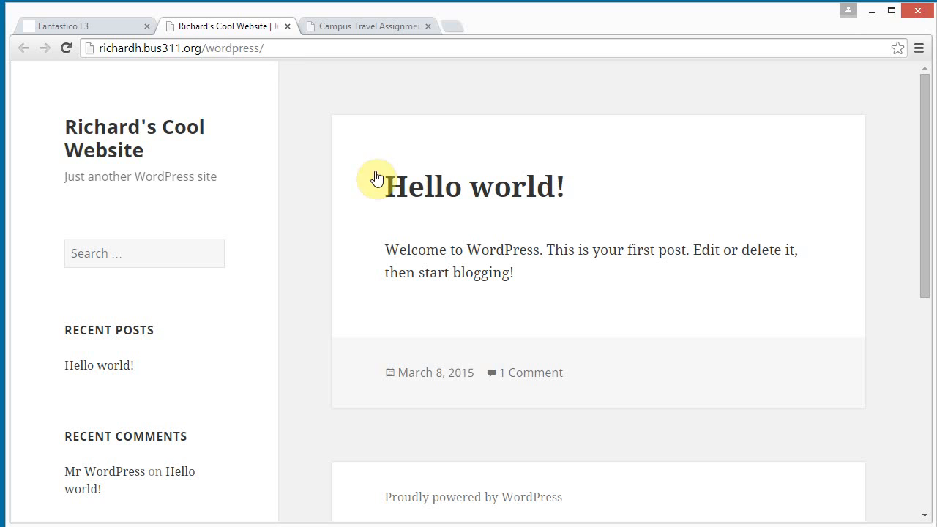
pyautogui.moveTo(289, 50)
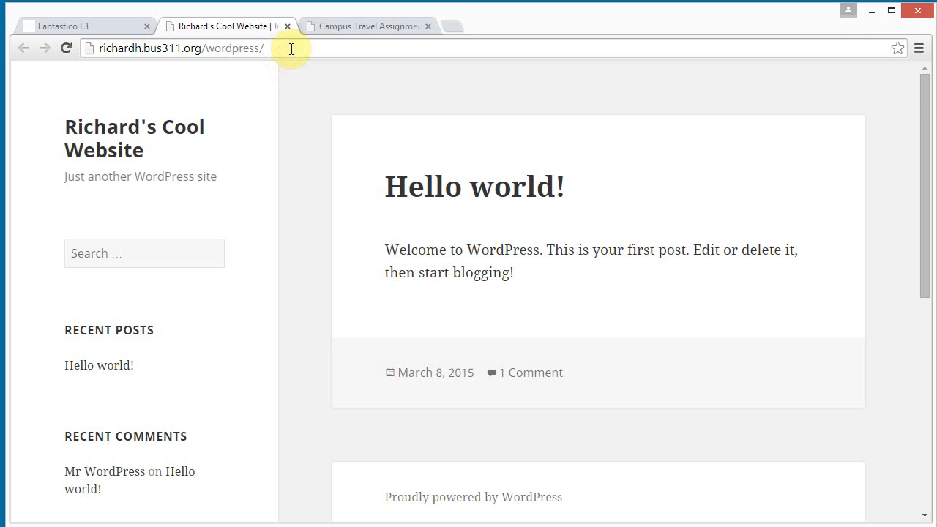
pyautogui.write('wp-admin')
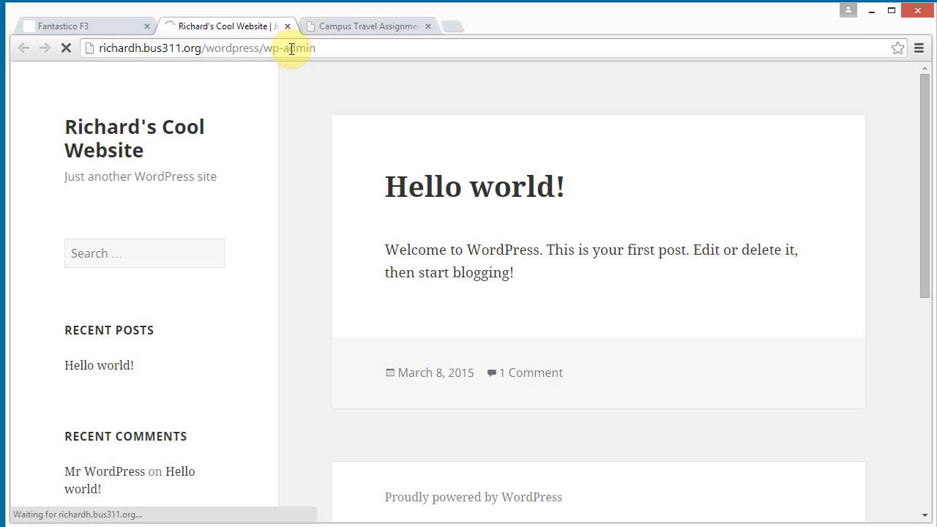
pyautogui.press('Return')
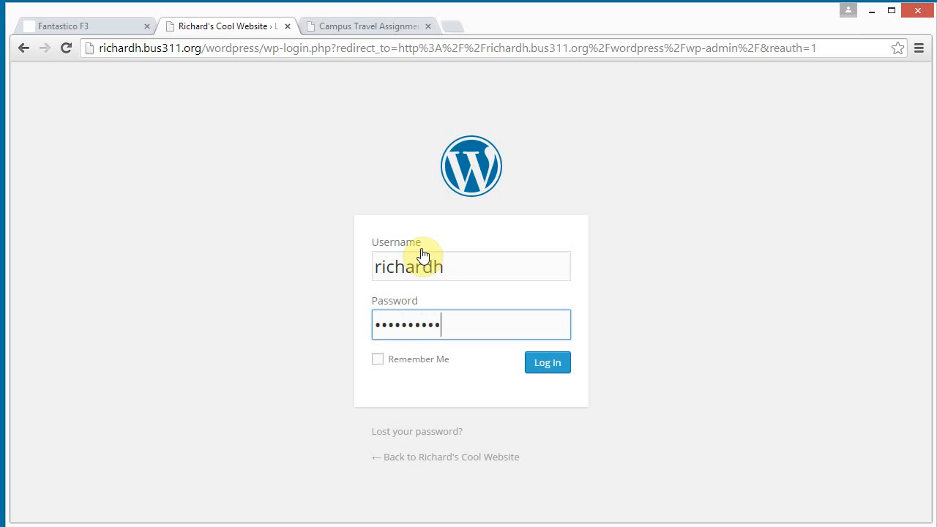
pyautogui.click(547, 363)
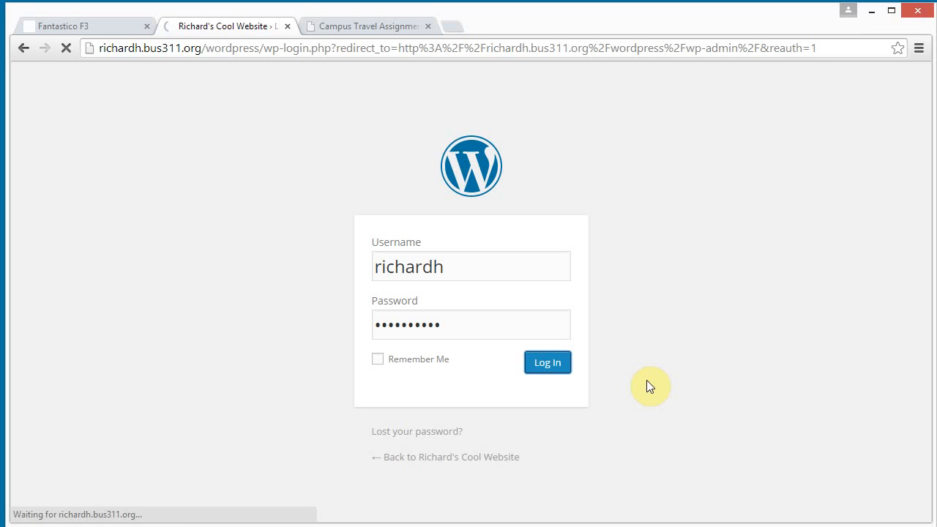
pyautogui.click(548, 363)
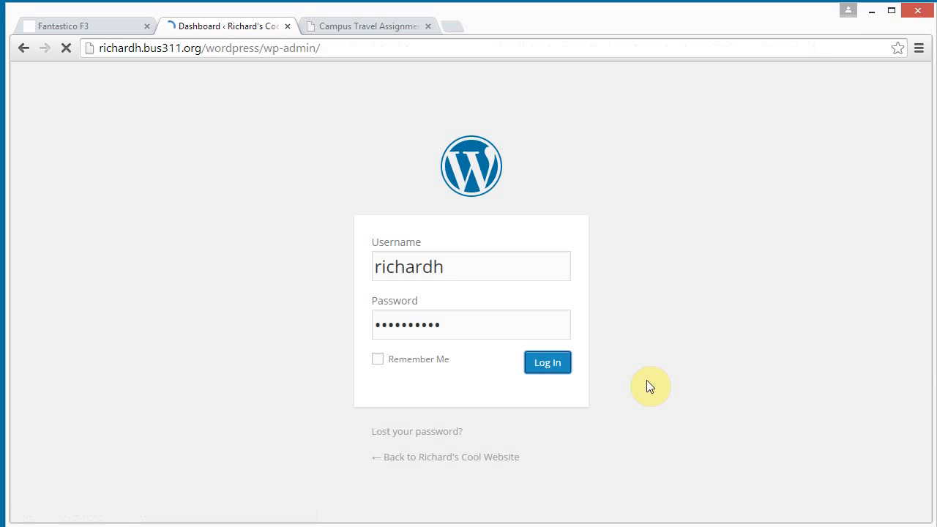
pyautogui.click(548, 363)
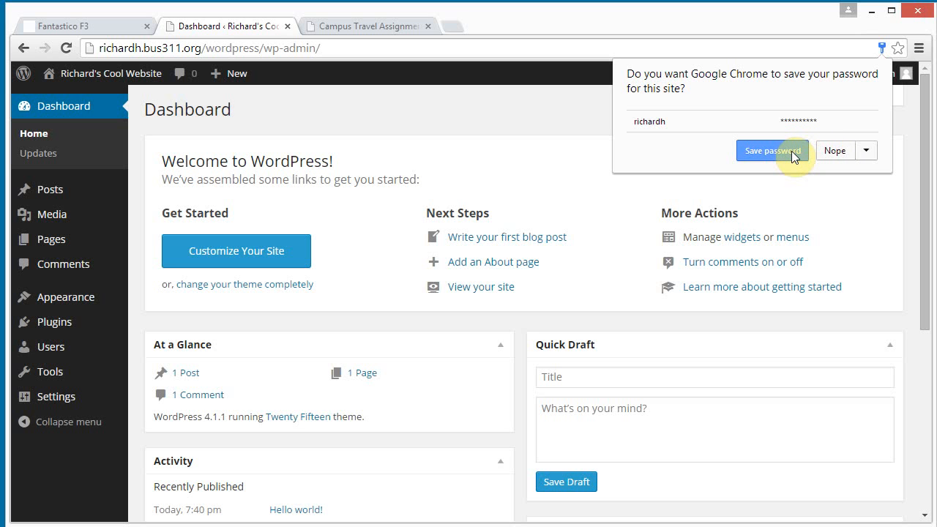
pyautogui.click(772, 149)
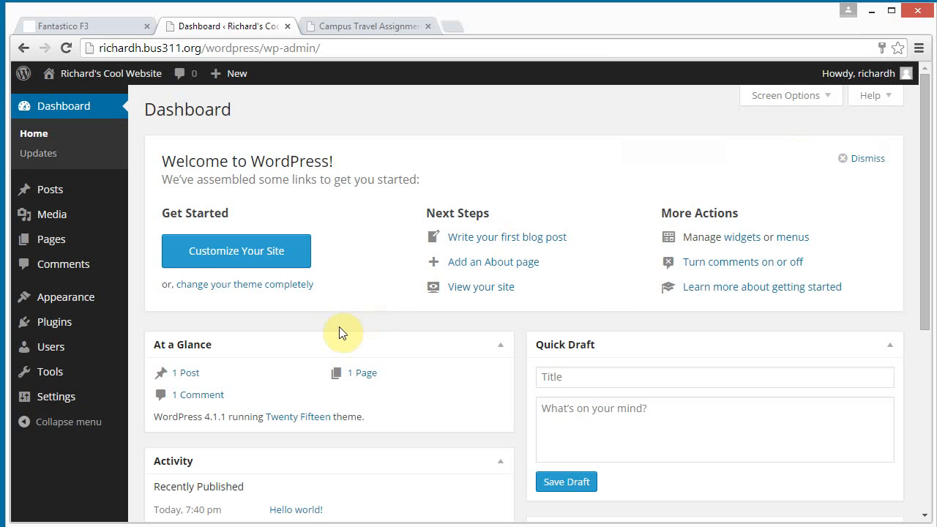
pyautogui.moveTo(281, 37)
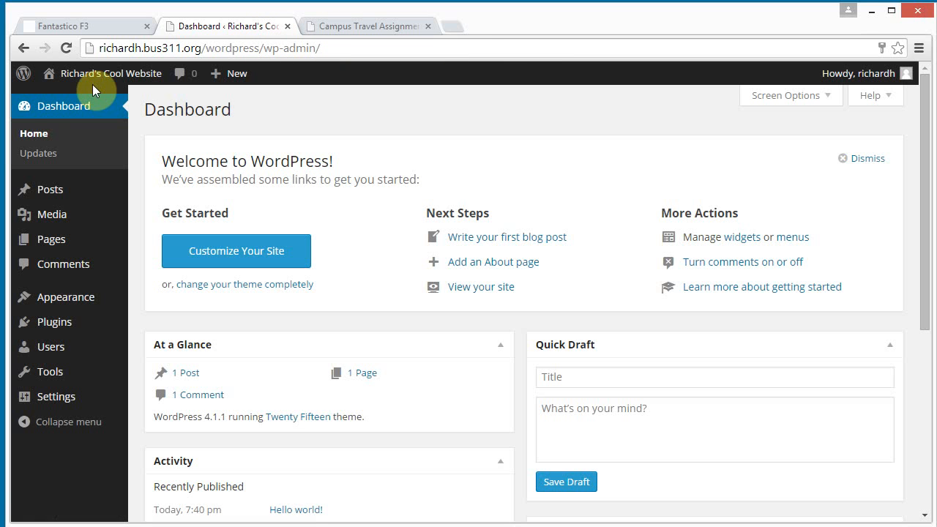
pyautogui.click(112, 74)
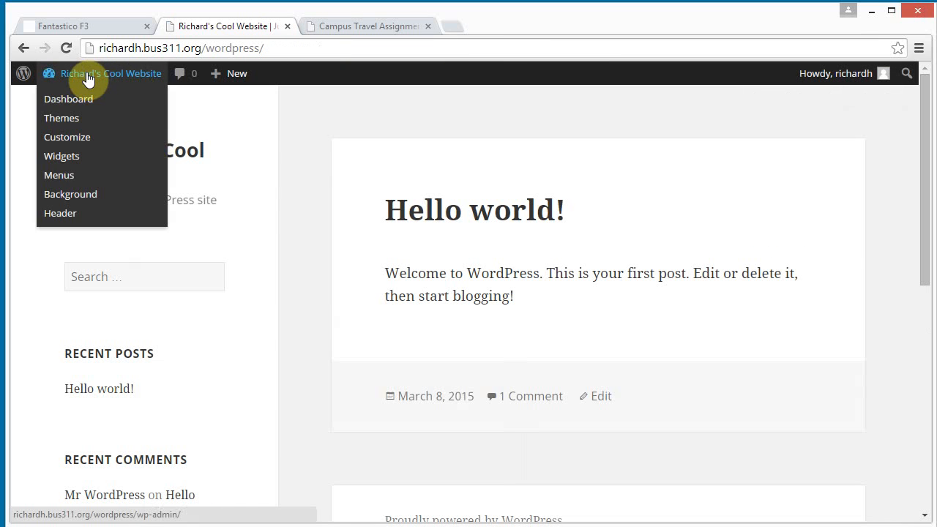
pyautogui.click(297, 130)
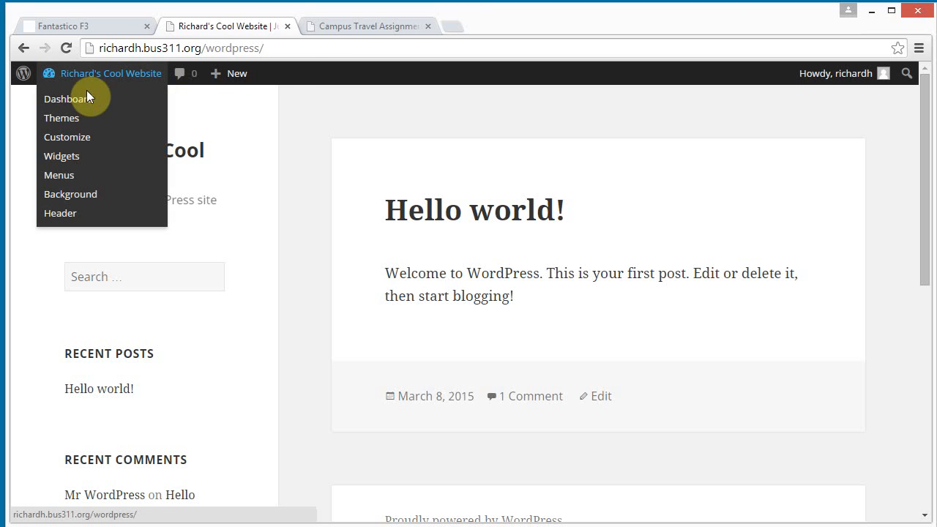
pyautogui.click(67, 99)
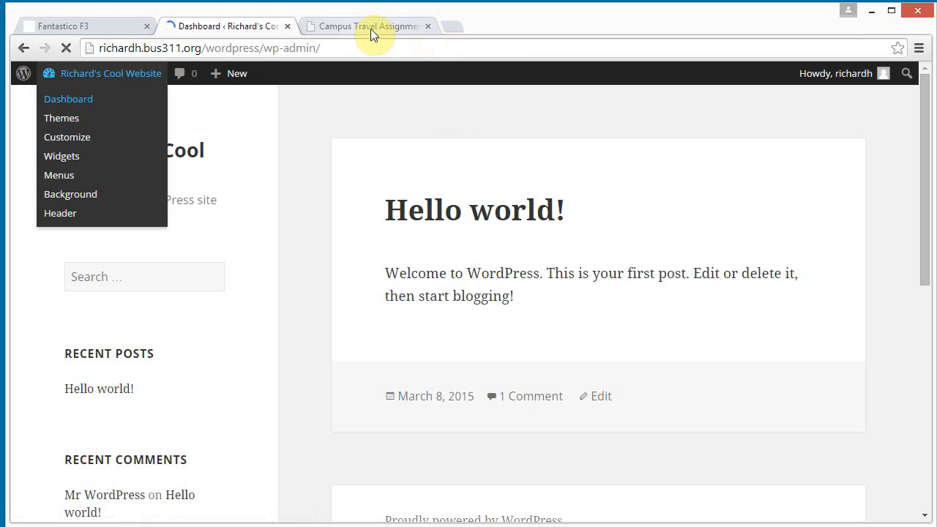
pyautogui.click(363, 27)
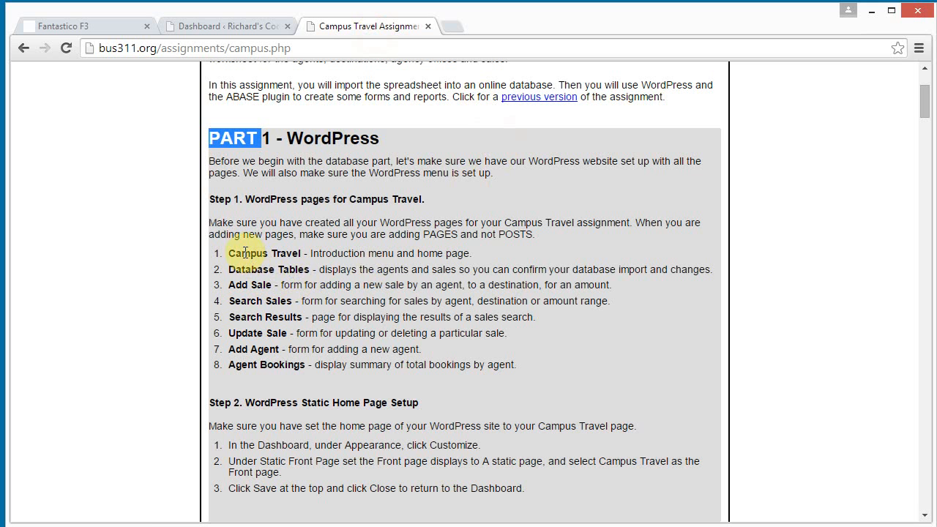
pyautogui.moveTo(246, 269)
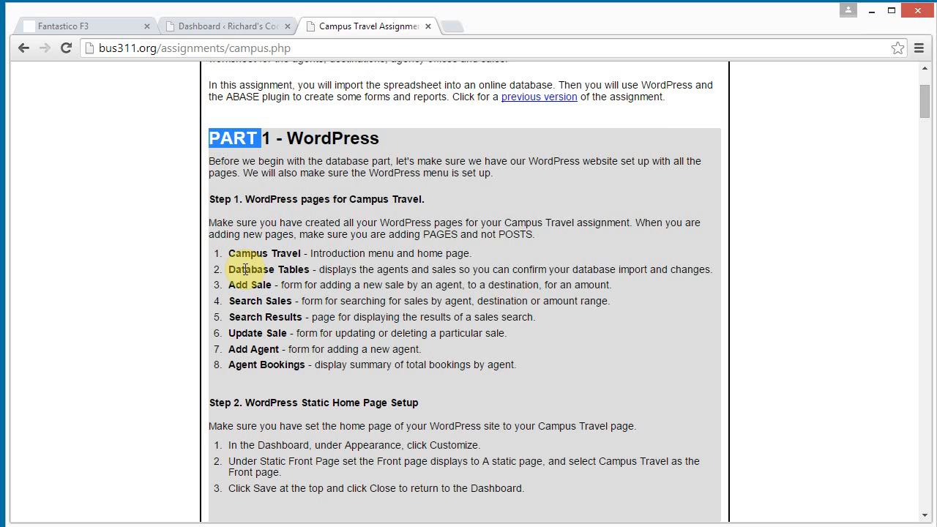
pyautogui.moveTo(246, 301)
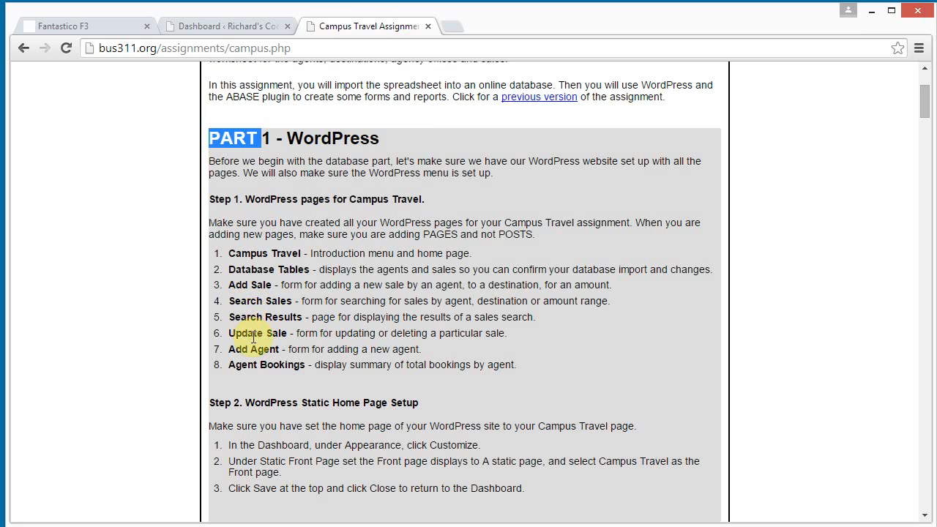
pyautogui.moveTo(293, 377)
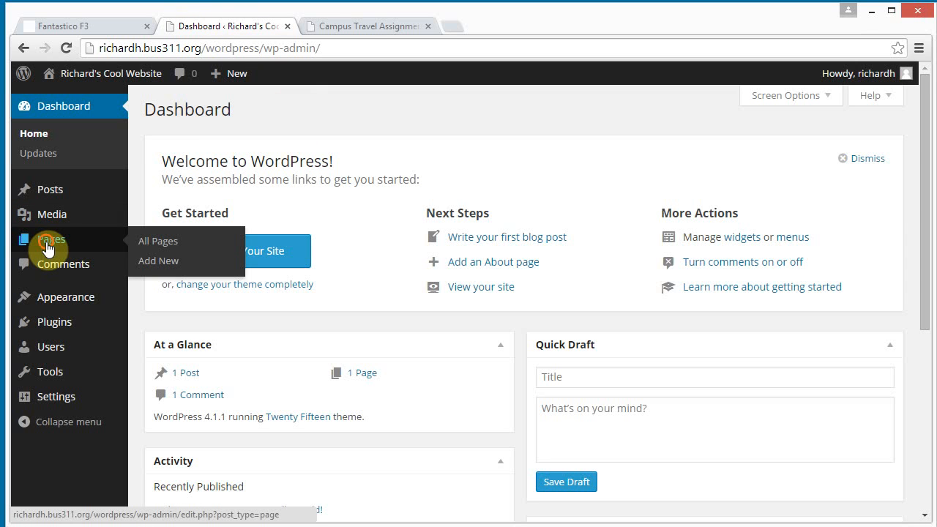
# Start a new page from All Pages and title it Campus Travel.
pyautogui.click(158, 240)
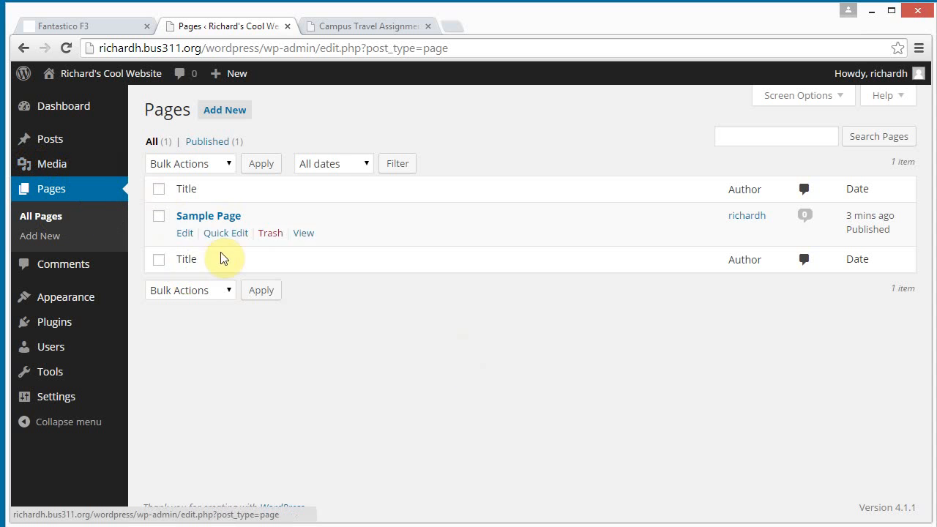
pyautogui.click(225, 110)
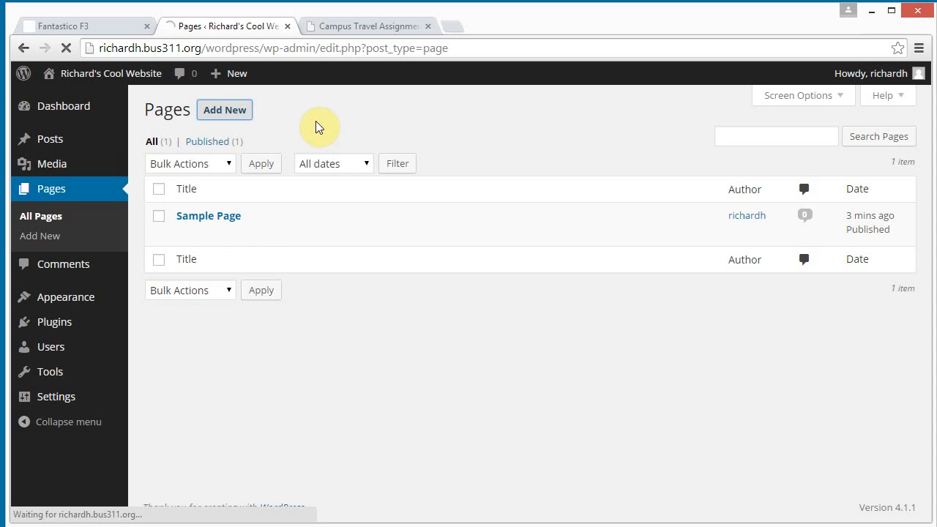
pyautogui.click(224, 110)
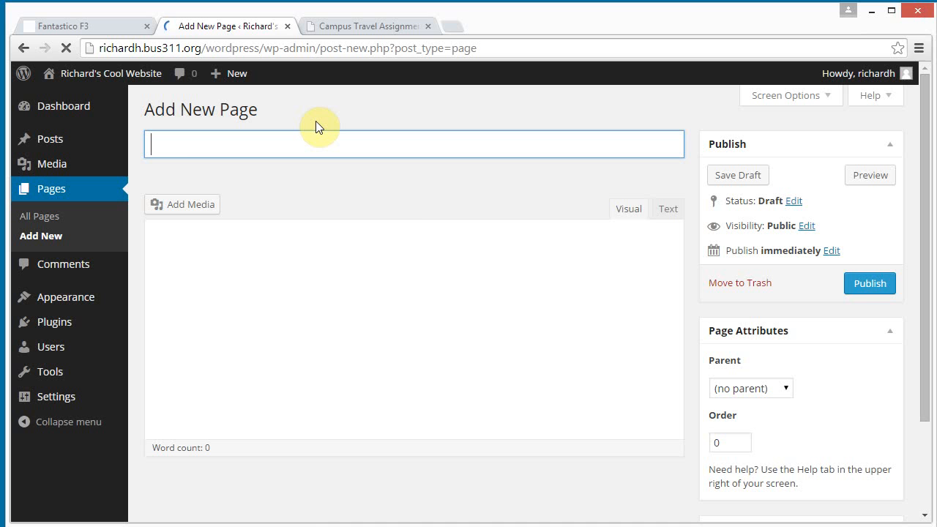
pyautogui.write('Campu')
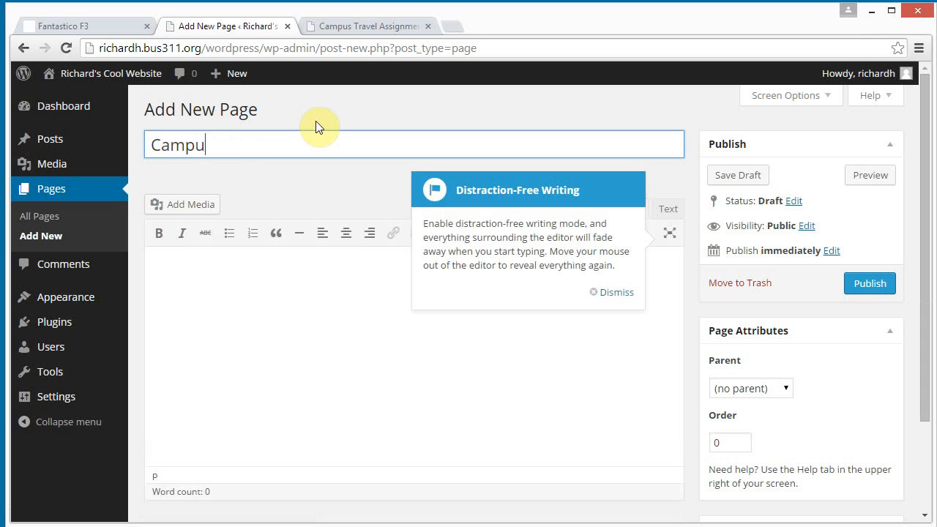
pyautogui.write('s Travel')
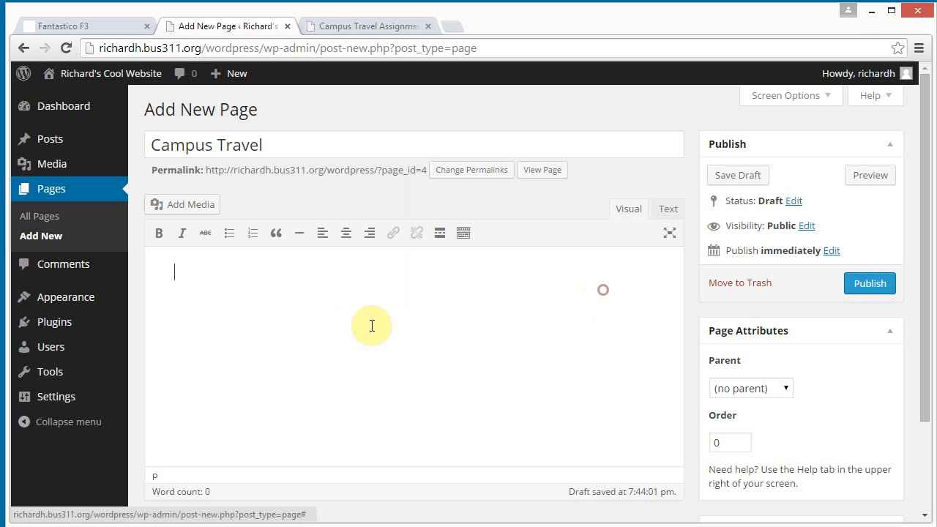
pyautogui.moveTo(318, 314)
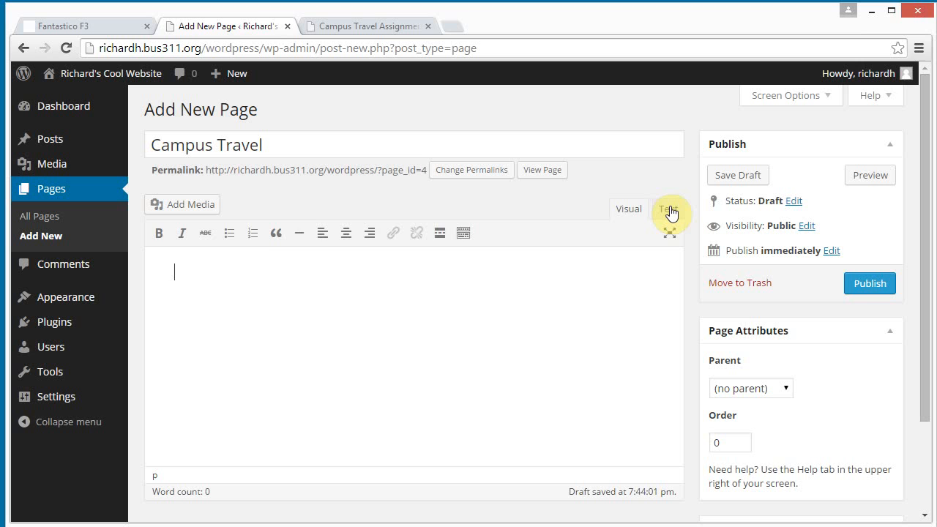
# Enter 'Welcome to the Campus Travel Company Intranet' in Text mode, publish the page and view it live.
pyautogui.click(667, 208)
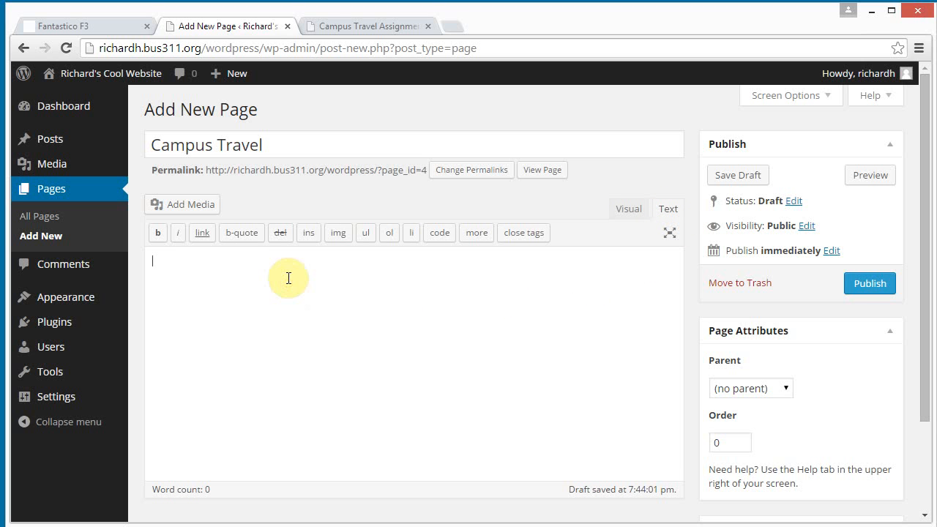
pyautogui.write('Welcome to the')
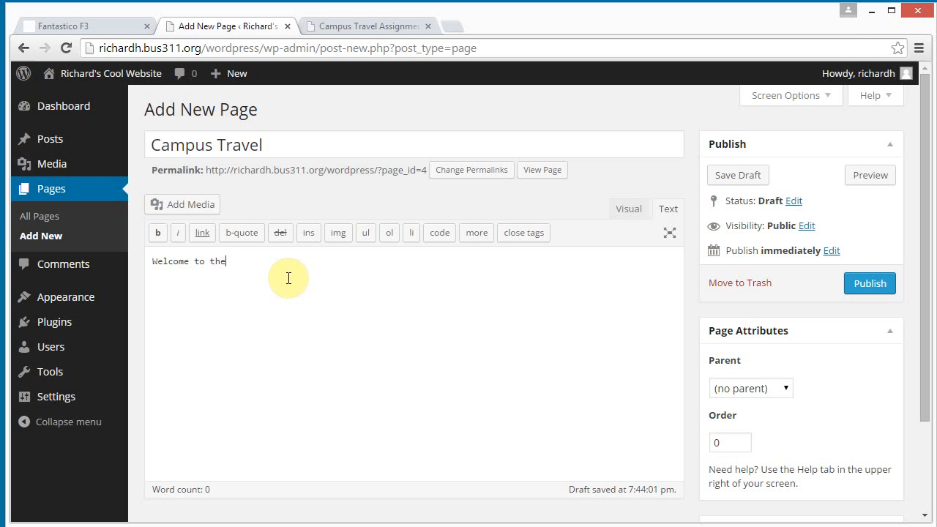
pyautogui.write('Campus Trav')
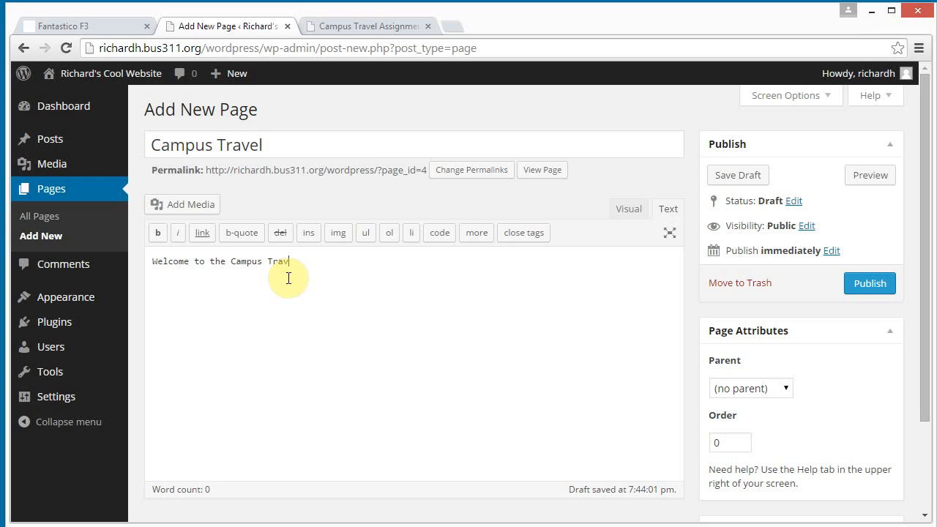
pyautogui.write('el c')
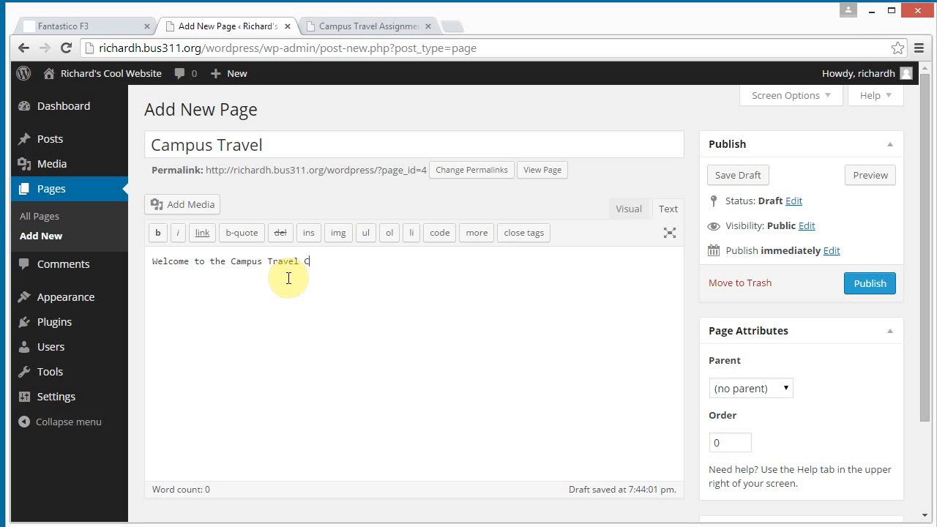
pyautogui.write('Company Intranet')
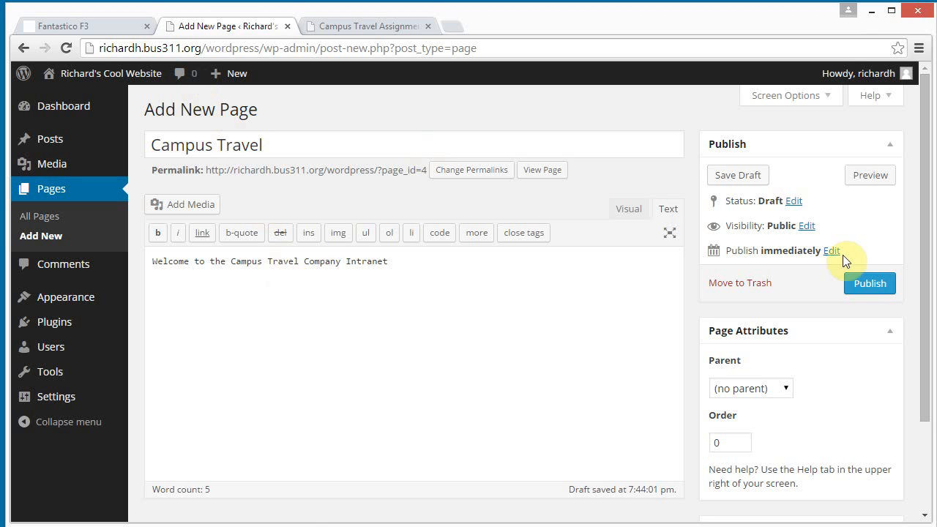
pyautogui.click(870, 284)
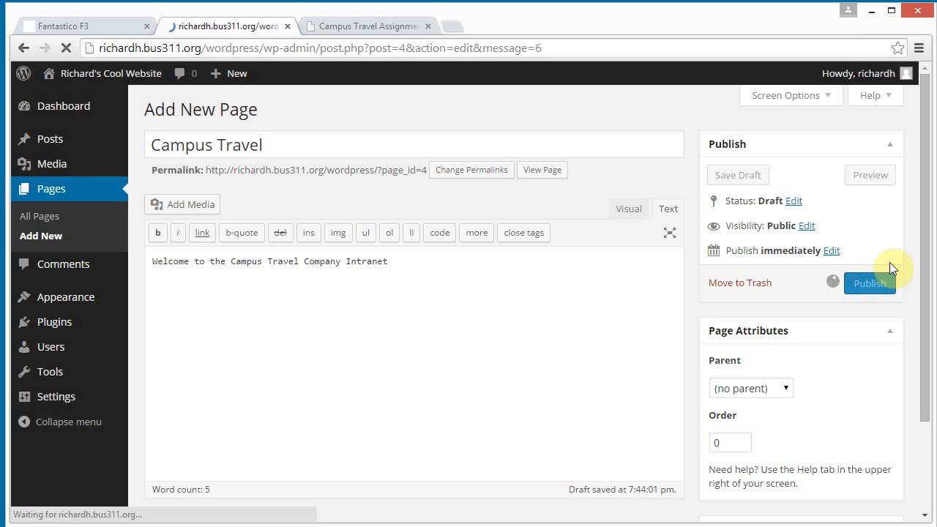
pyautogui.click(869, 284)
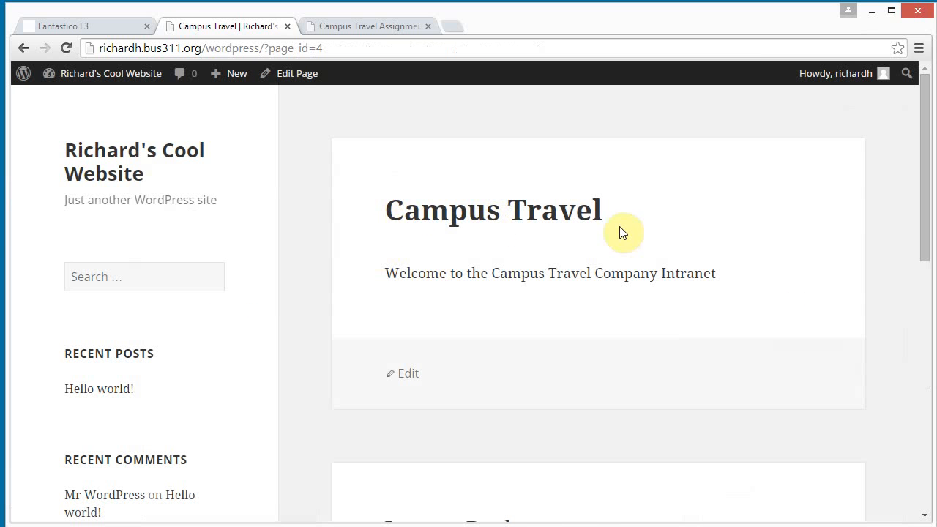
pyautogui.moveTo(296, 73)
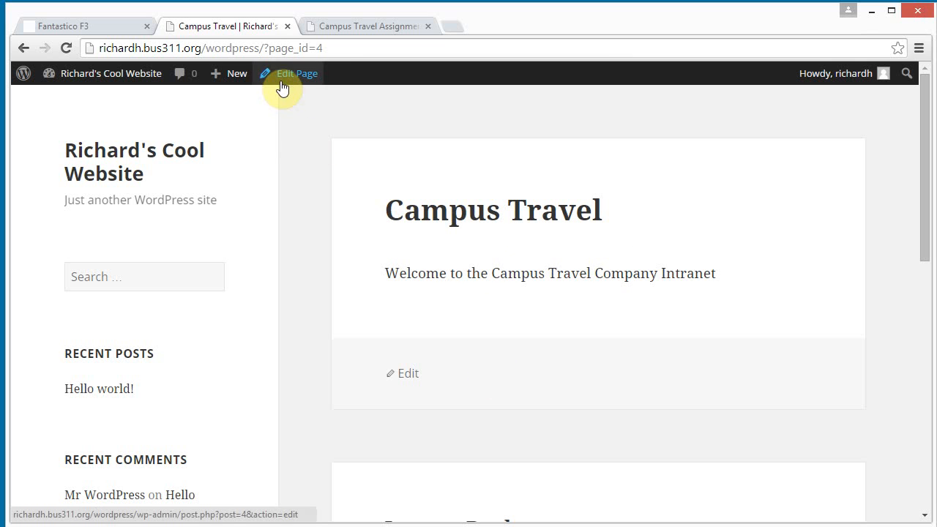
pyautogui.moveTo(248, 105)
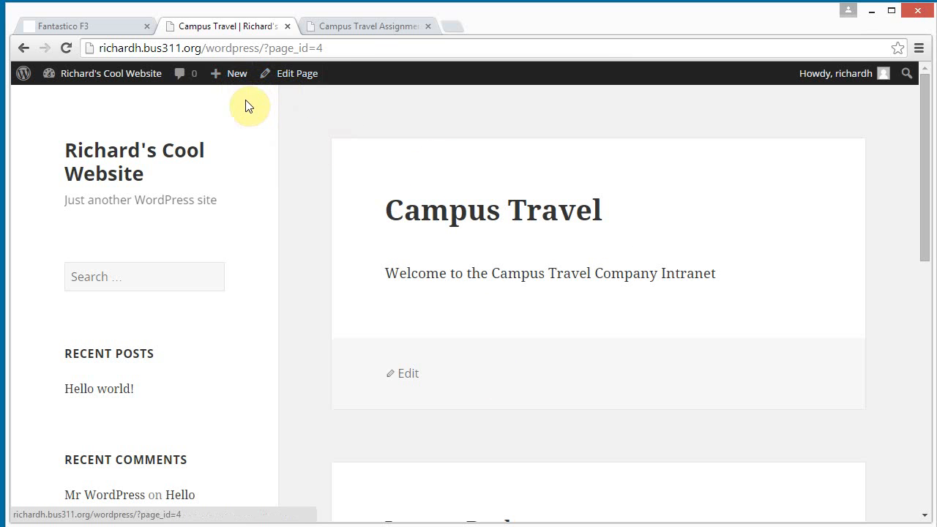
# Create an empty page titled Database Tables via New > Page and publish it.
pyautogui.click(236, 74)
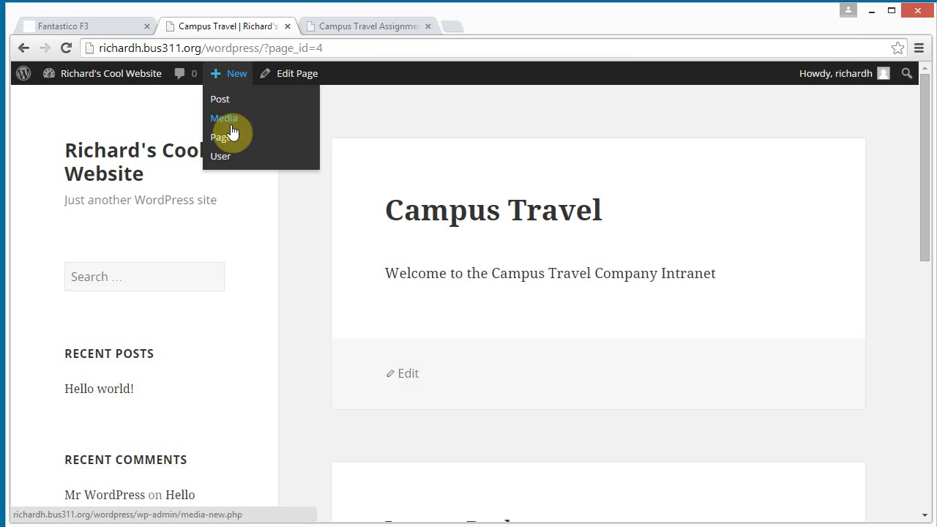
pyautogui.moveTo(225, 137)
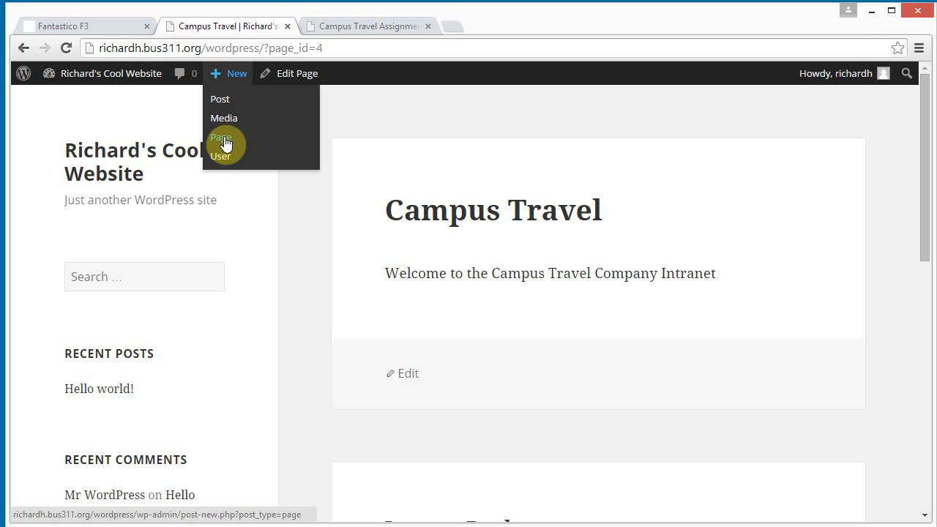
pyautogui.click(220, 138)
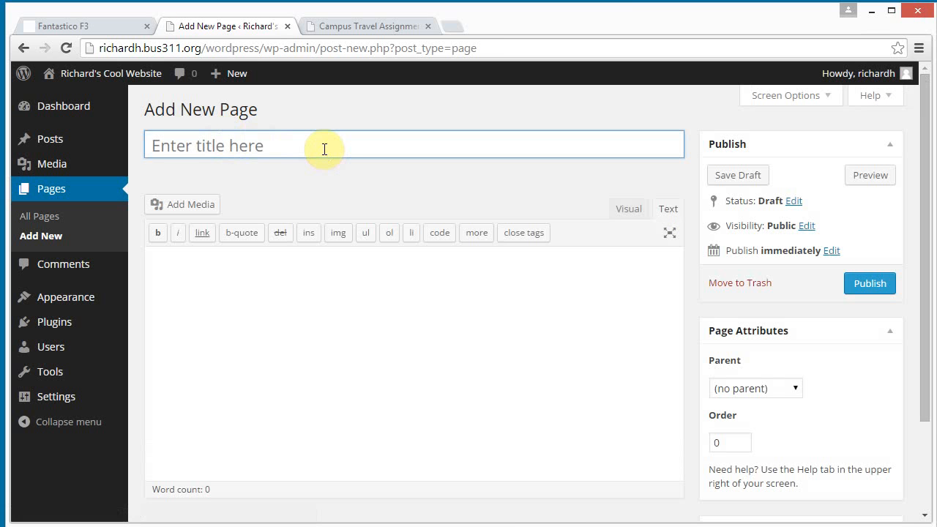
pyautogui.write('Datab')
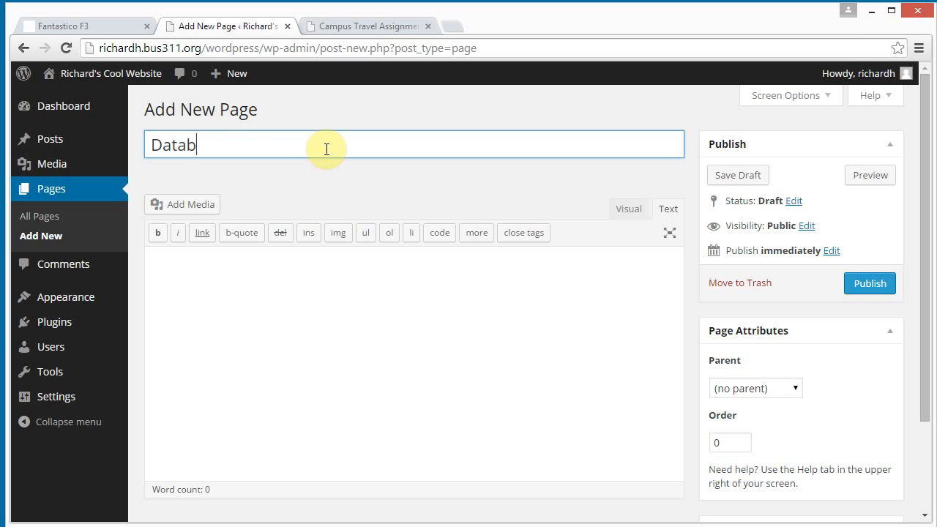
pyautogui.write('ase Tables')
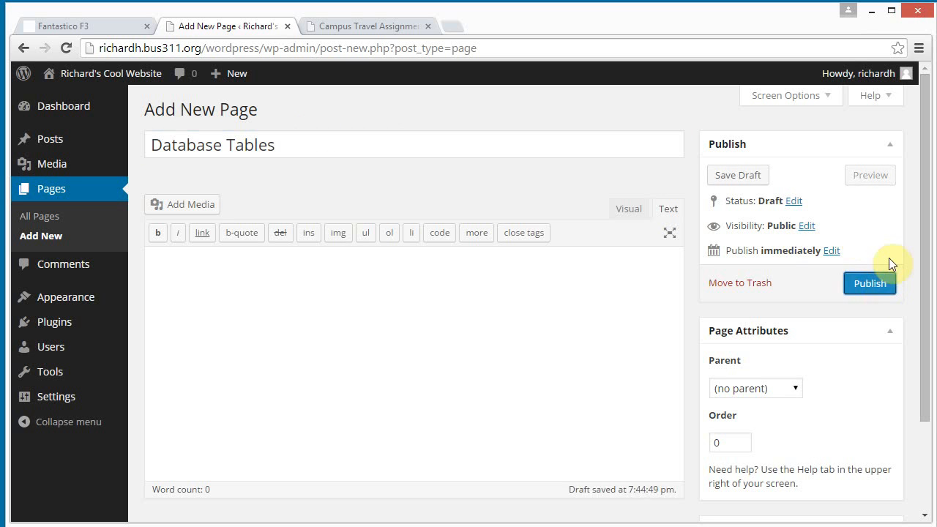
pyautogui.click(869, 284)
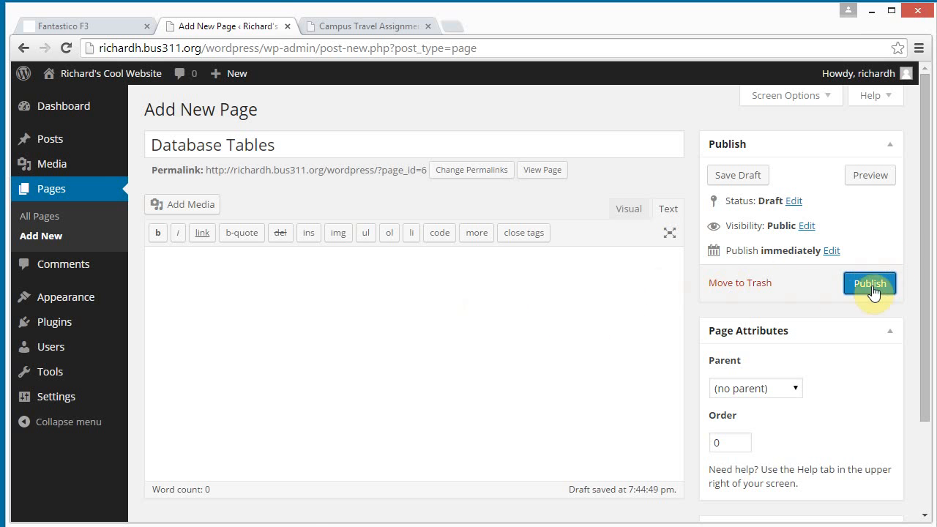
pyautogui.click(870, 284)
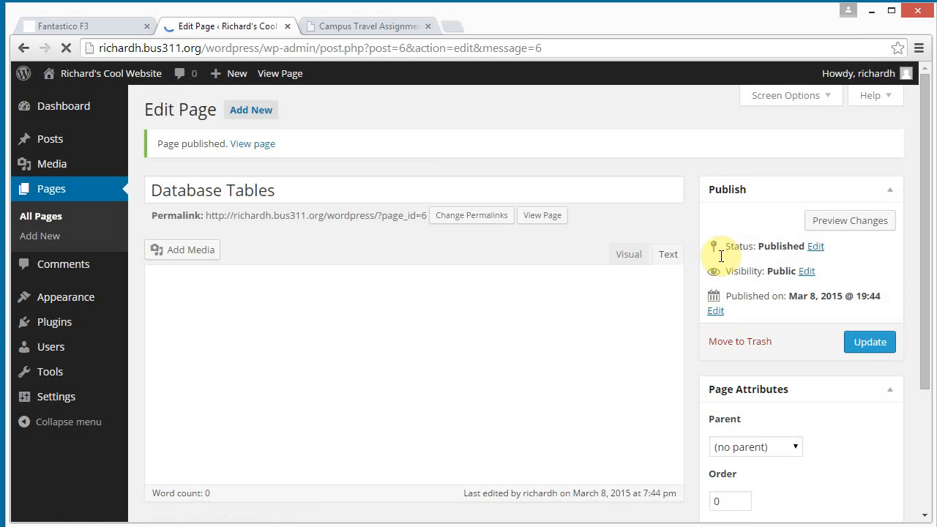
pyautogui.click(229, 73)
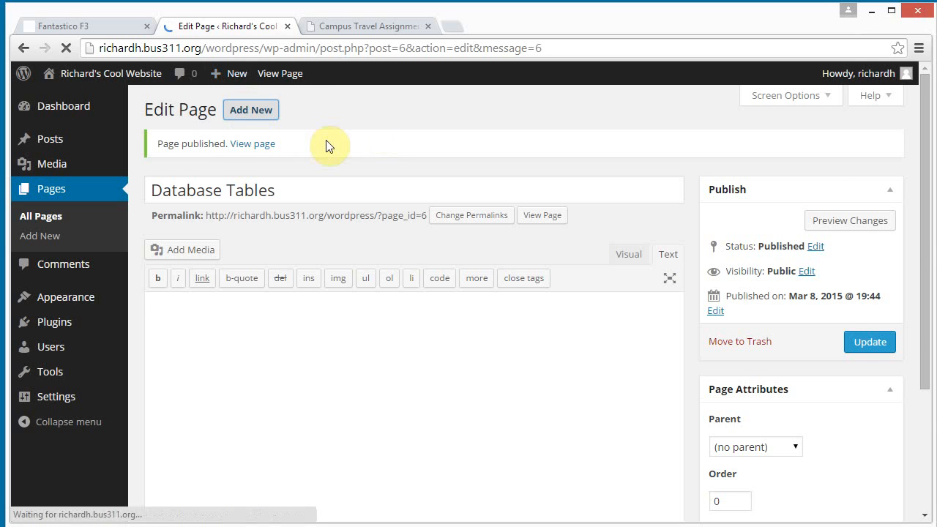
# Create and publish an empty page titled Add Sale.
pyautogui.click(250, 110)
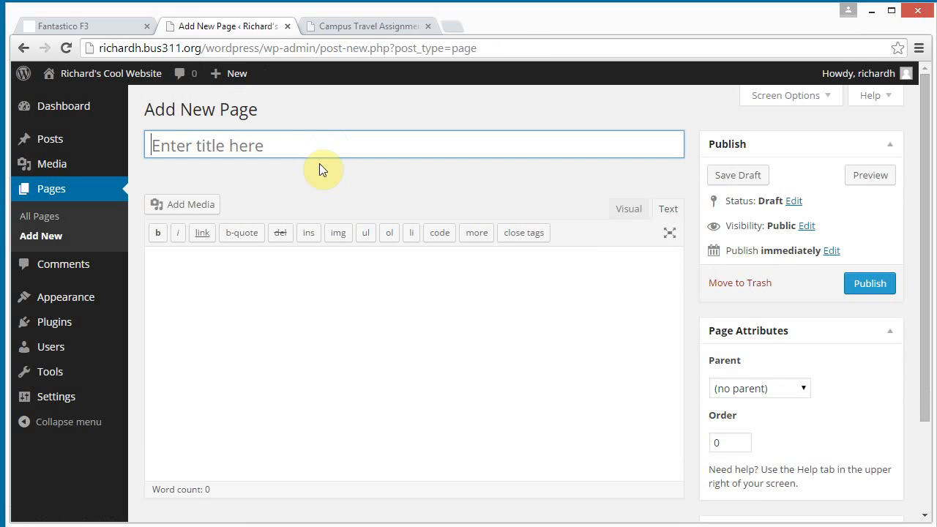
pyautogui.write('Add')
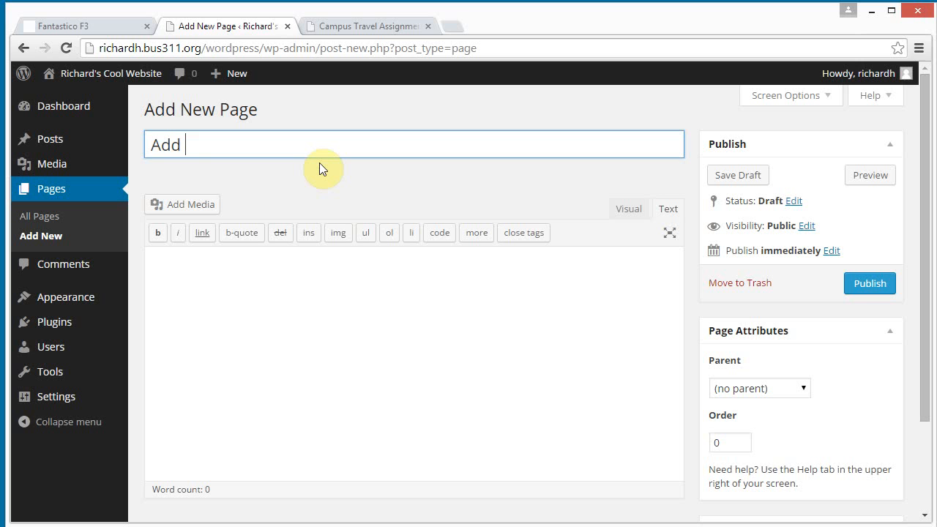
pyautogui.write('Sale')
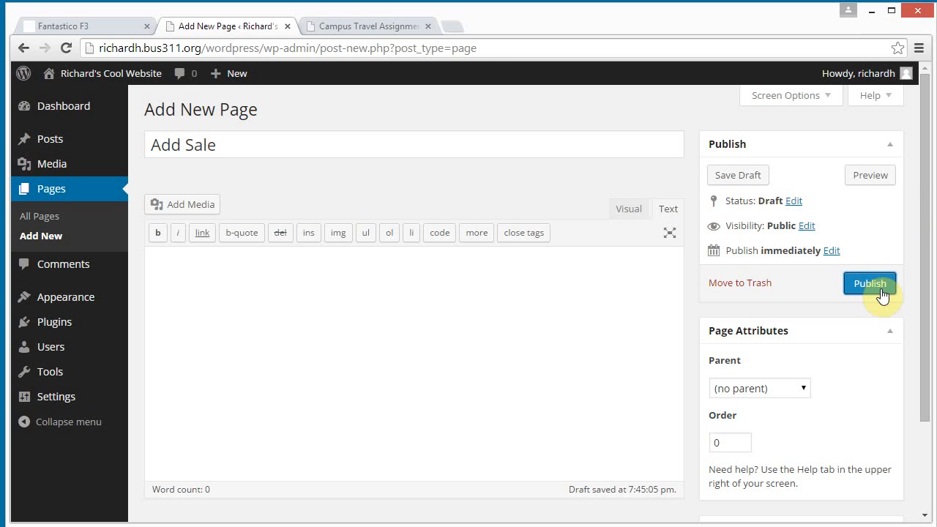
pyautogui.click(870, 284)
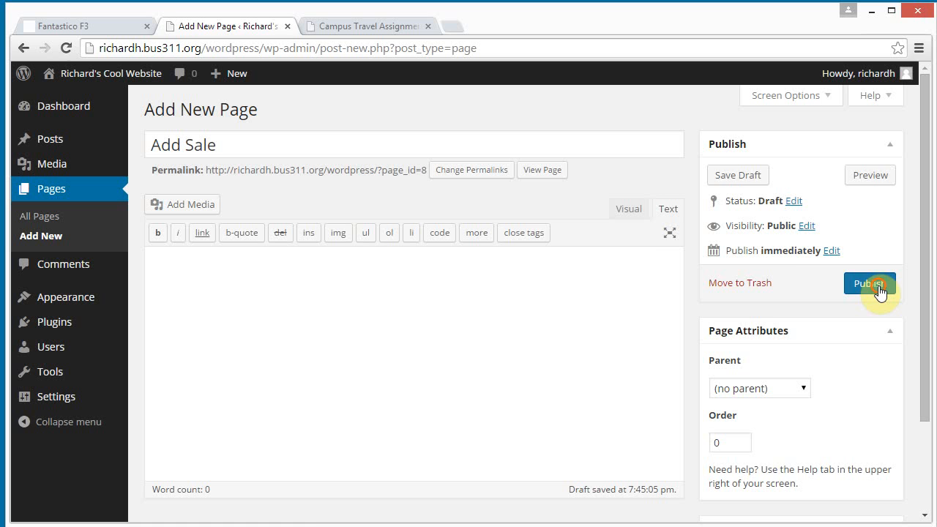
pyautogui.click(870, 284)
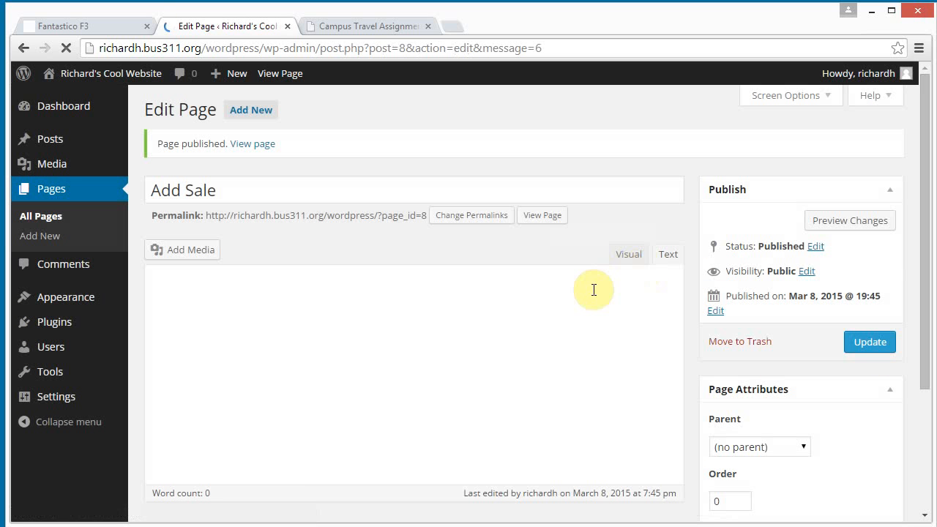
pyautogui.click(228, 73)
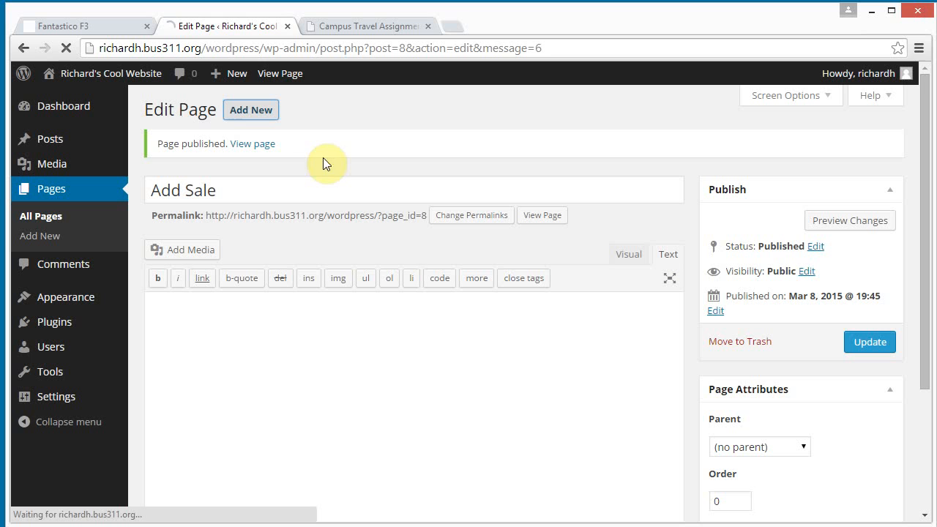
# Create and publish an empty page titled Search Sales.
pyautogui.click(250, 110)
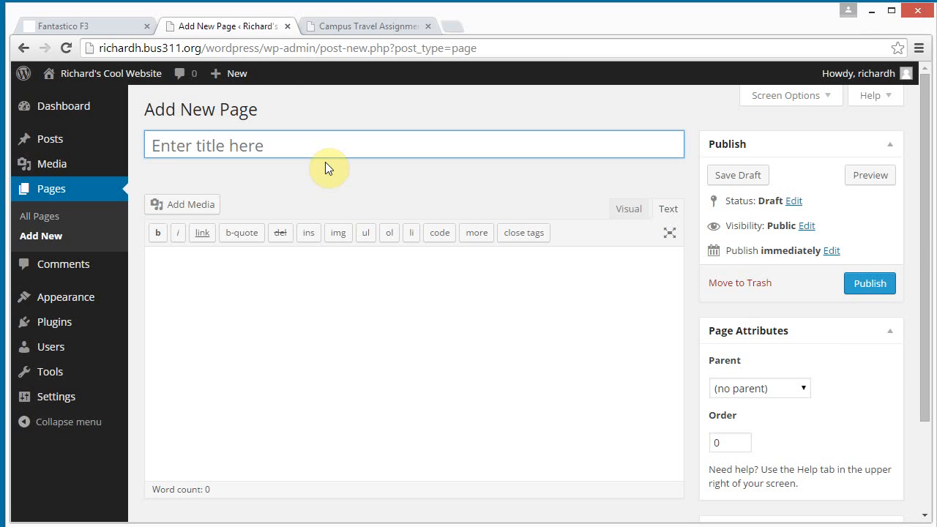
pyautogui.write('Search Sal')
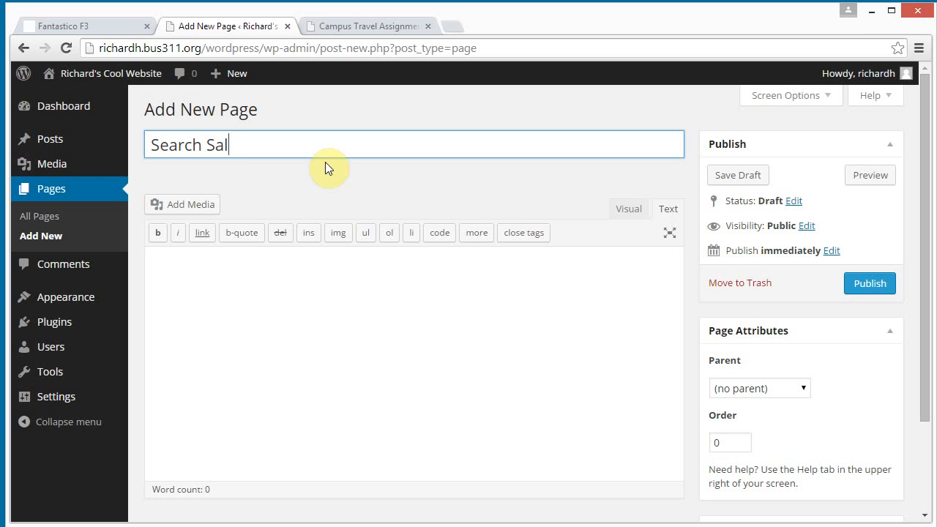
pyautogui.click(870, 284)
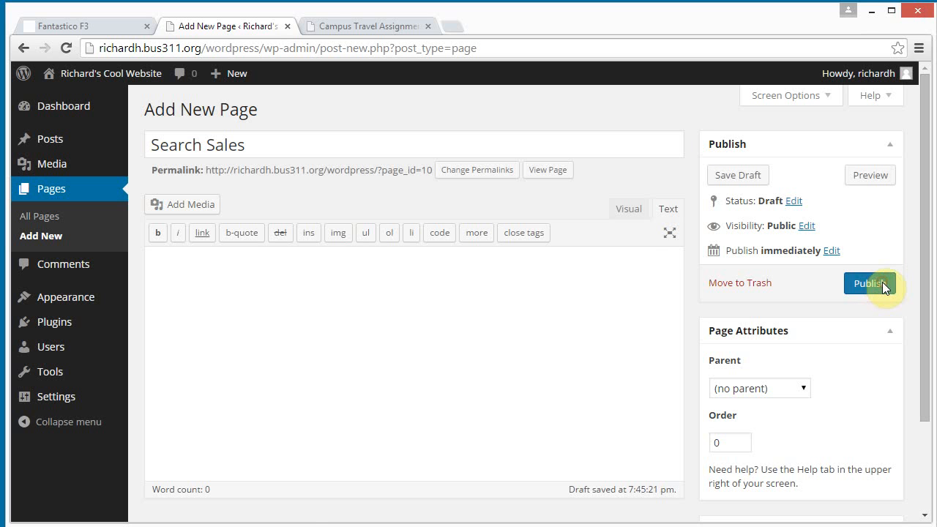
pyautogui.click(869, 284)
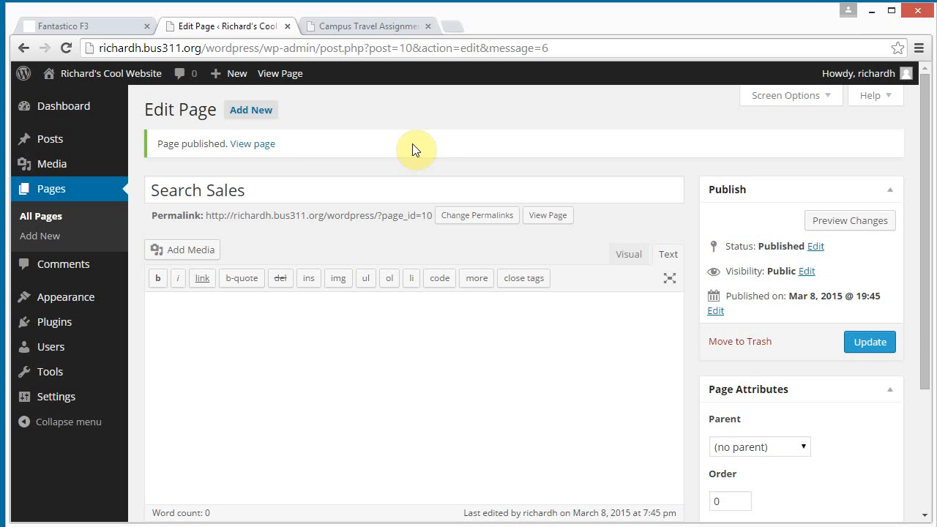
# Create and publish an empty page titled Search Results.
pyautogui.click(252, 110)
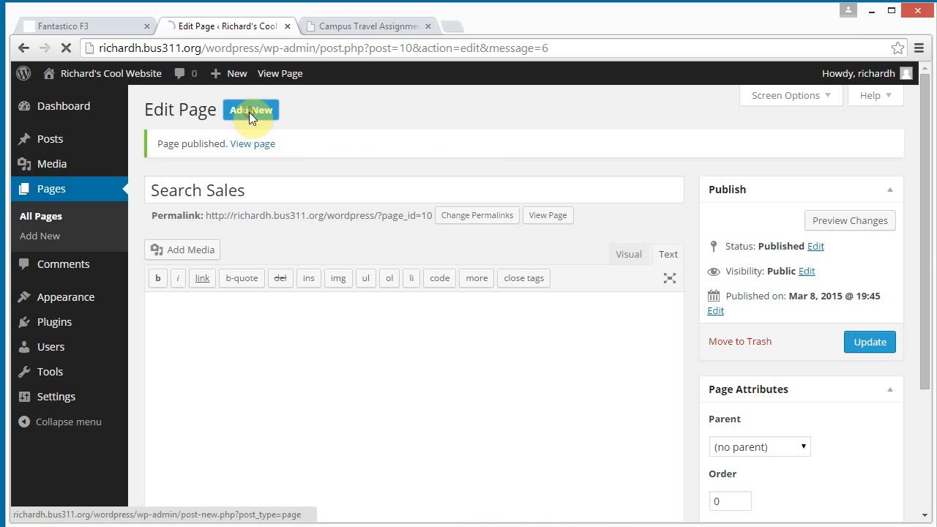
pyautogui.click(250, 110)
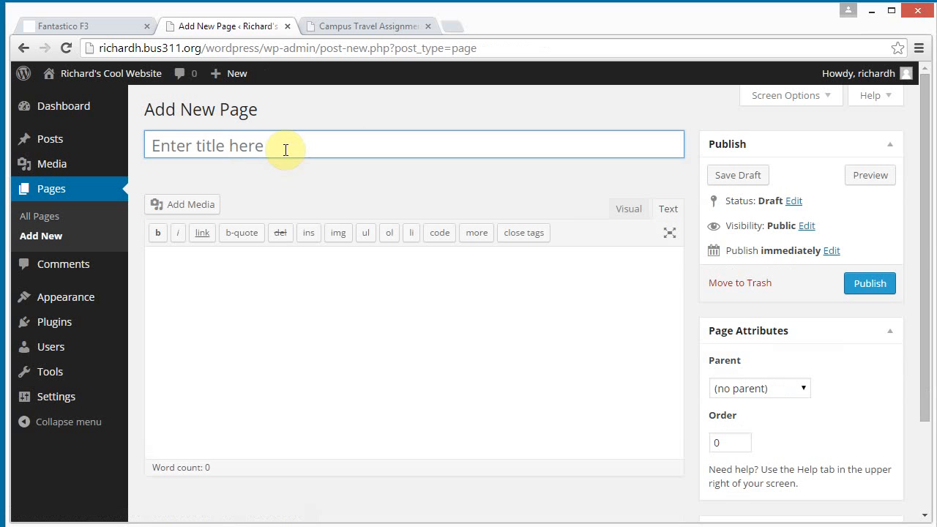
pyautogui.write('Sea')
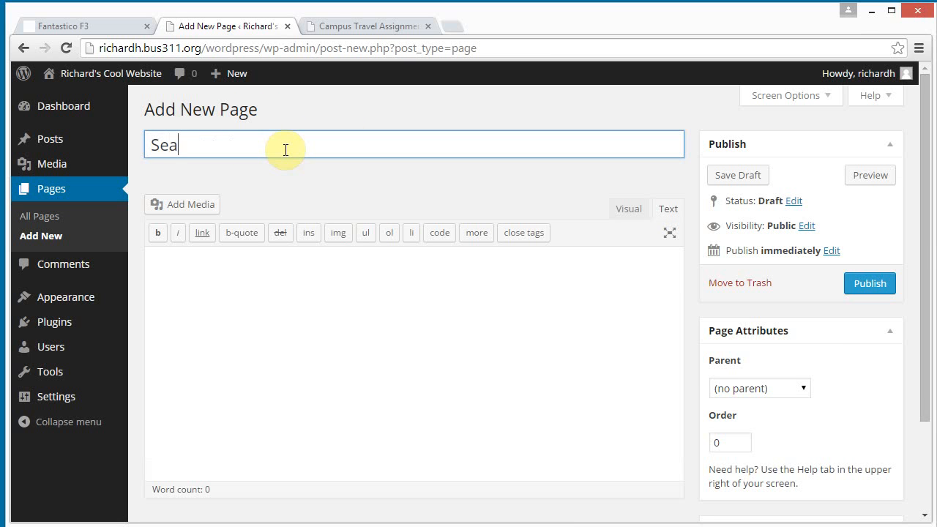
pyautogui.write('rch Resul')
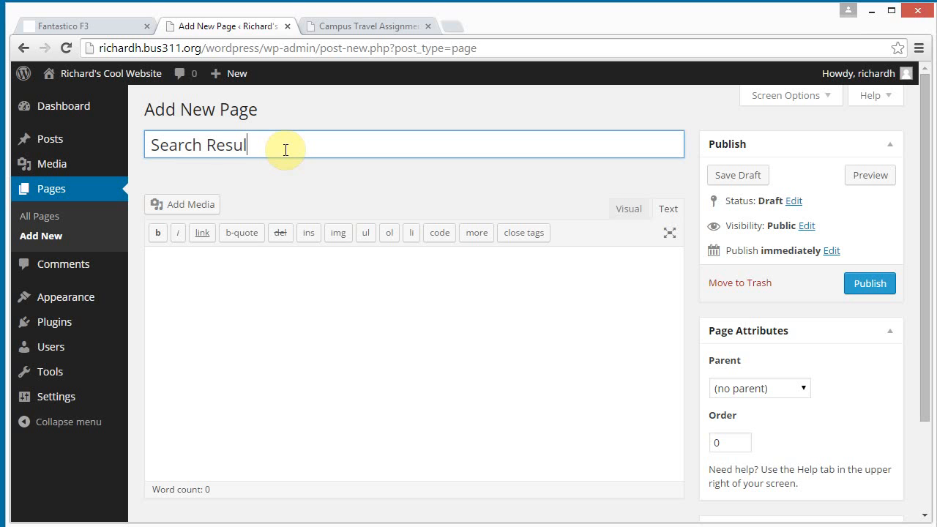
pyautogui.write('ts')
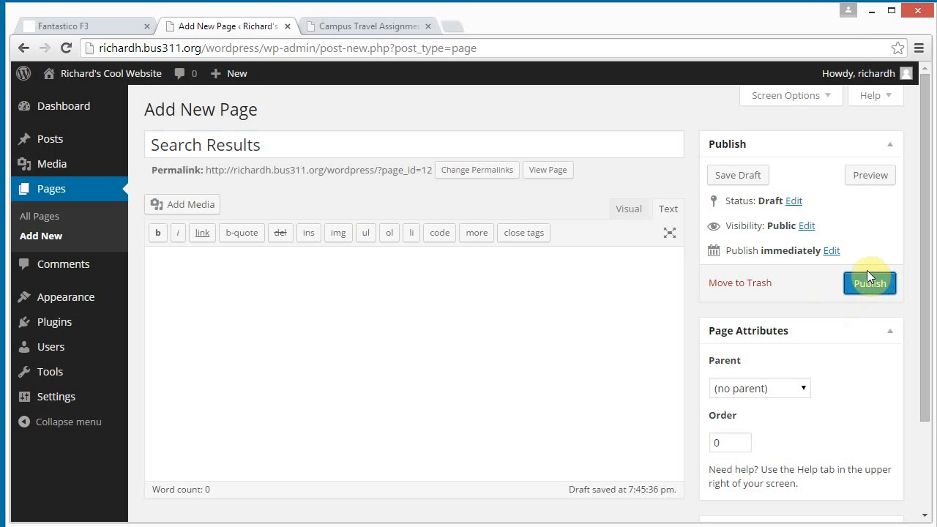
pyautogui.click(870, 284)
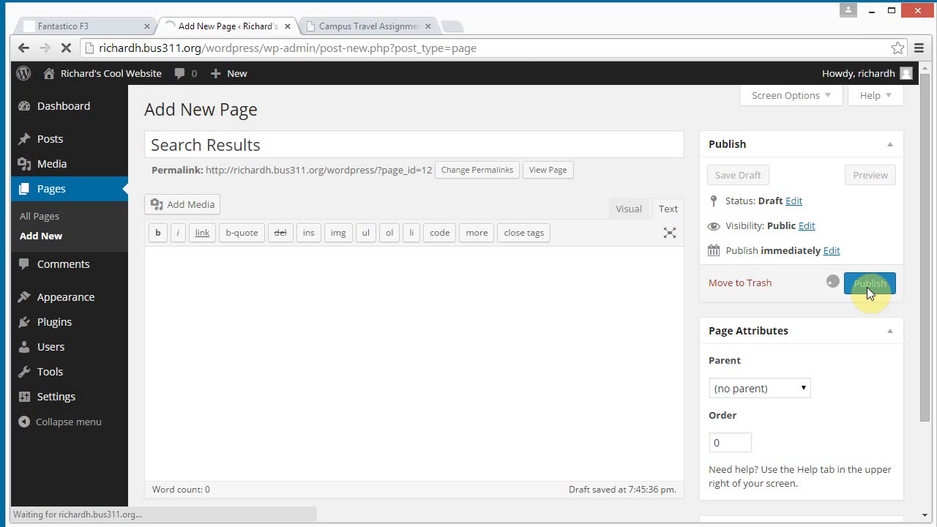
pyautogui.click(870, 284)
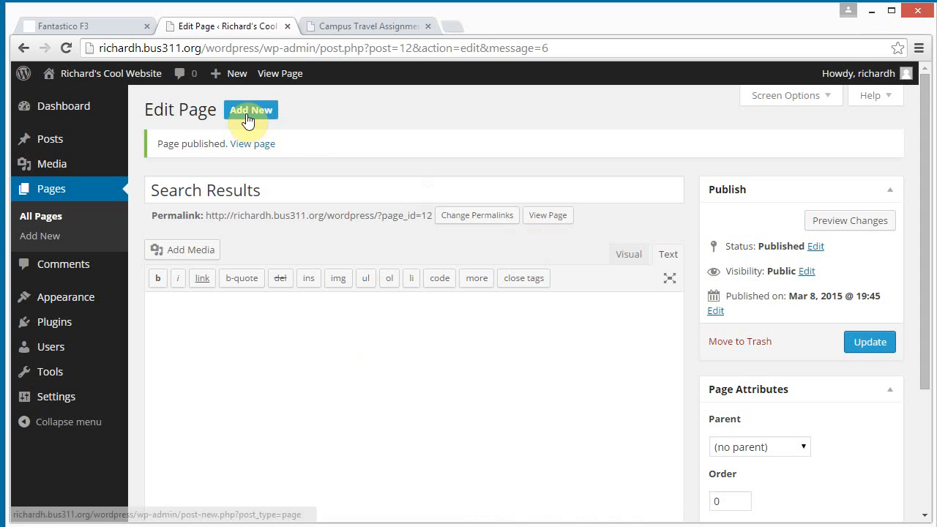
# Create and publish an empty page titled Update Sale.
pyautogui.click(250, 110)
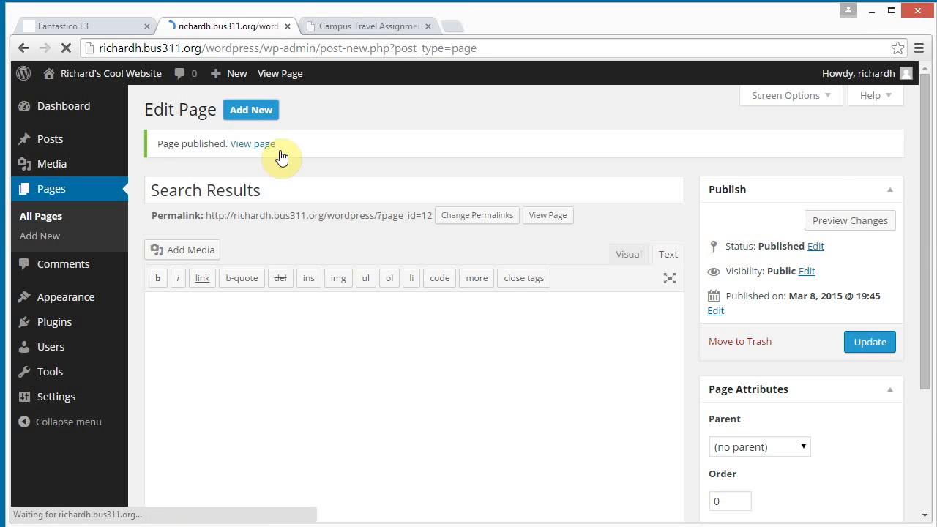
pyautogui.click(250, 110)
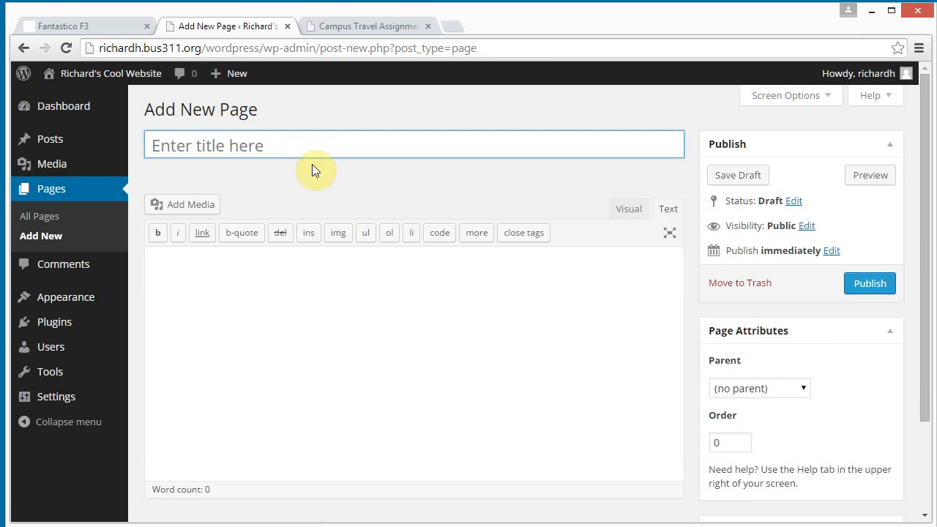
pyautogui.write('Update')
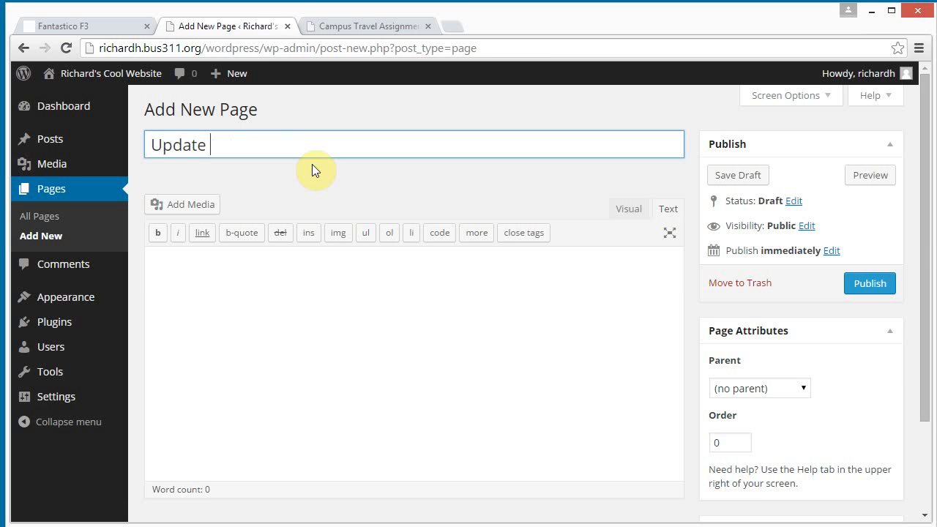
pyautogui.write('Sale')
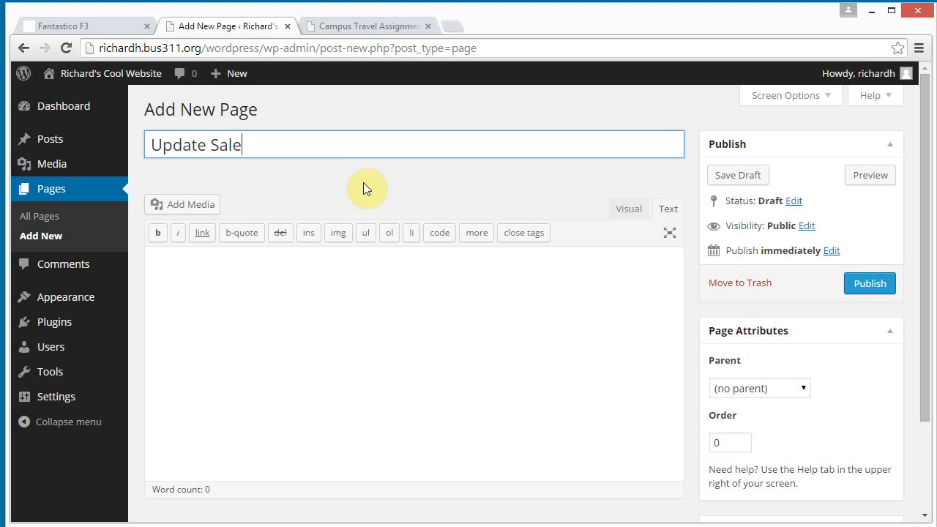
pyautogui.moveTo(869, 284)
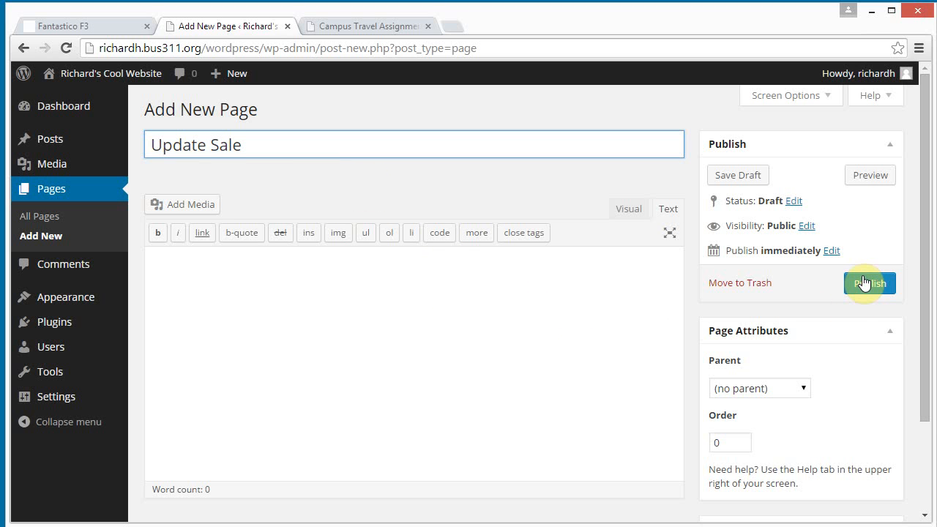
pyautogui.click(869, 284)
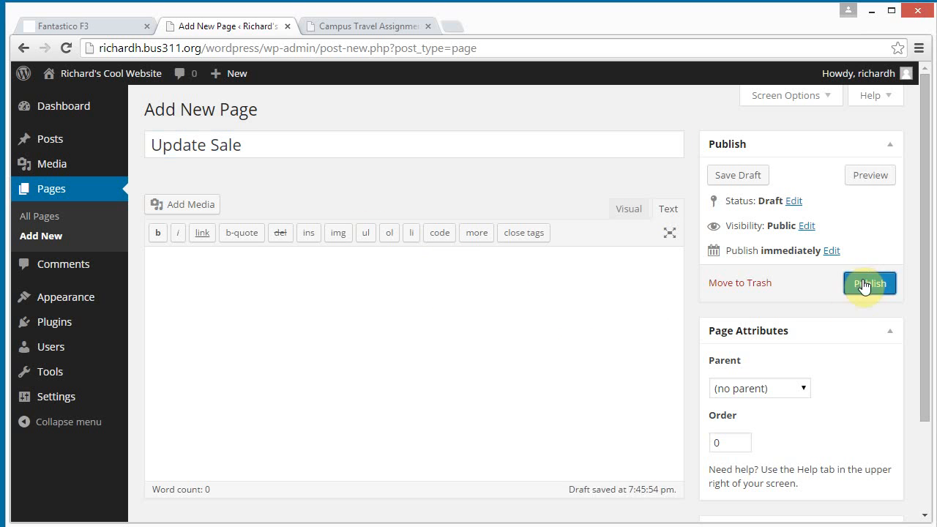
pyautogui.click(869, 284)
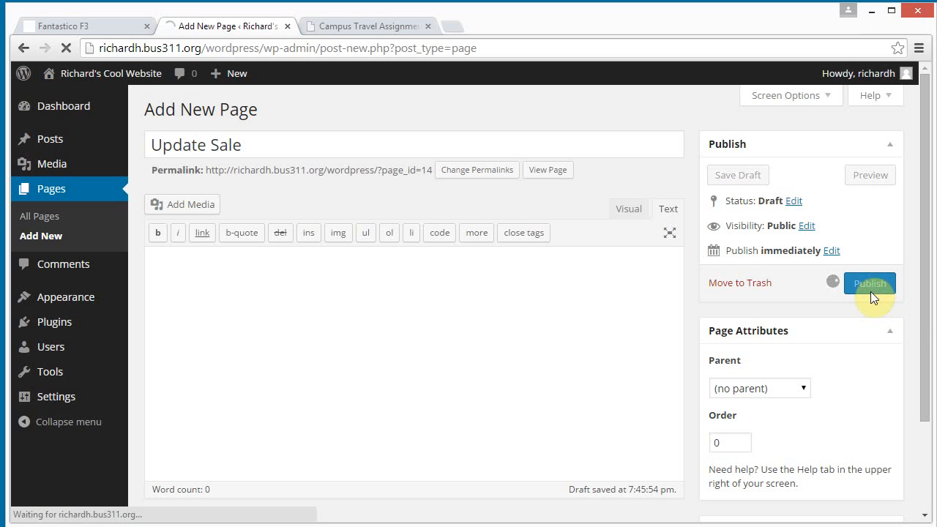
pyautogui.click(869, 284)
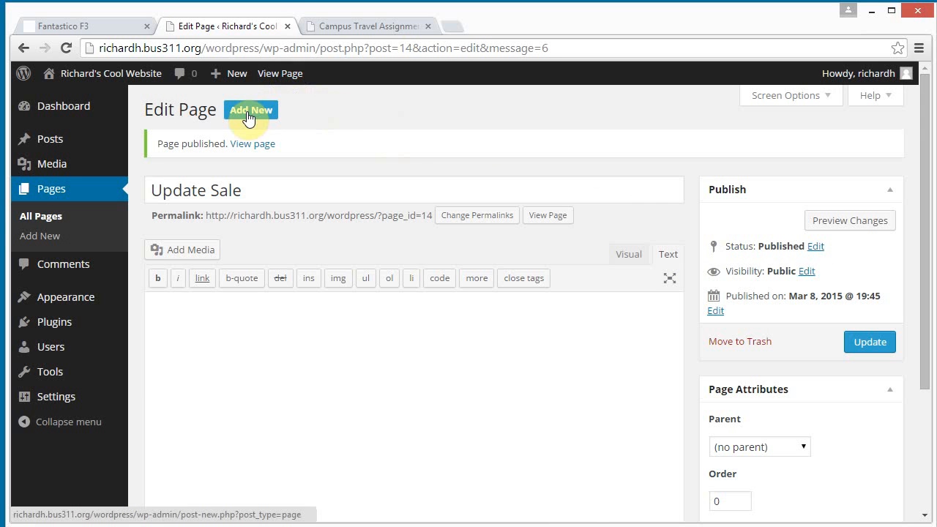
# Create and publish an empty page titled Add Agent.
pyautogui.click(251, 110)
pyautogui.write('A')
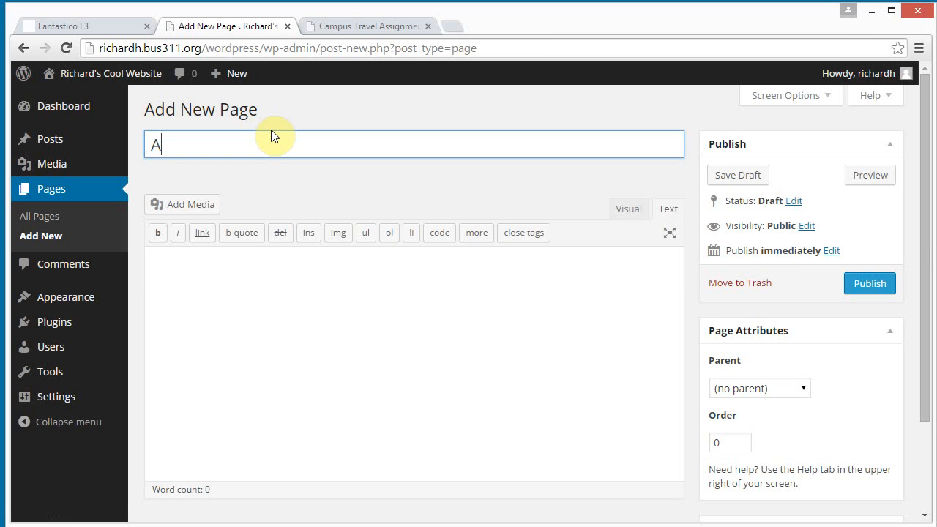
pyautogui.write('dd Ag')
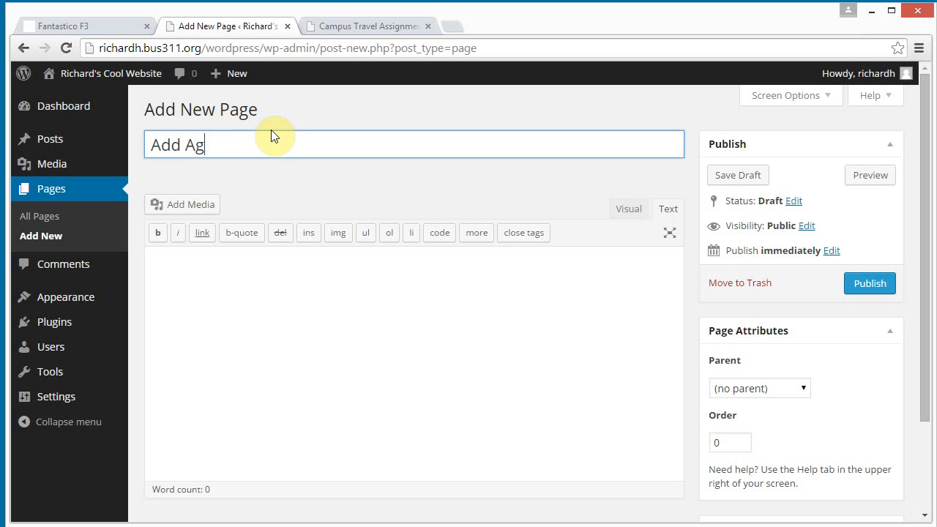
pyautogui.write('ent')
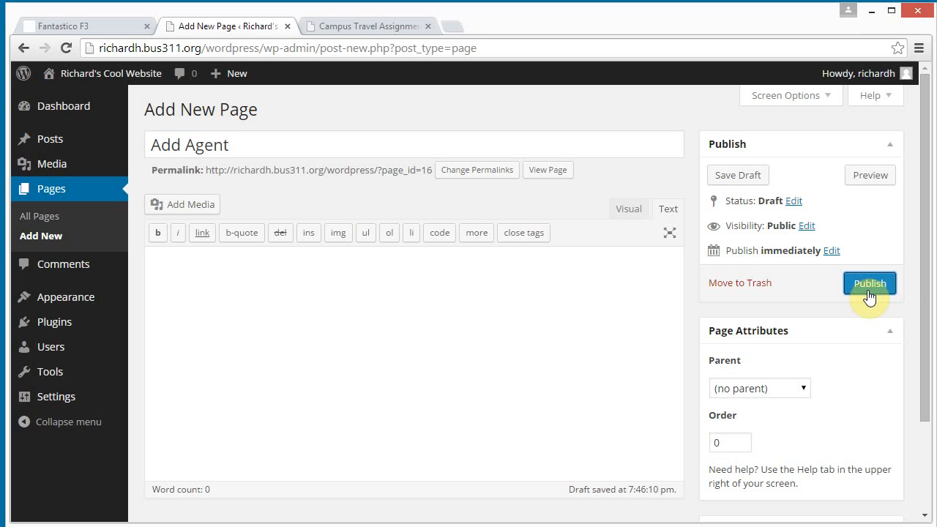
pyautogui.click(869, 284)
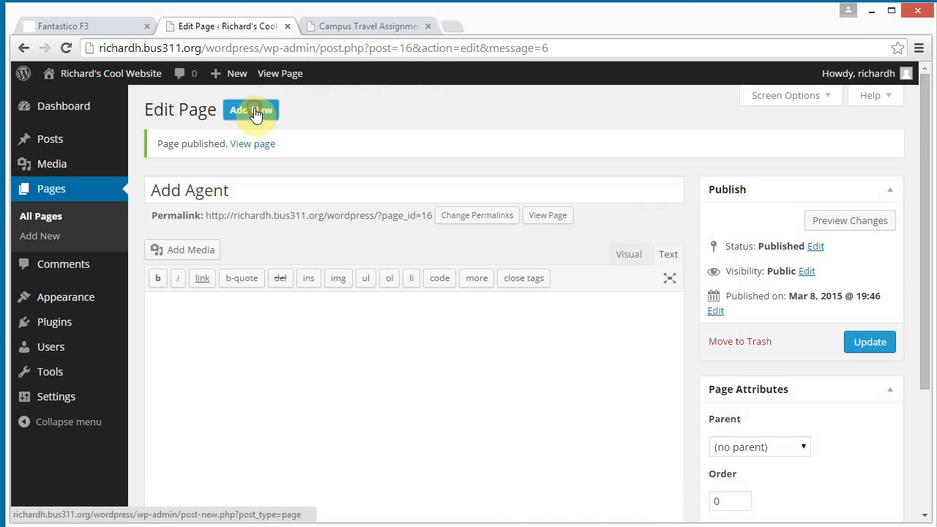
# Create and publish an empty page titled Agent Bookings.
pyautogui.click(251, 109)
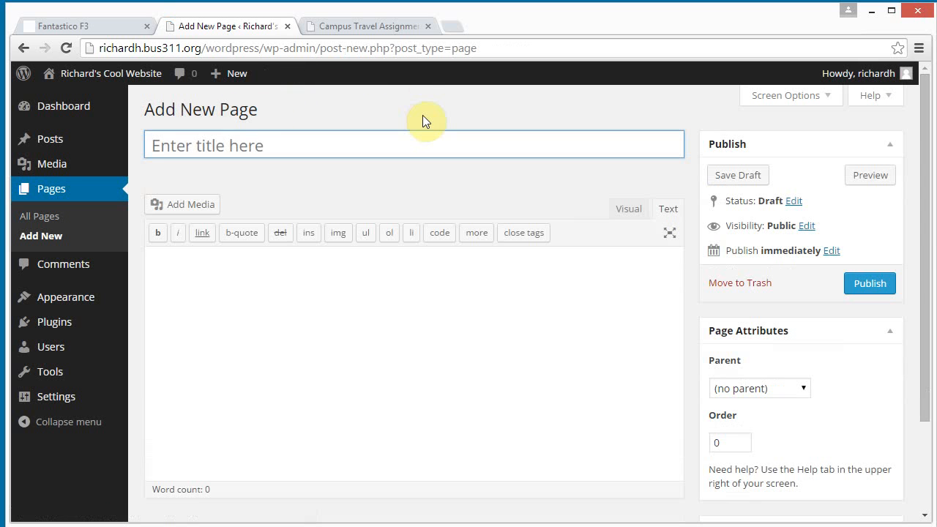
pyautogui.write('Agent B')
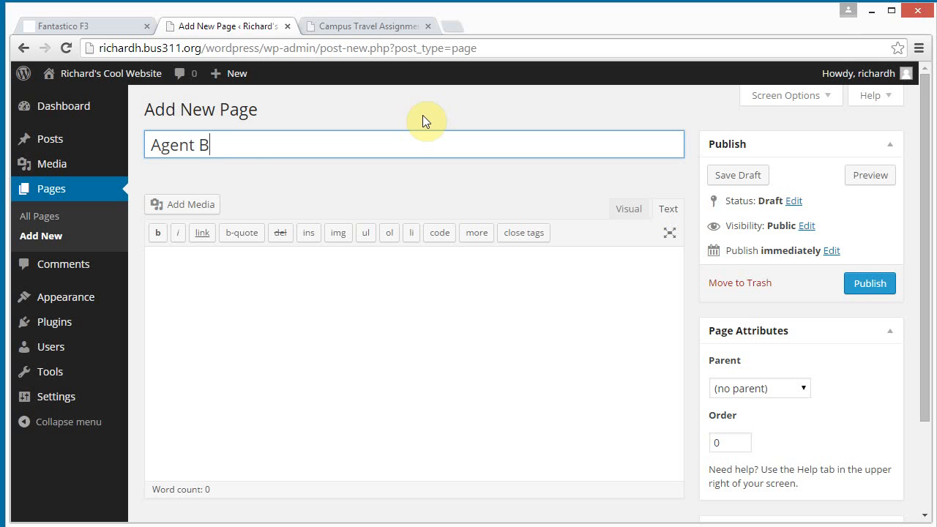
pyautogui.write('ookings')
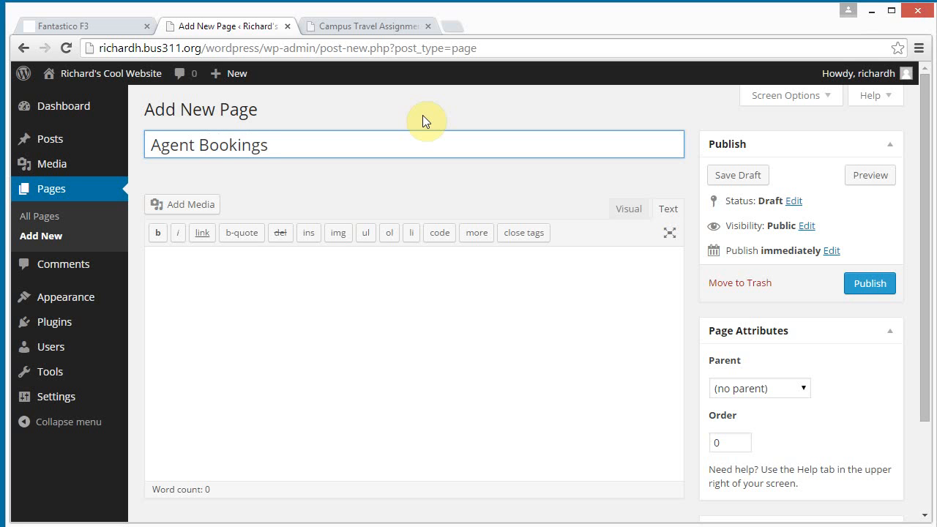
pyautogui.click(869, 284)
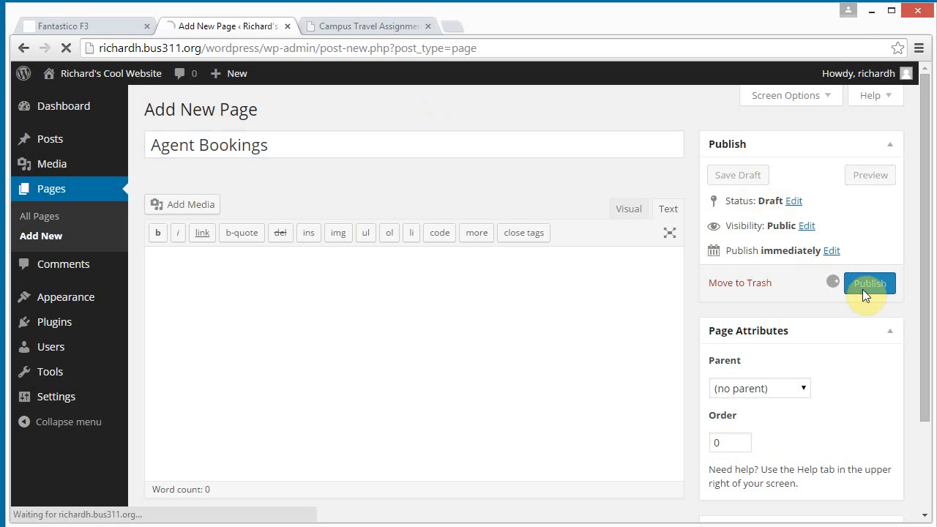
pyautogui.click(870, 284)
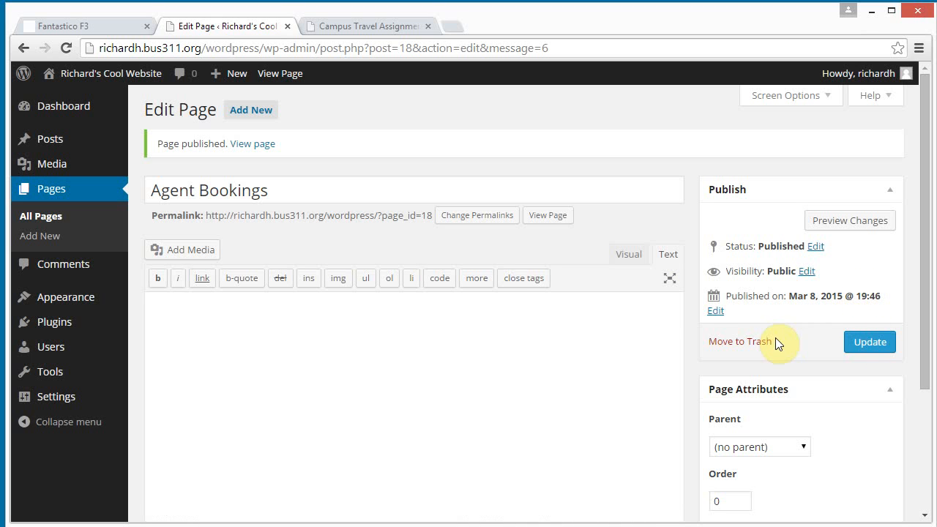
pyautogui.moveTo(345, 222)
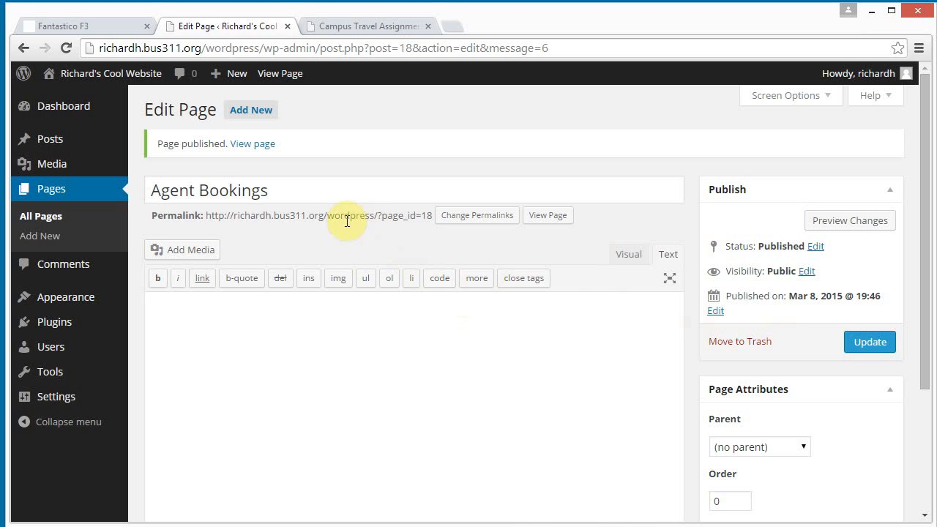
pyautogui.moveTo(383, 219)
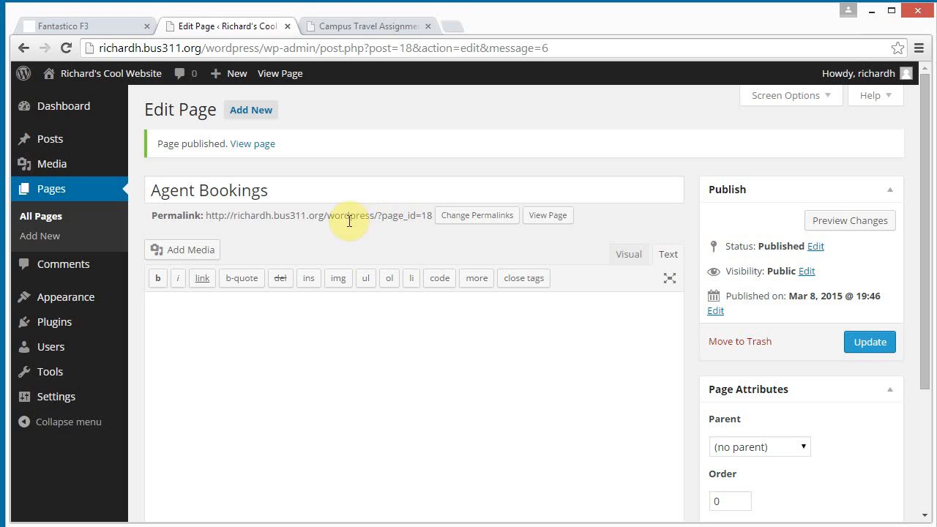
pyautogui.moveTo(407, 218)
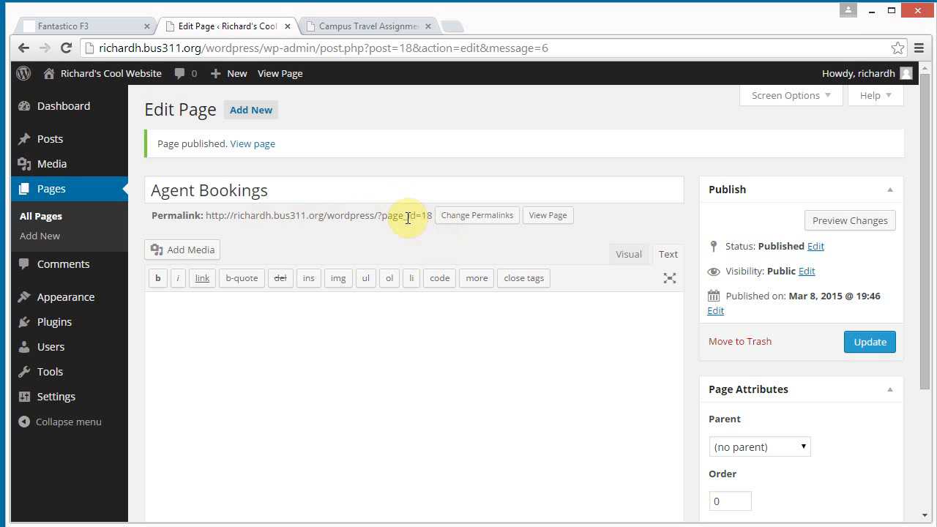
pyautogui.moveTo(341, 192)
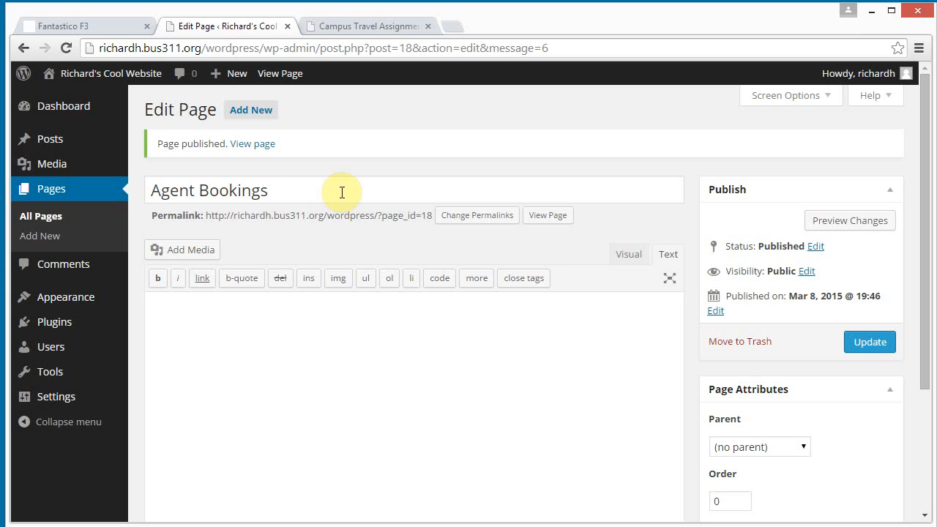
pyautogui.moveTo(416, 217)
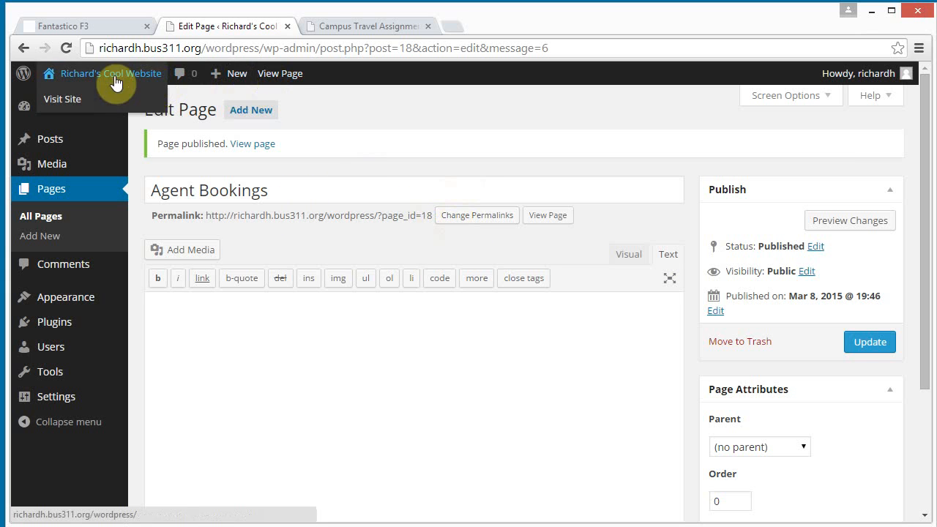
pyautogui.moveTo(281, 73)
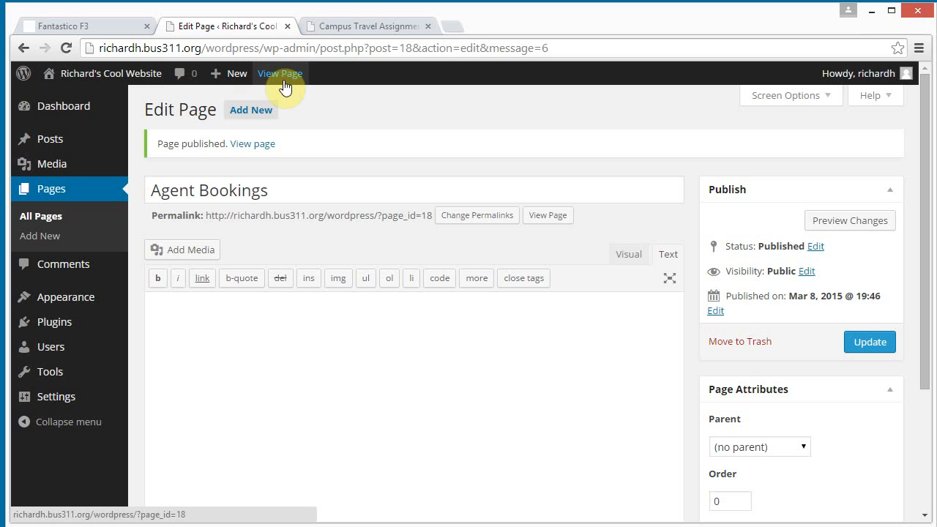
# View the live site from the admin toolbar, showing the Agent Bookings page.
pyautogui.click(281, 73)
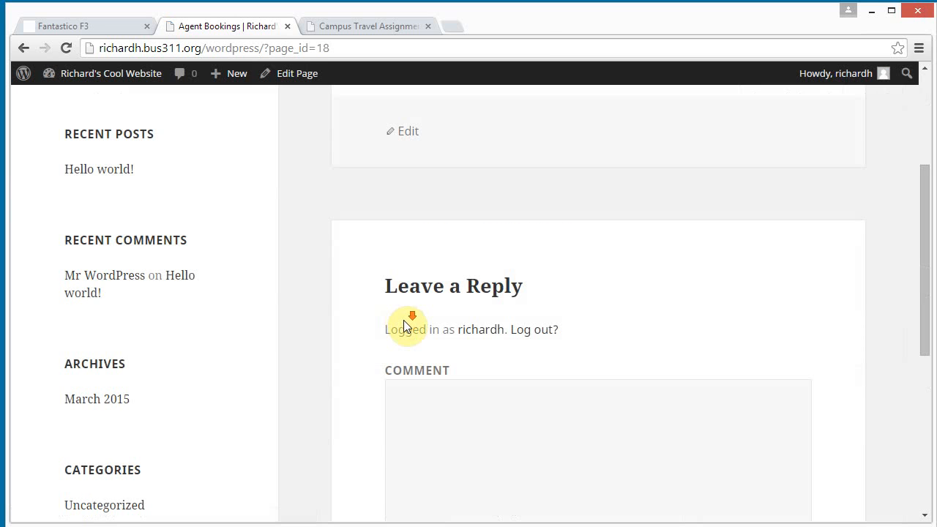
pyautogui.scroll(3)
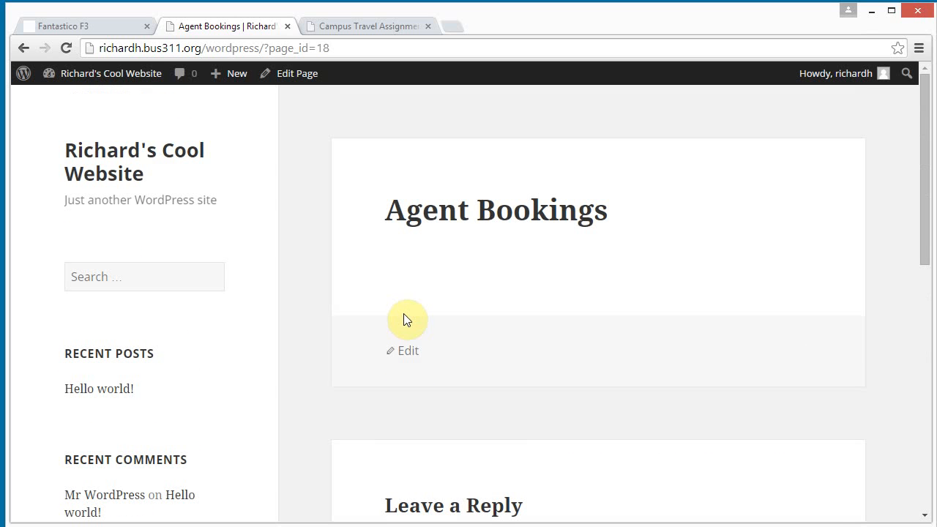
pyautogui.moveTo(419, 320)
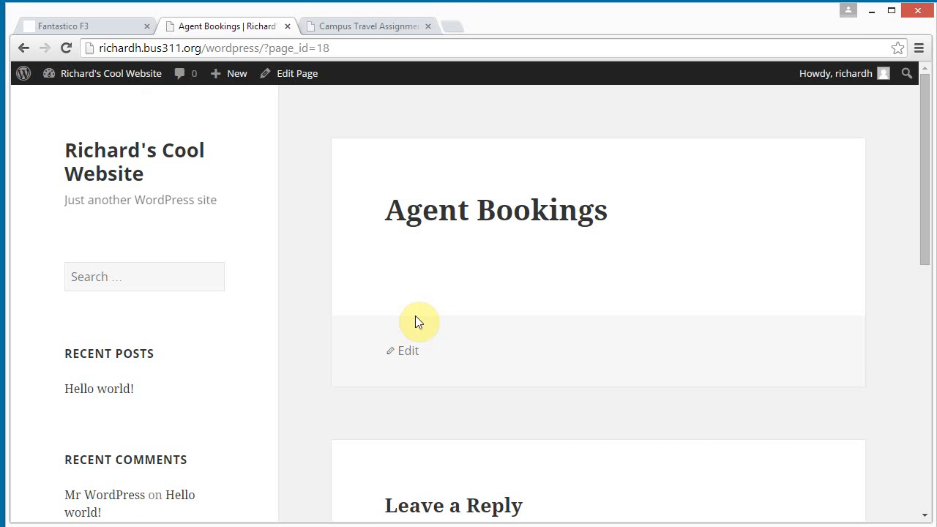
pyautogui.moveTo(114, 103)
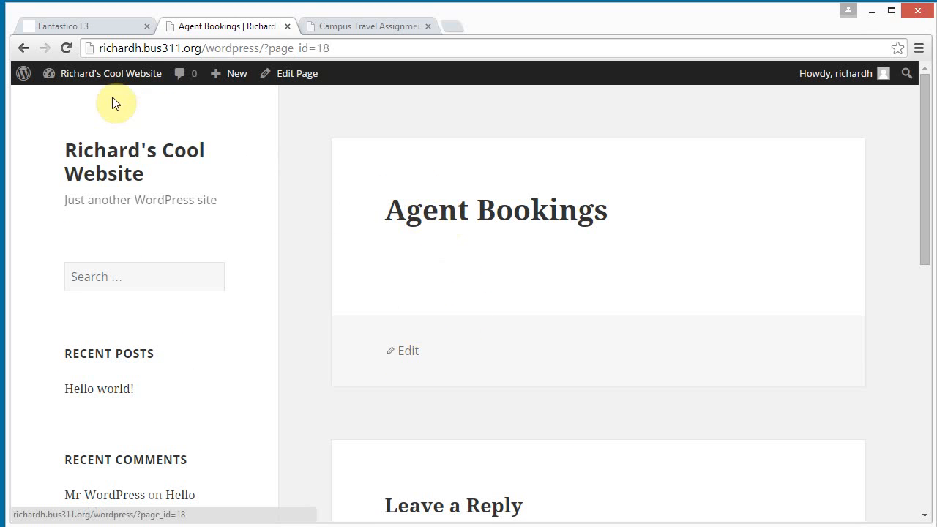
pyautogui.moveTo(284, 170)
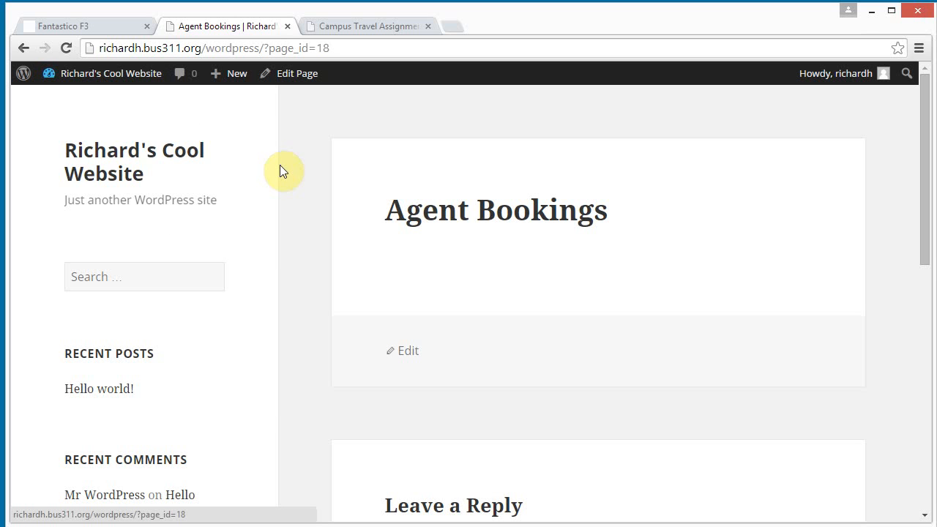
pyautogui.moveTo(184, 159)
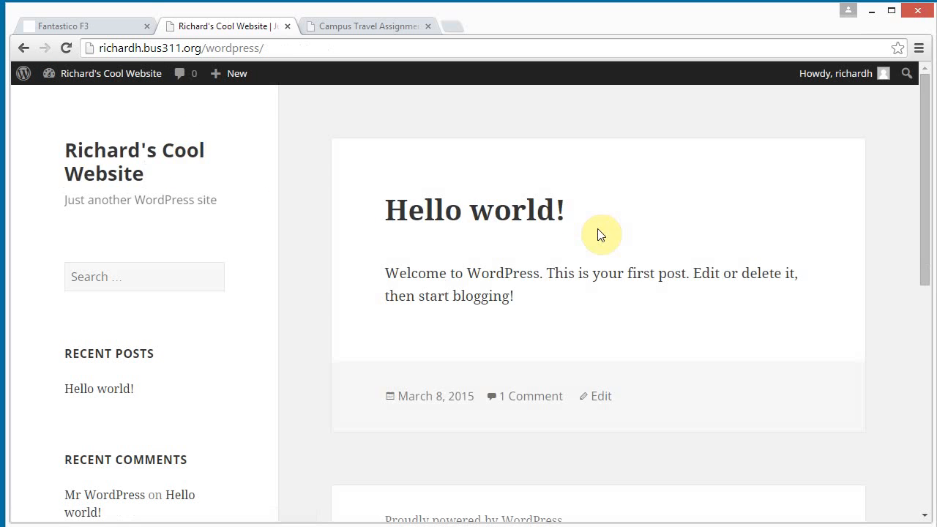
pyautogui.moveTo(261, 436)
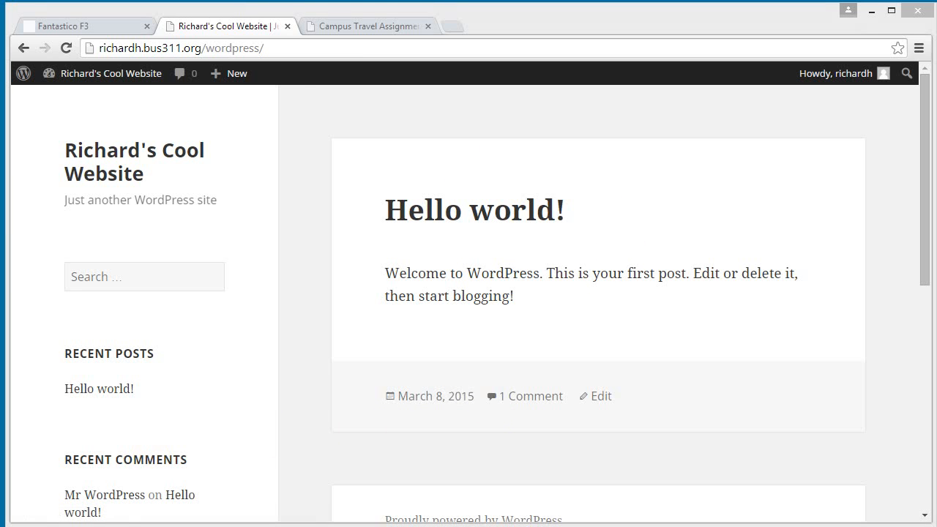
pyautogui.moveTo(189, 433)
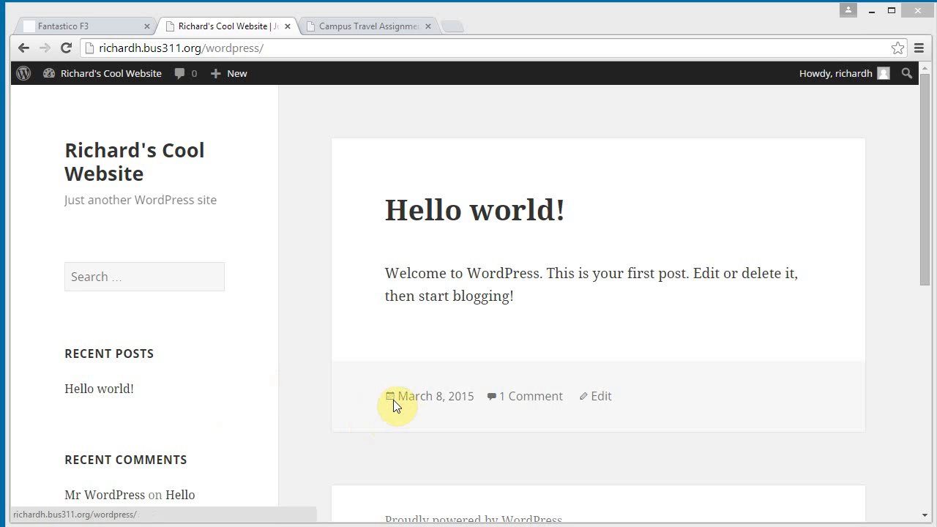
pyautogui.moveTo(425, 231)
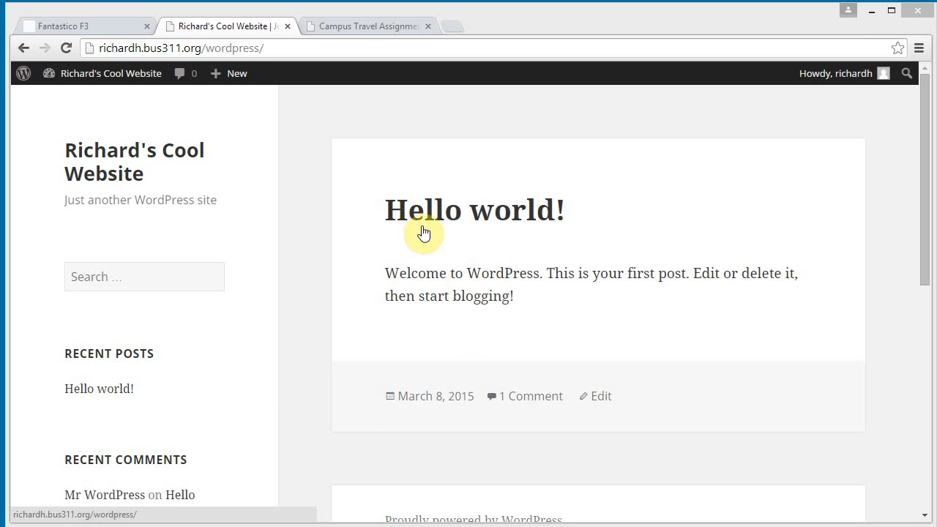
pyautogui.moveTo(189, 162)
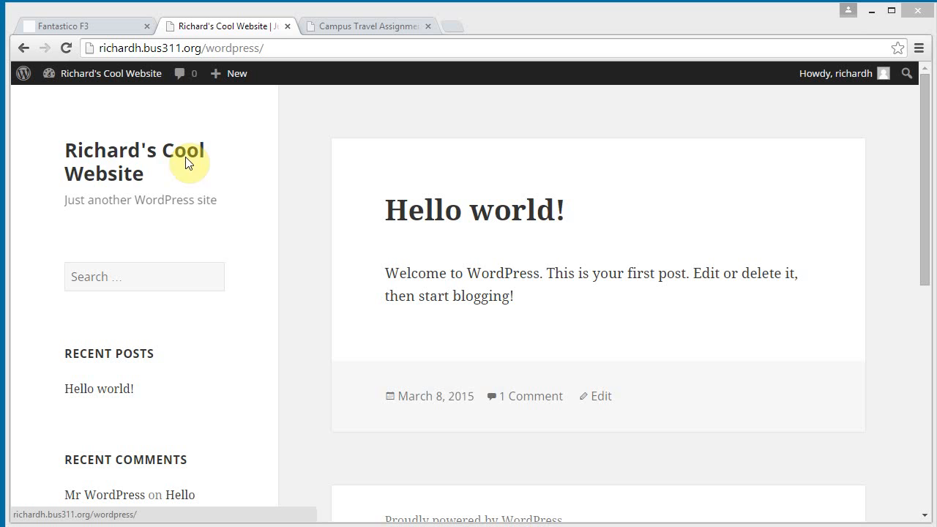
# Return to the dashboard and launch Appearance > Customize for Richard's Cool Website.
pyautogui.click(110, 73)
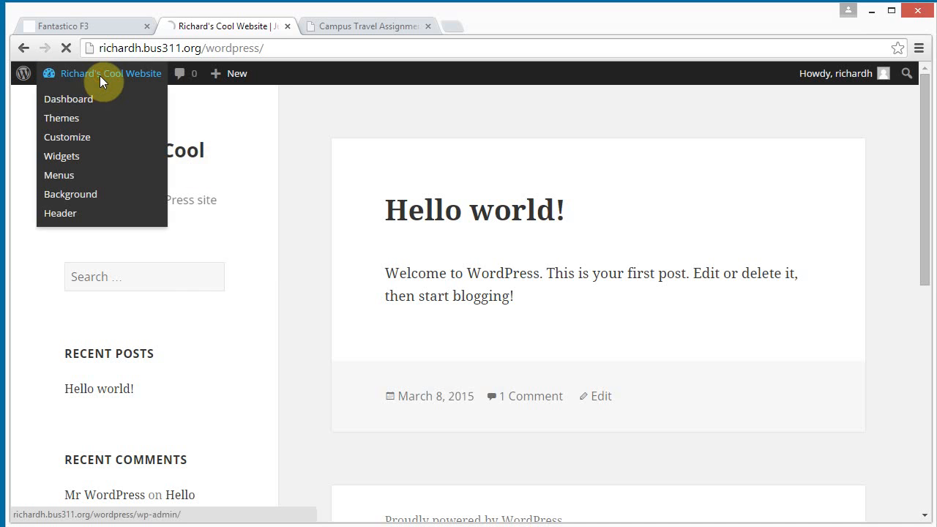
pyautogui.click(67, 98)
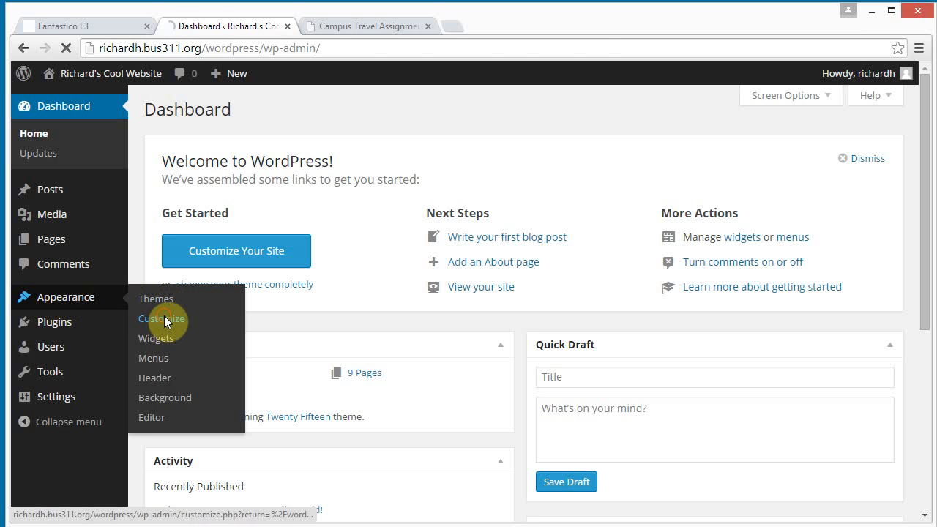
pyautogui.click(161, 318)
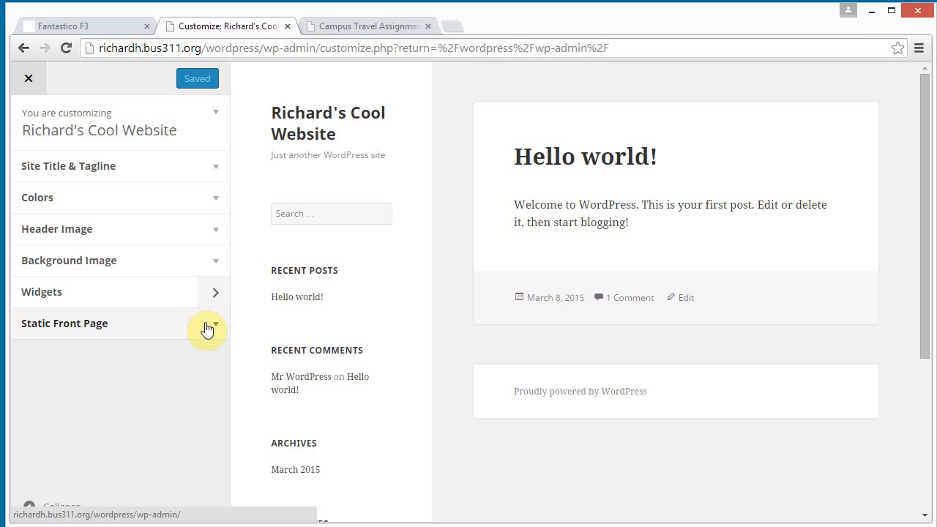
# Set a static front page using Campus Travel and Save & Publish the customizer change.
pyautogui.click(65, 323)
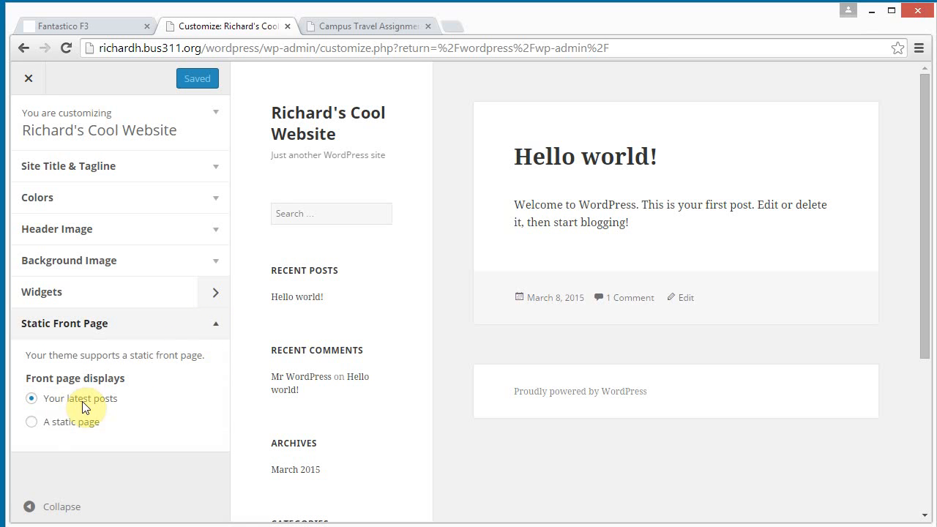
pyautogui.moveTo(30, 422)
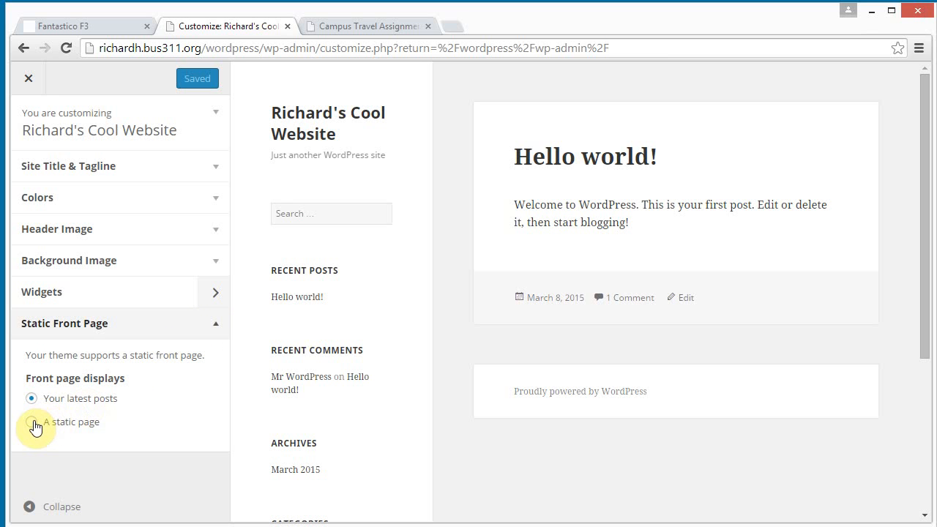
pyautogui.click(32, 421)
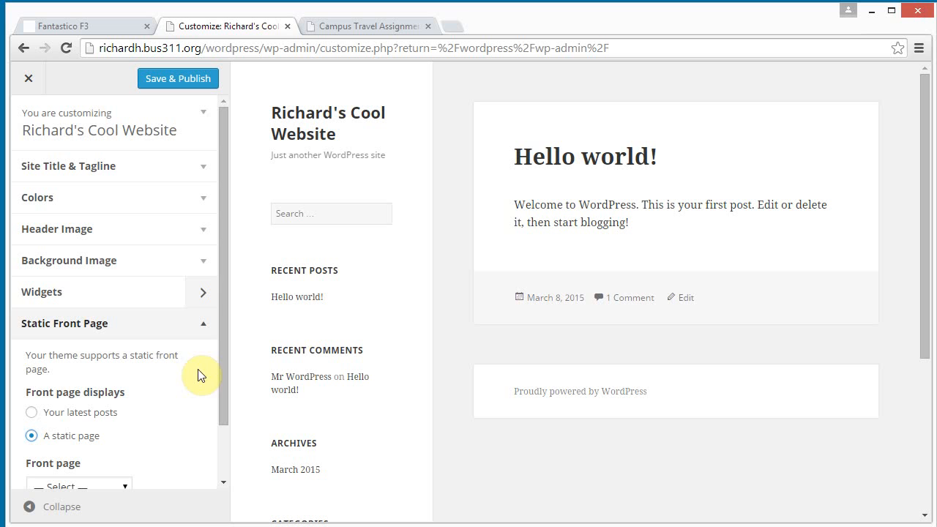
pyautogui.scroll(-3)
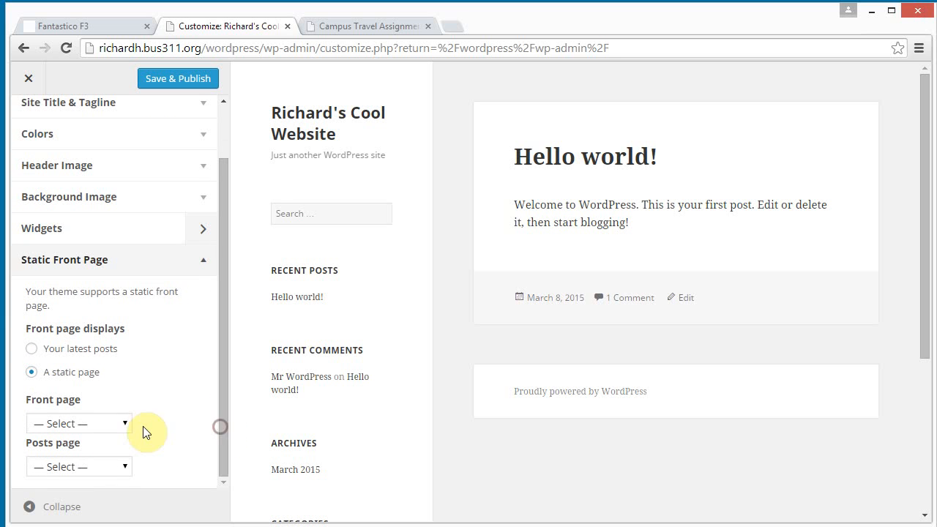
pyautogui.click(79, 423)
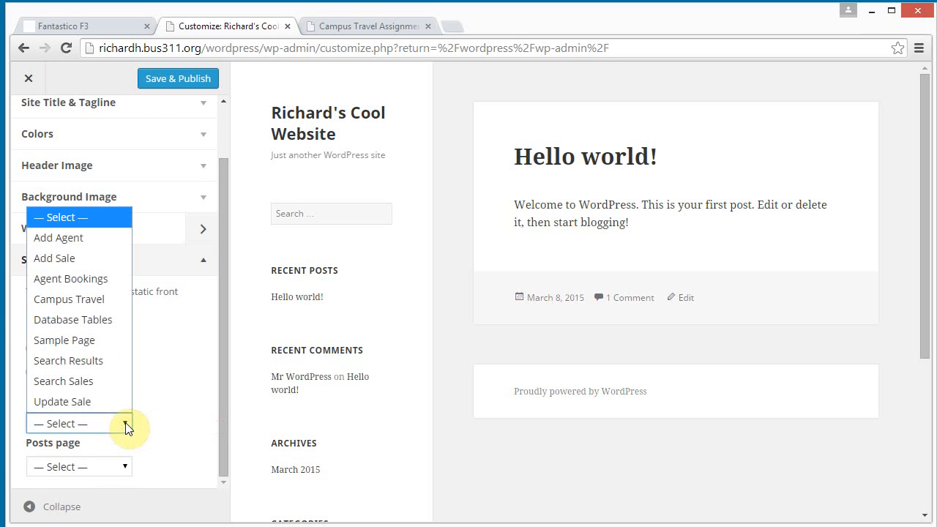
pyautogui.moveTo(69, 299)
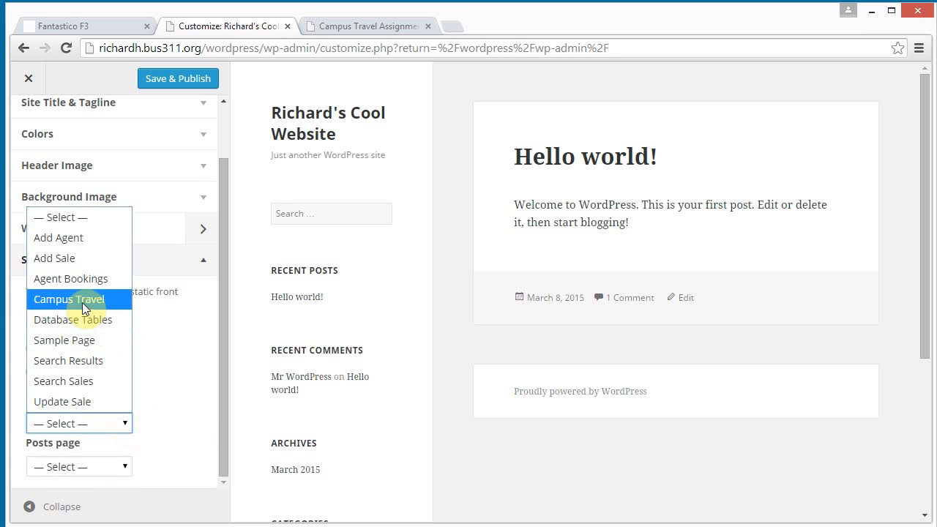
pyautogui.click(69, 298)
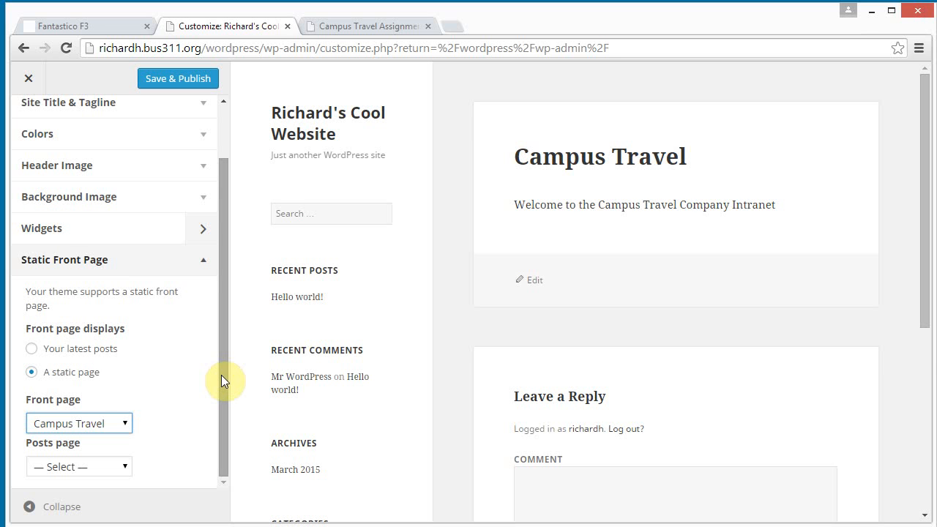
pyautogui.moveTo(497, 336)
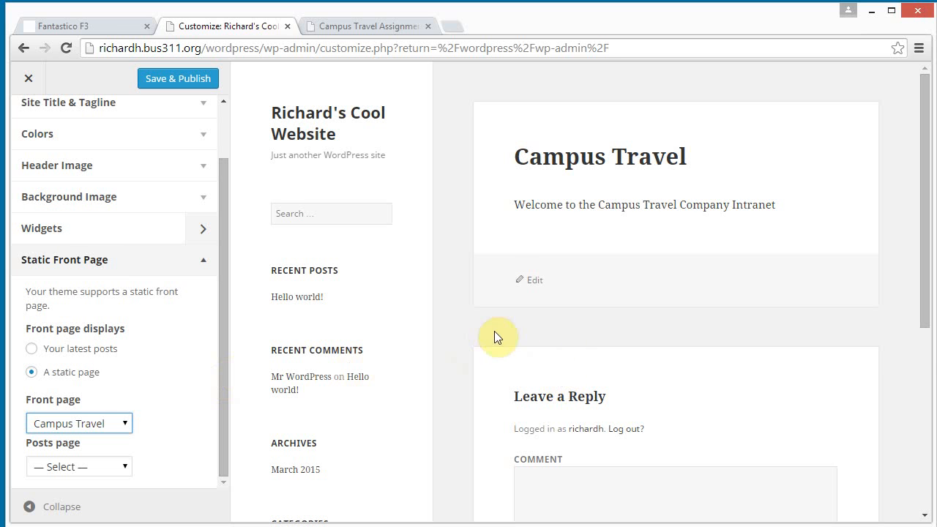
pyautogui.moveTo(554, 232)
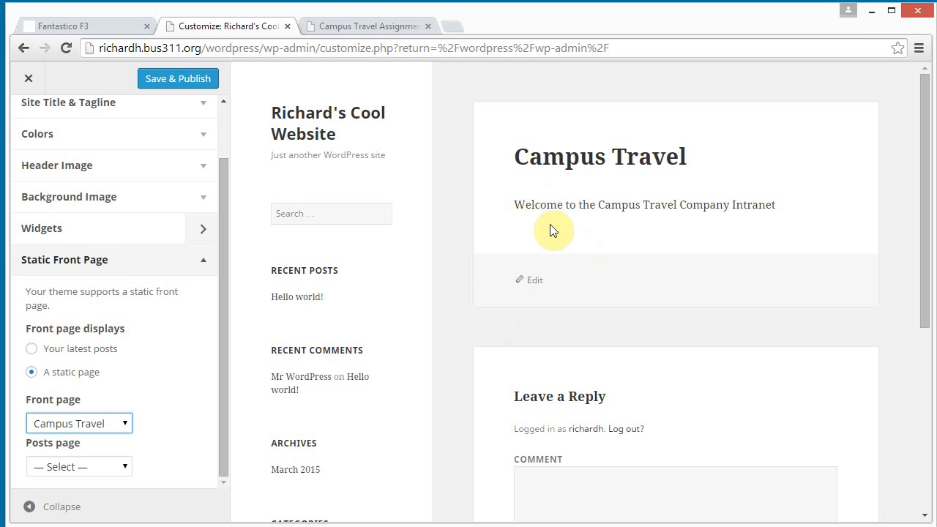
pyautogui.moveTo(606, 232)
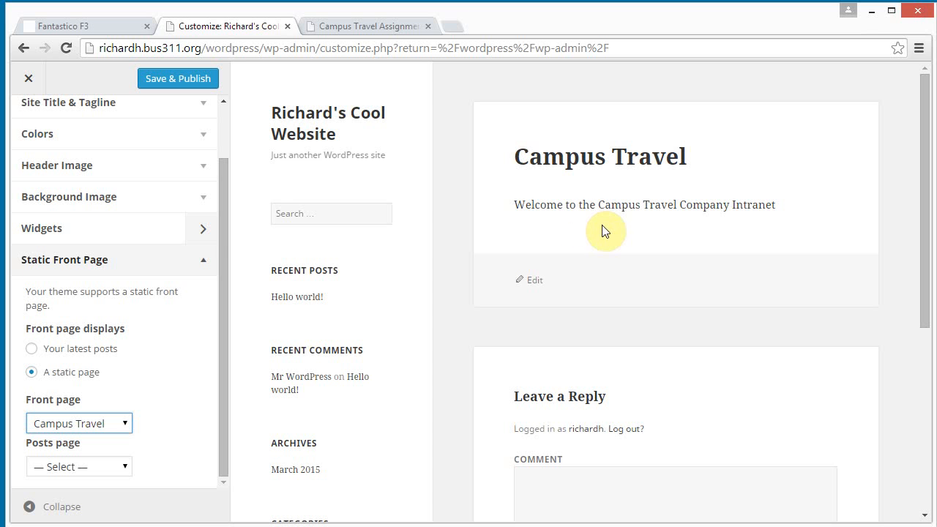
pyautogui.moveTo(258, 252)
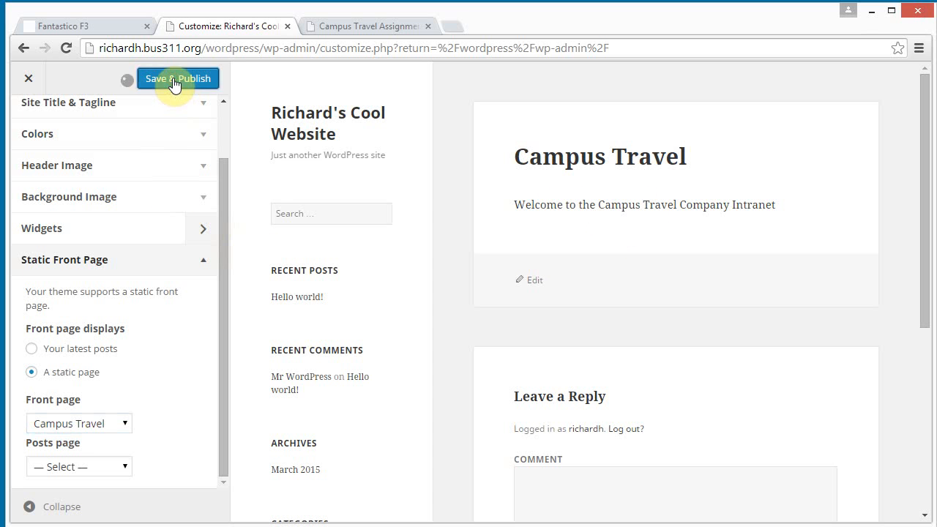
pyautogui.click(177, 79)
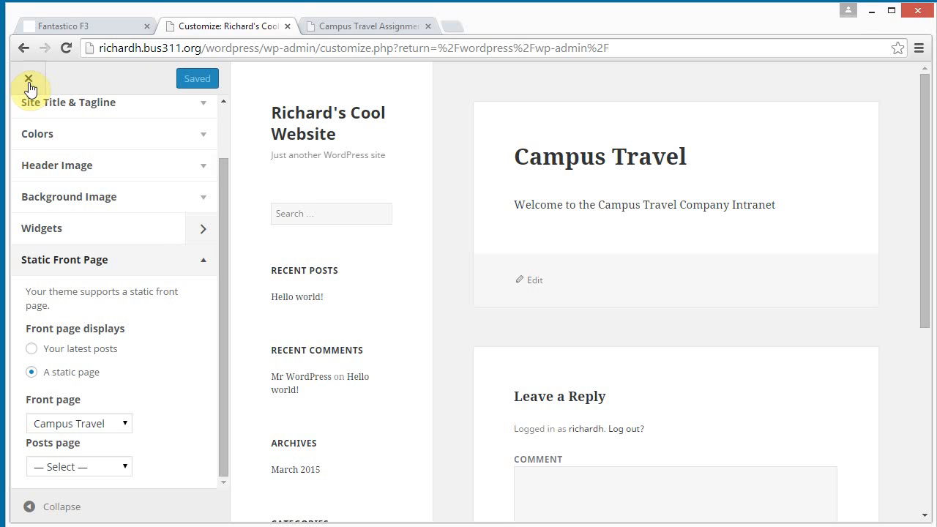
# Close the Customizer and return to the live site showing the Campus Travel home page.
pyautogui.click(30, 79)
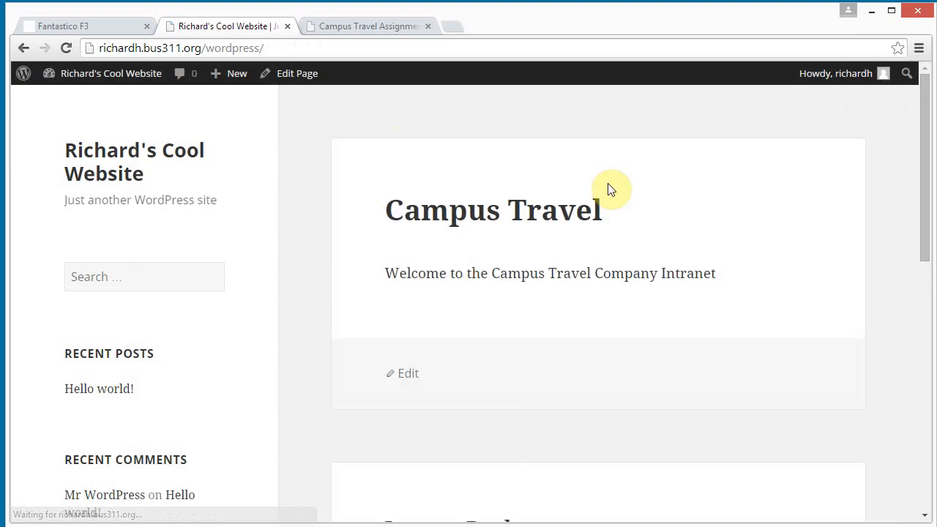
pyautogui.moveTo(521, 275)
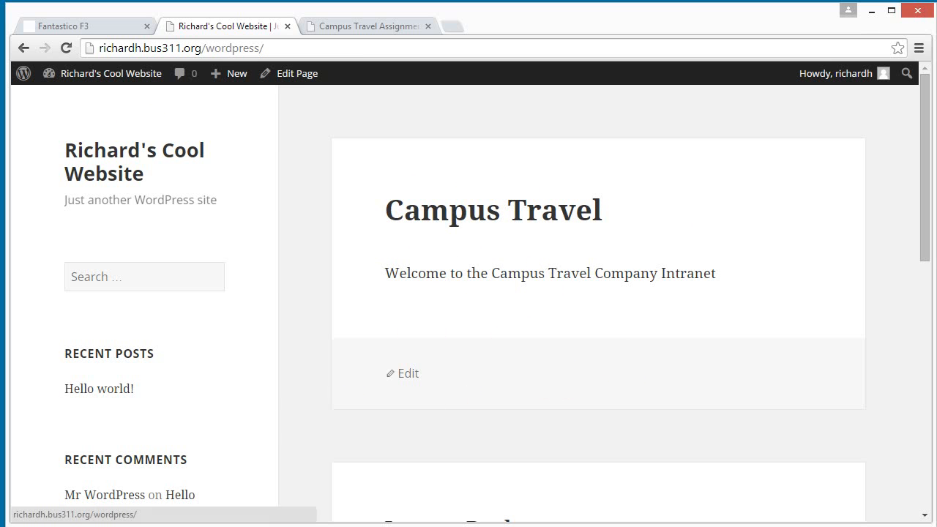
pyautogui.moveTo(474, 81)
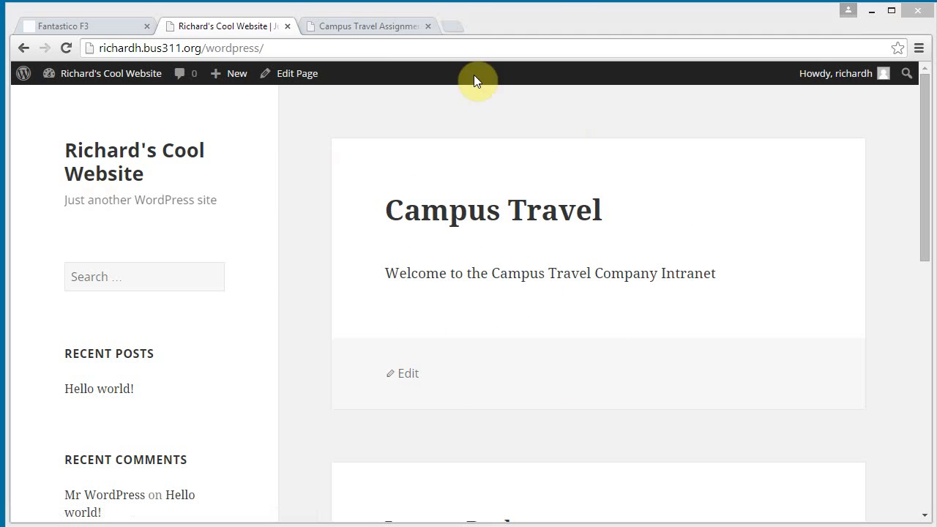
pyautogui.click(365, 27)
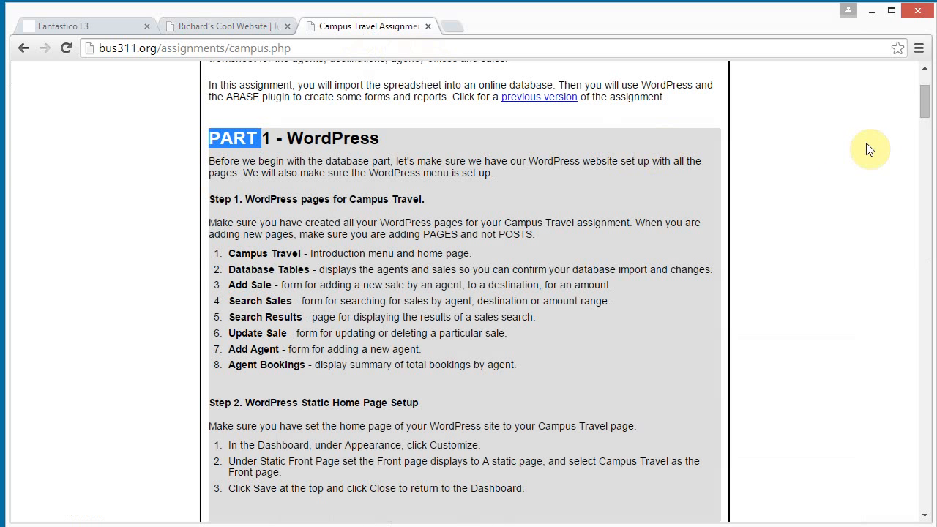
pyautogui.scroll(-3)
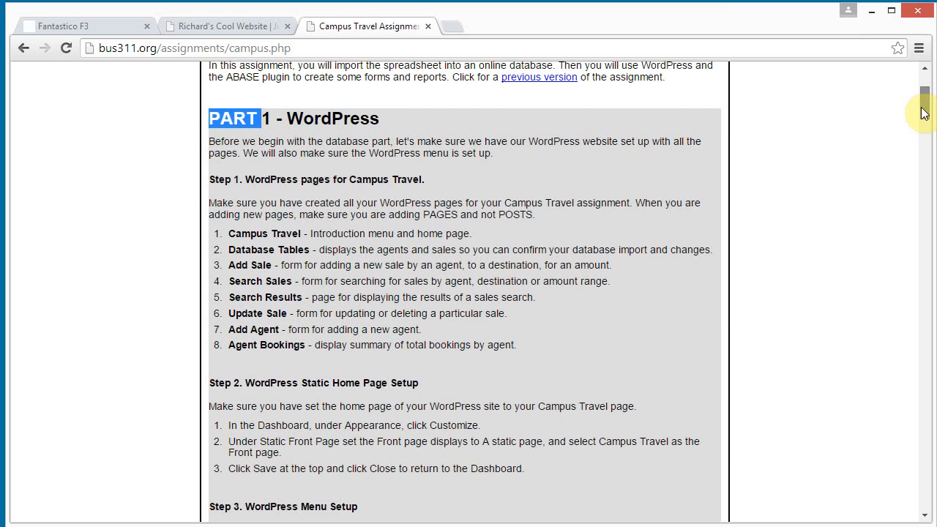
pyautogui.scroll(-3)
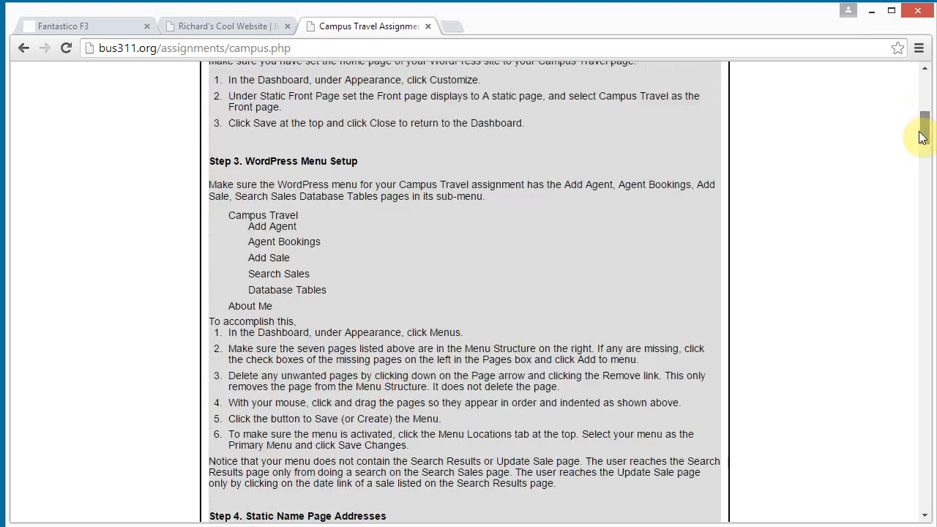
pyautogui.scroll(-3)
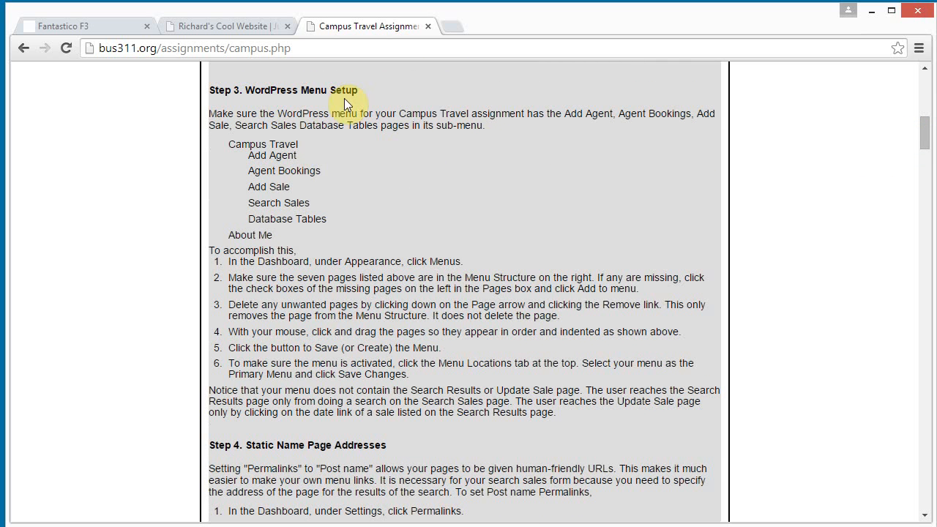
pyautogui.moveTo(306, 156)
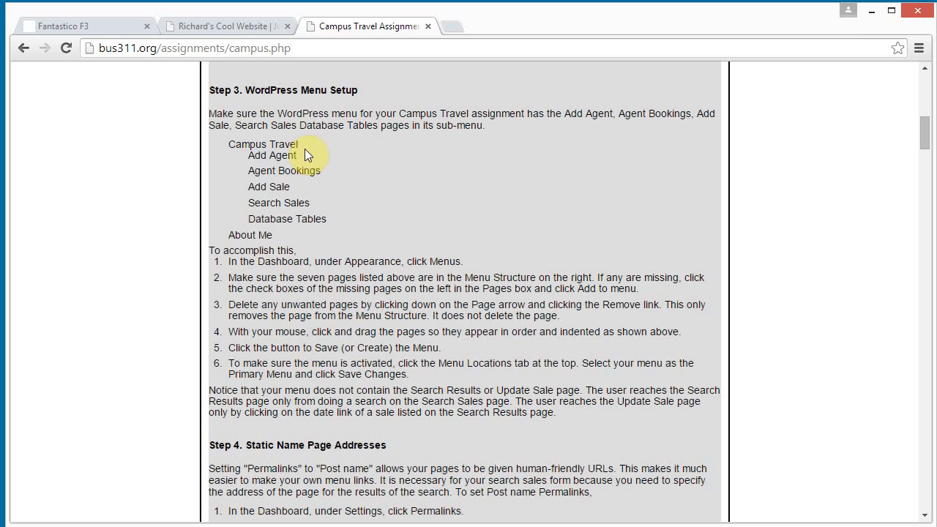
pyautogui.moveTo(346, 222)
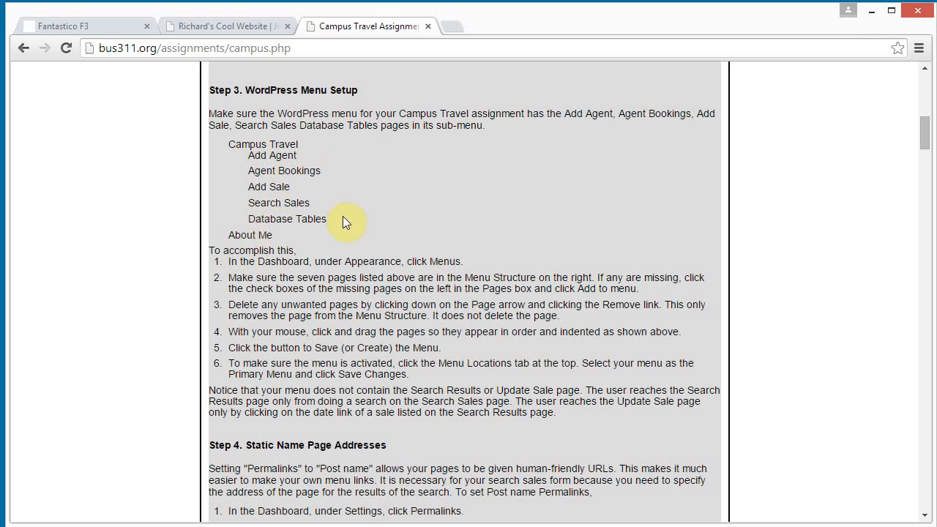
pyautogui.moveTo(260, 240)
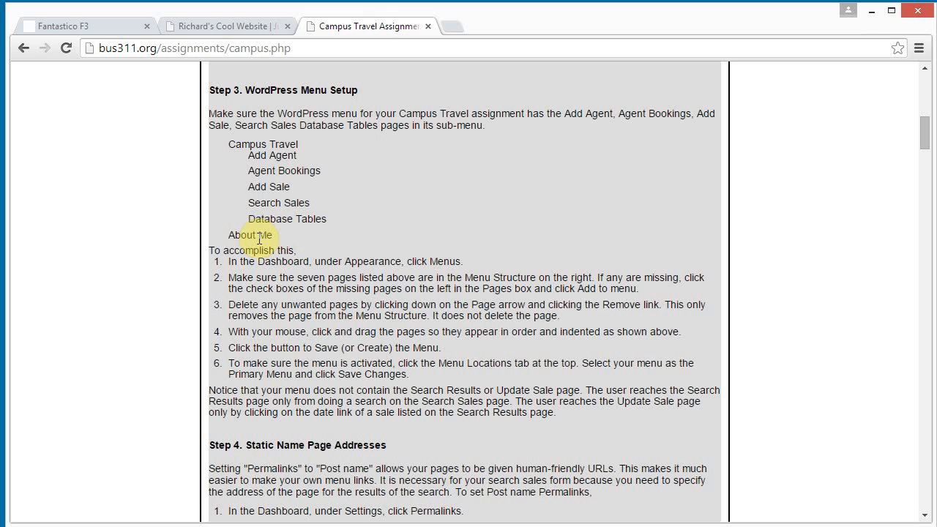
pyautogui.moveTo(255, 155)
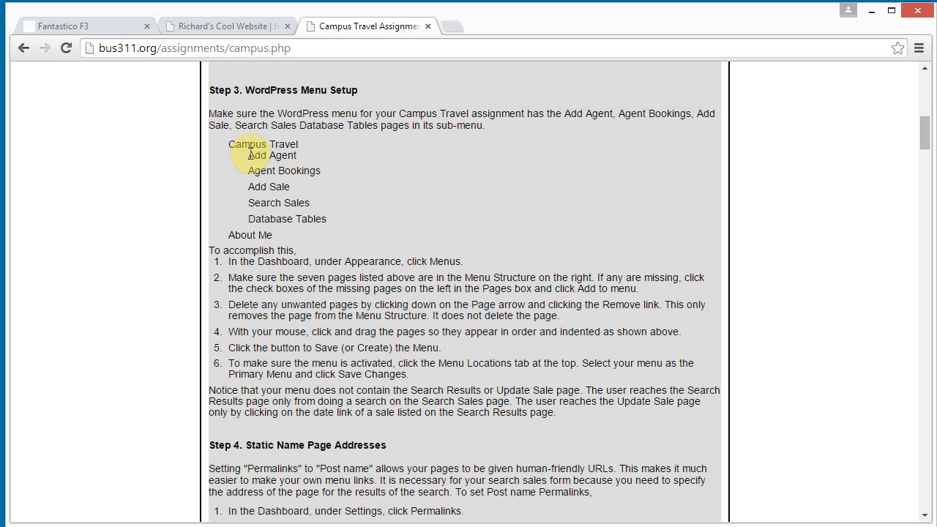
pyautogui.moveTo(261, 149)
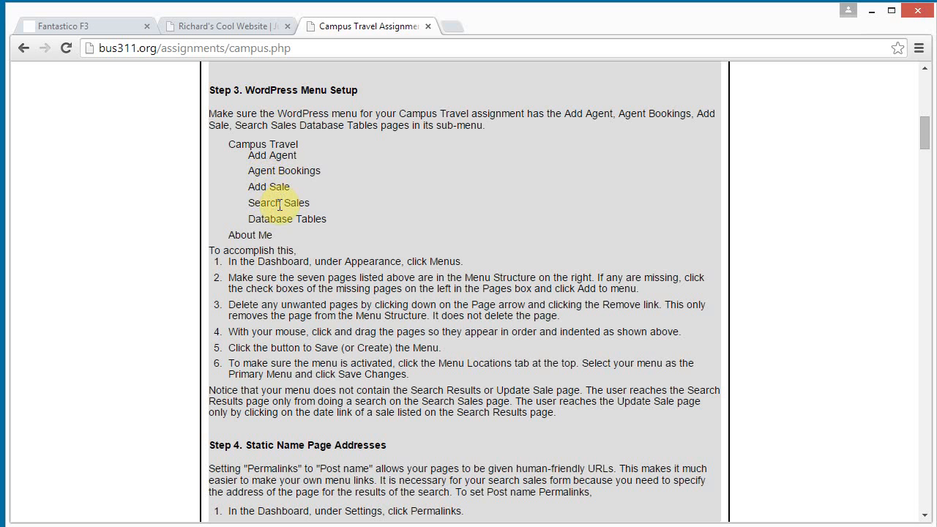
pyautogui.moveTo(196, 27)
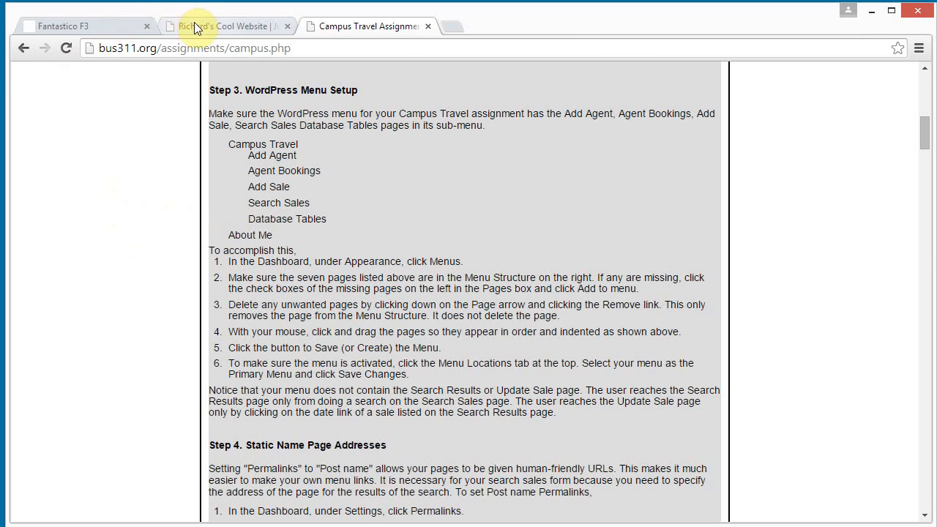
# Return to WordPress admin and create a new menu named Menu 1 in Appearance > Menus.
pyautogui.click(227, 27)
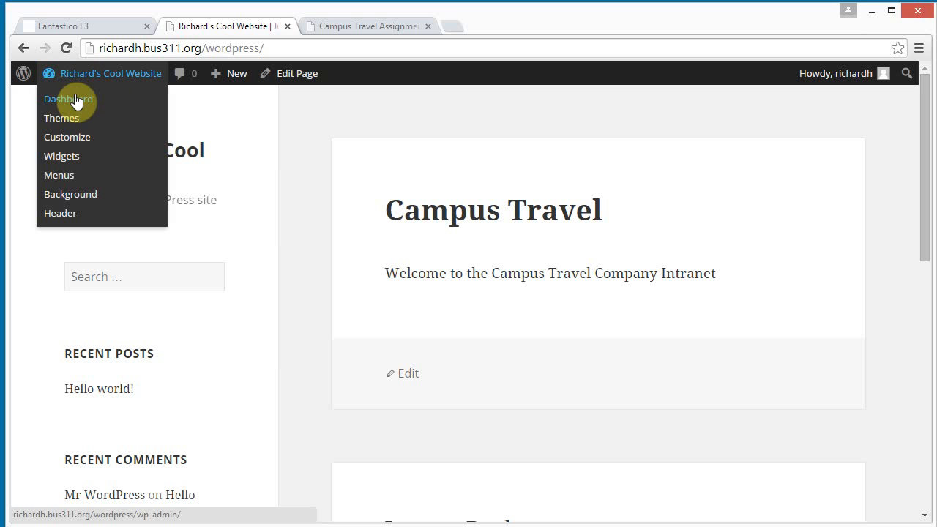
pyautogui.moveTo(58, 176)
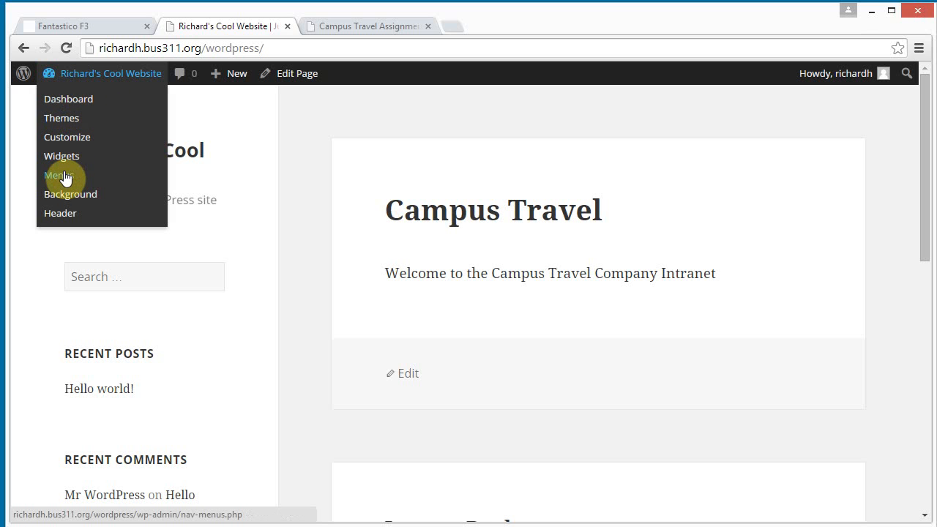
pyautogui.click(58, 175)
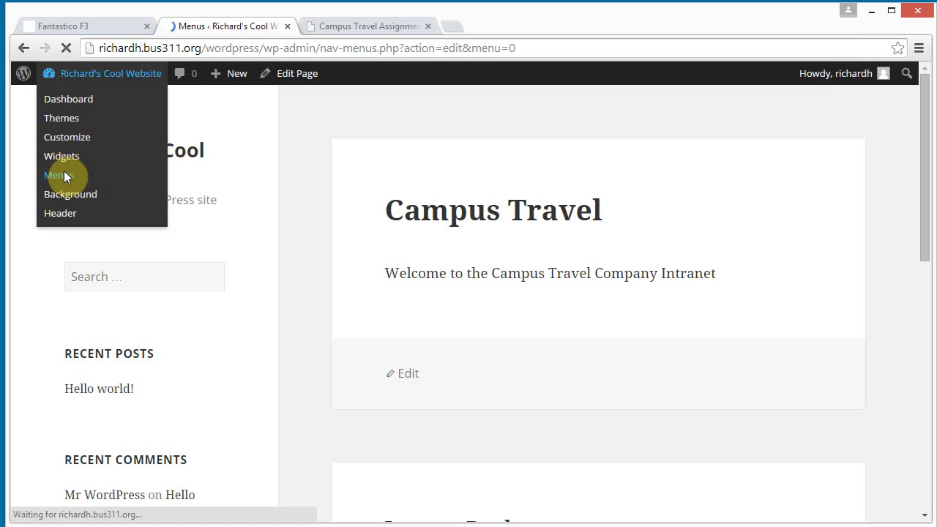
pyautogui.click(58, 175)
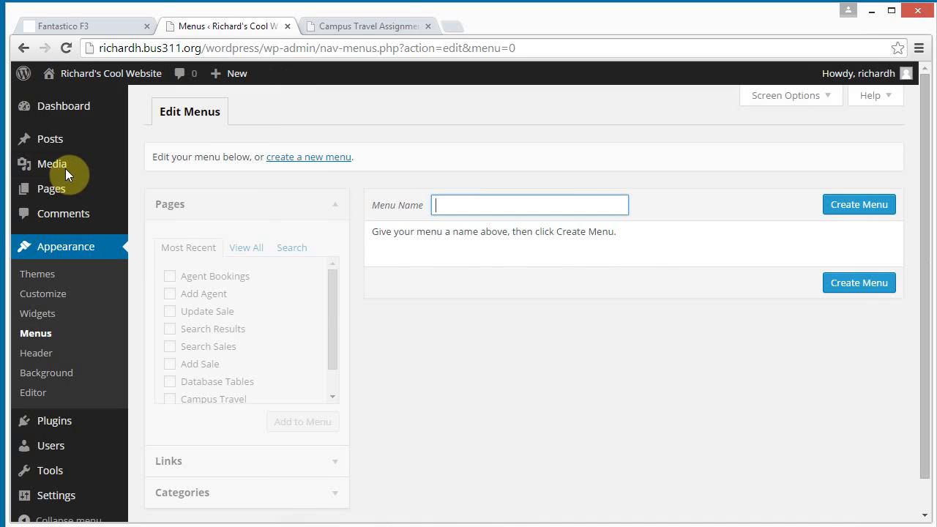
pyautogui.moveTo(298, 184)
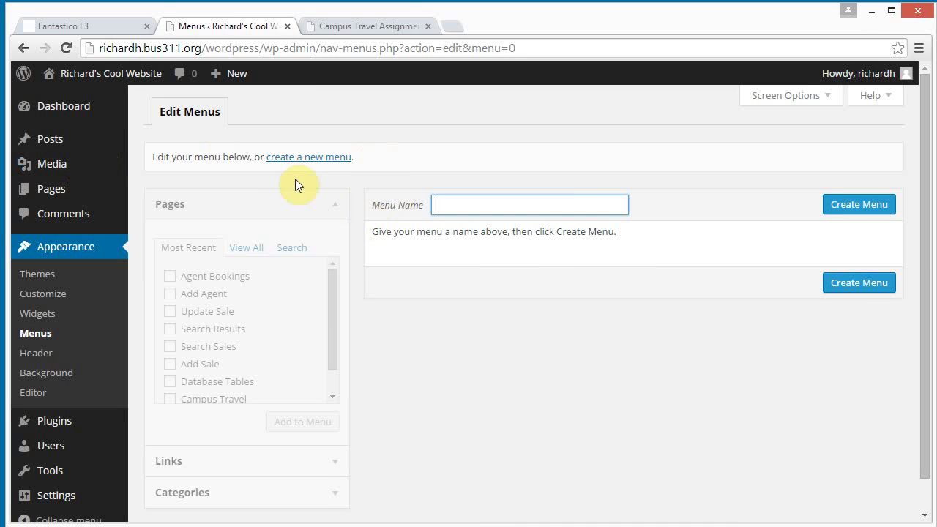
pyautogui.moveTo(495, 205)
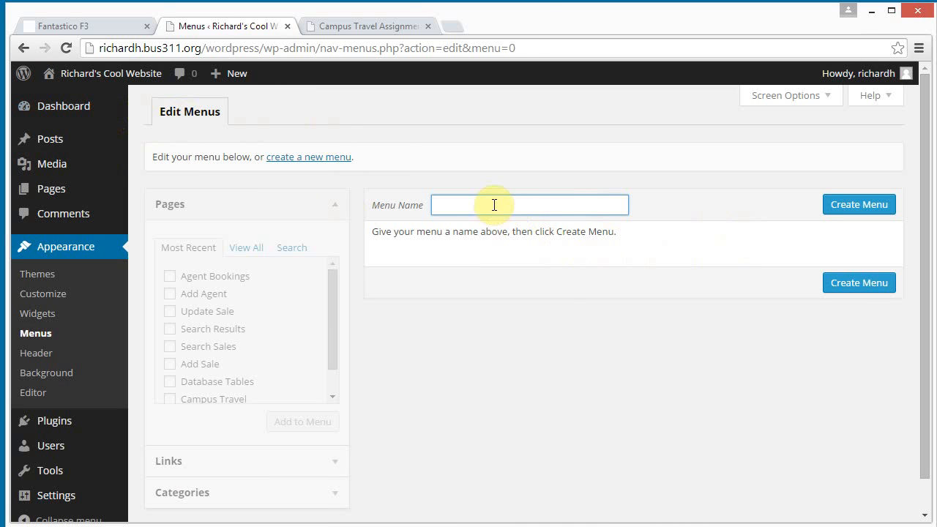
pyautogui.write('Menu 1')
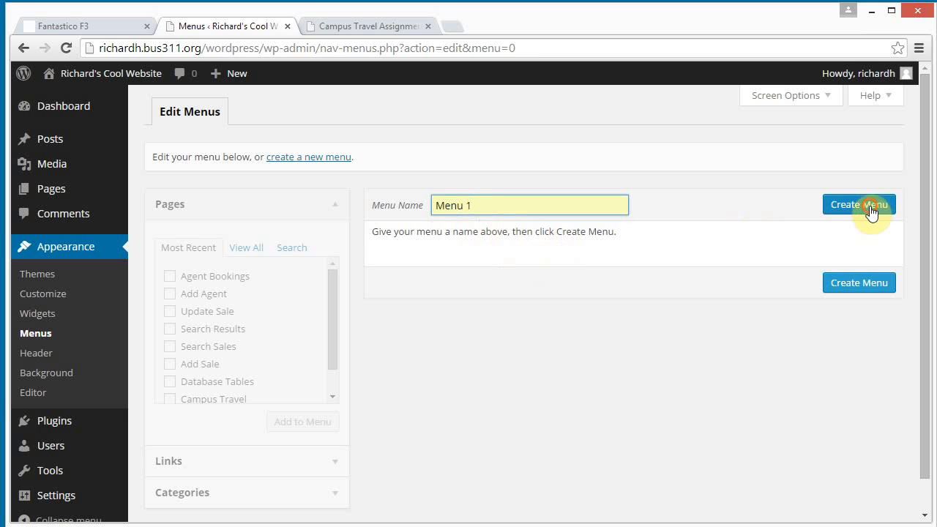
pyautogui.click(858, 205)
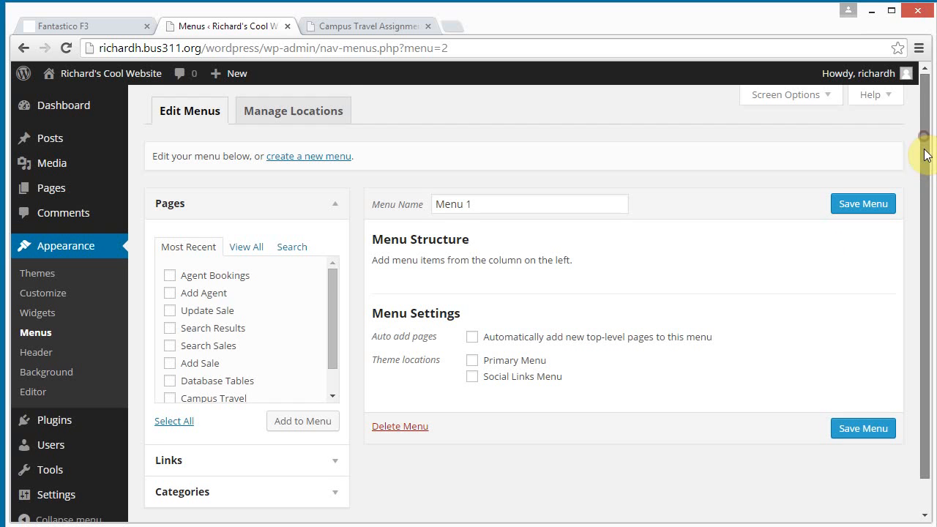
# Tick Campus Travel, Agent Bookings, Add Sale, Search Sales and Database Tables for adding to Menu 1.
pyautogui.scroll(-3)
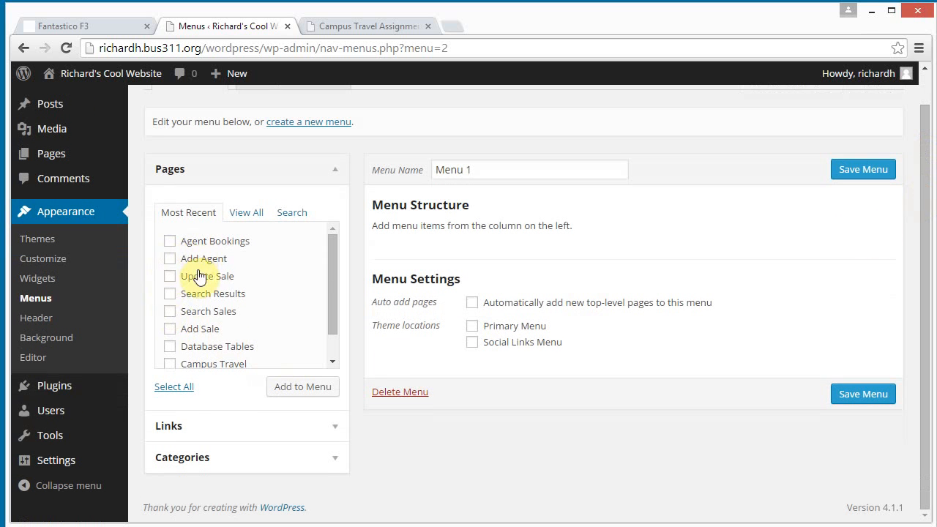
pyautogui.moveTo(243, 266)
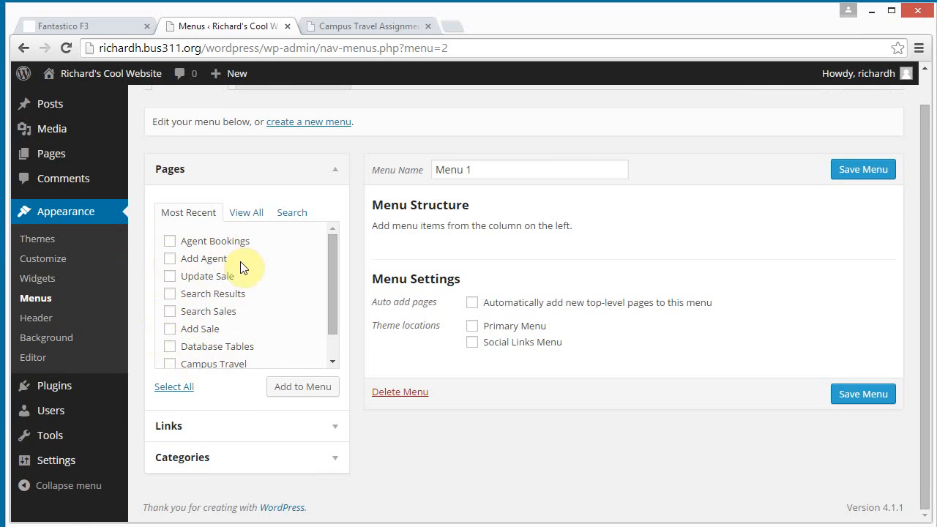
pyautogui.moveTo(205, 257)
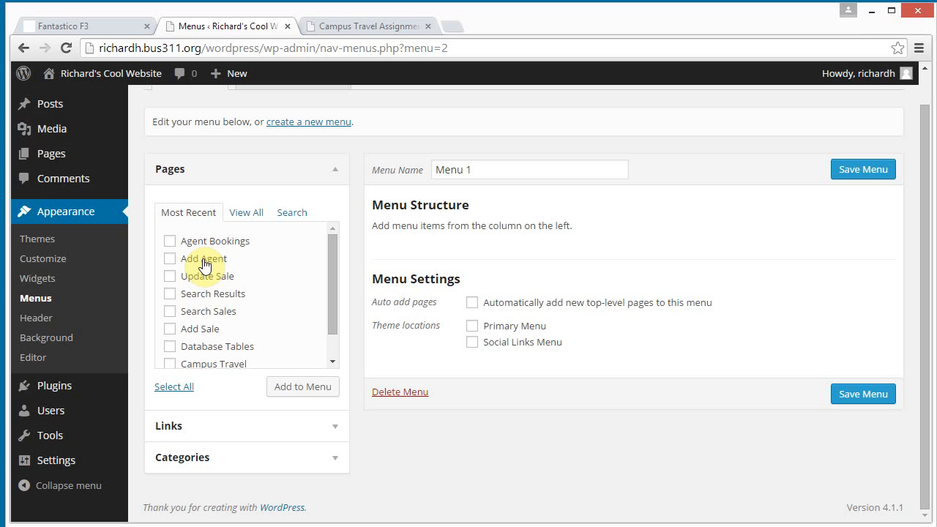
pyautogui.moveTo(169, 249)
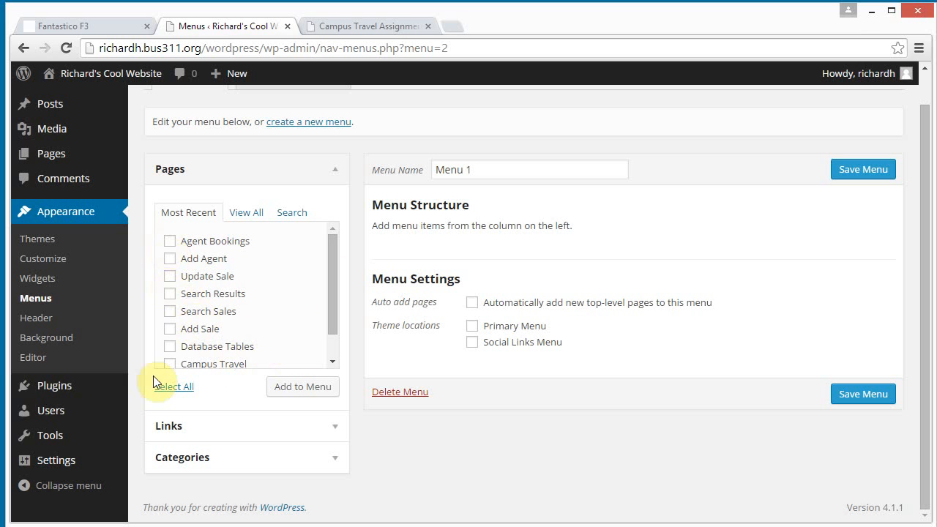
pyautogui.click(169, 363)
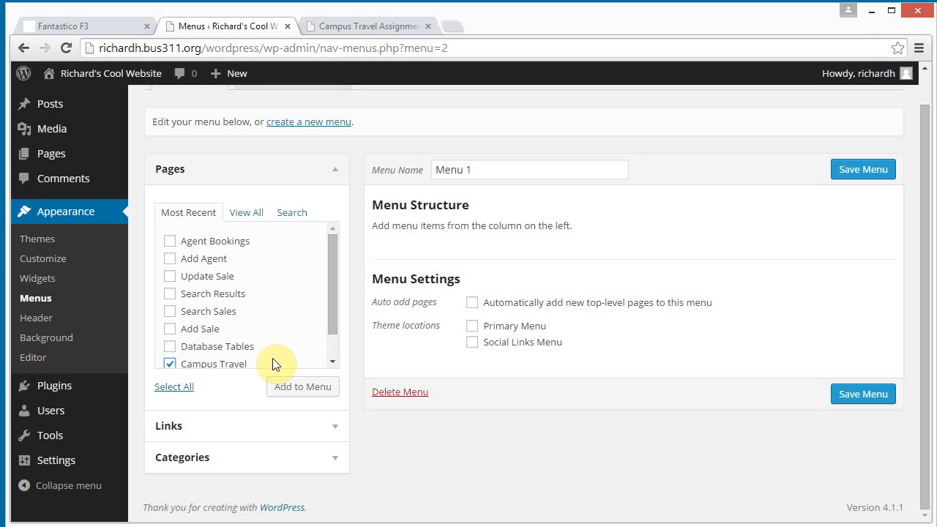
pyautogui.moveTo(256, 355)
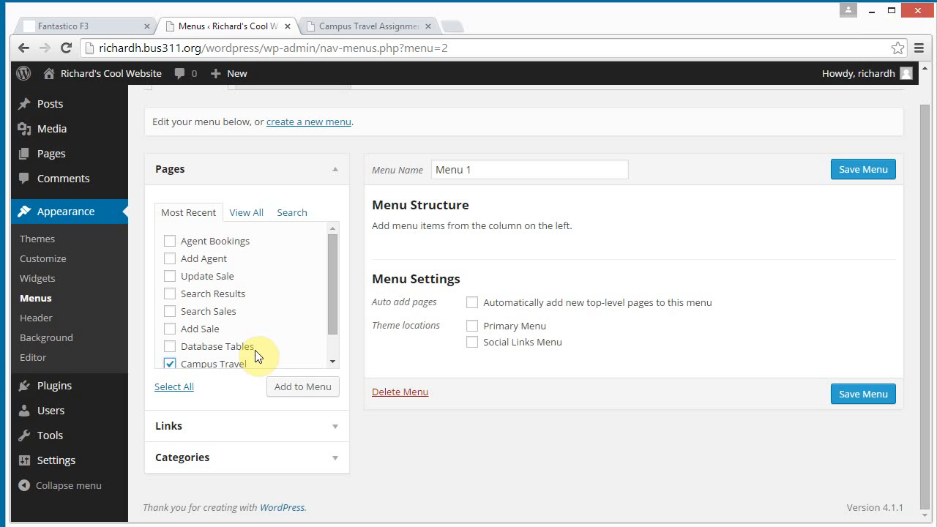
pyautogui.moveTo(170, 262)
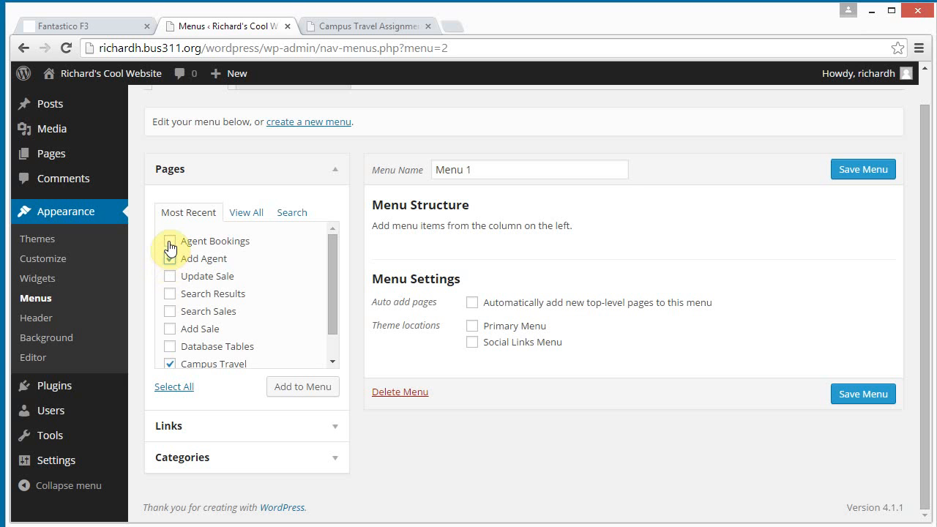
pyautogui.click(170, 240)
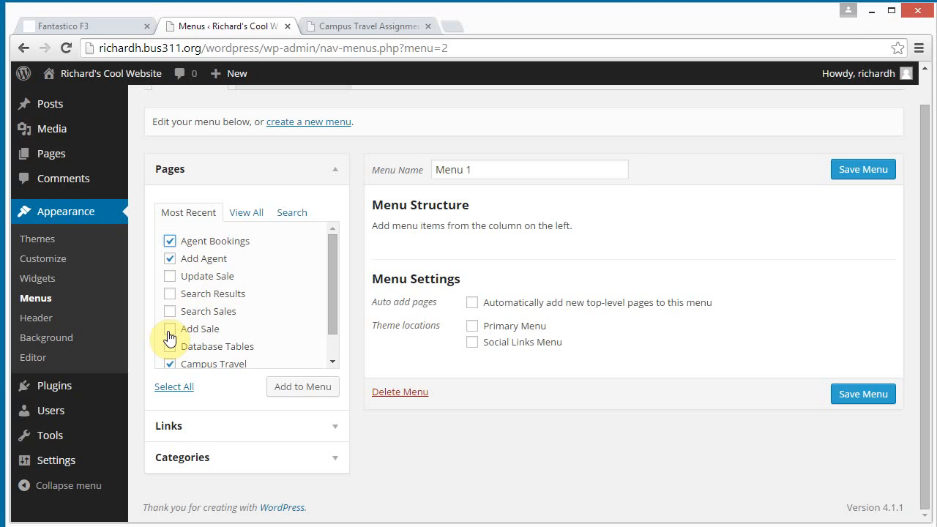
pyautogui.click(169, 328)
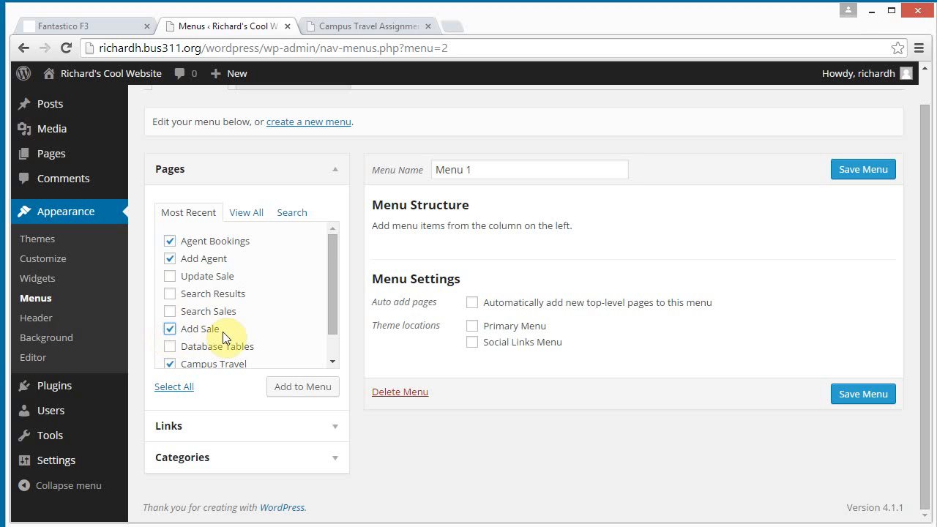
pyautogui.click(169, 311)
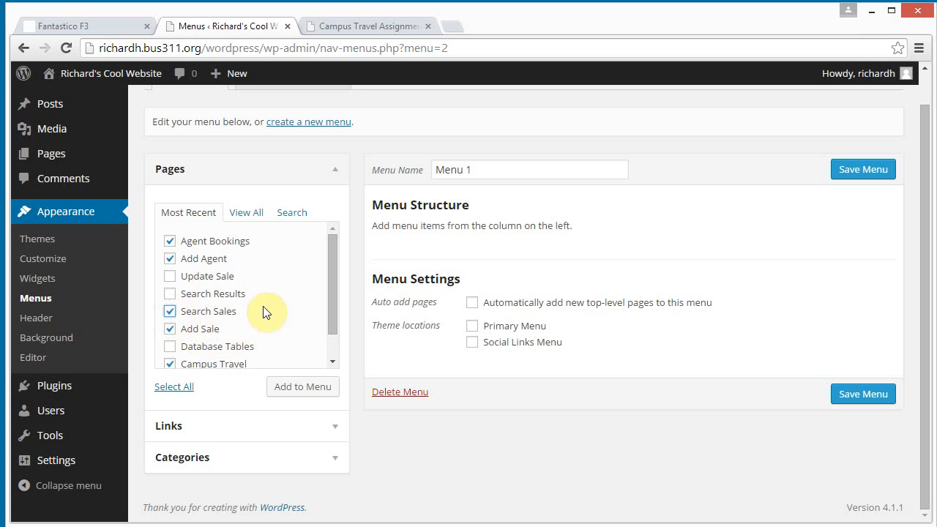
pyautogui.scroll(-3)
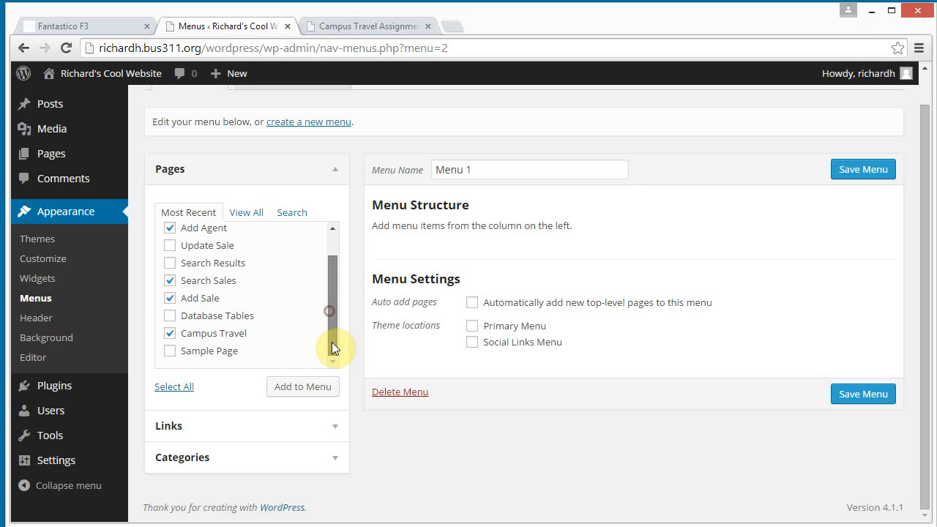
pyautogui.click(170, 314)
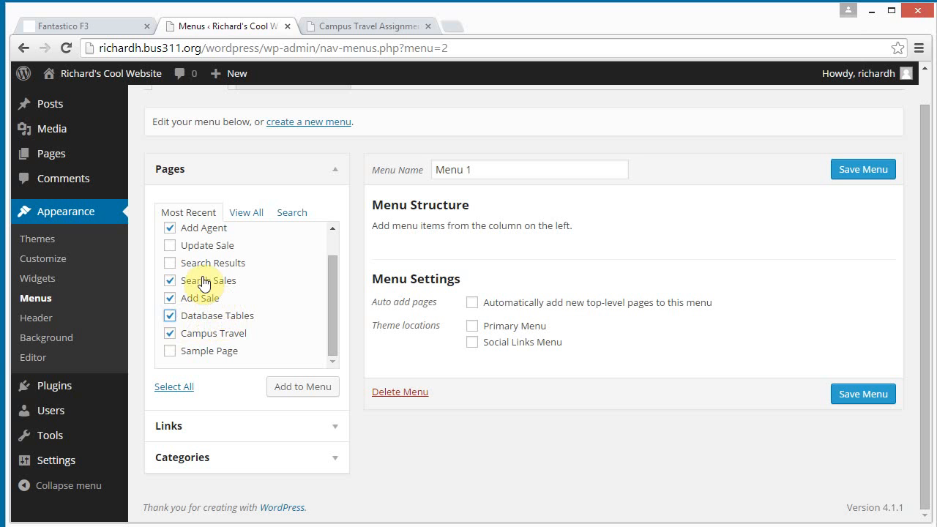
pyautogui.moveTo(199, 270)
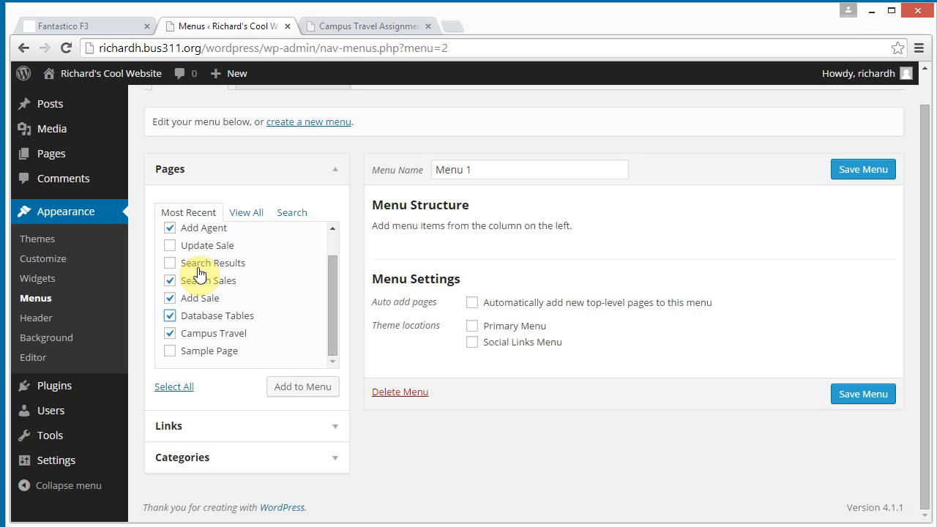
pyautogui.moveTo(205, 246)
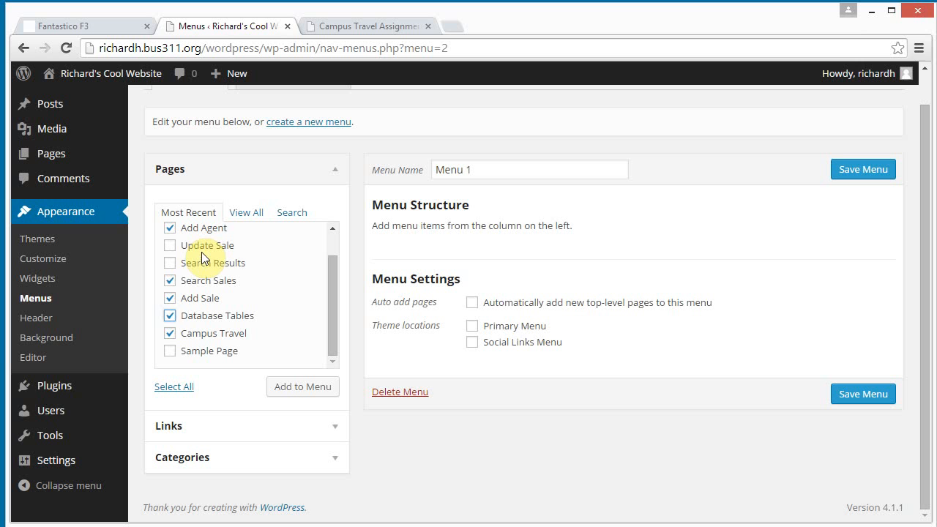
pyautogui.moveTo(236, 292)
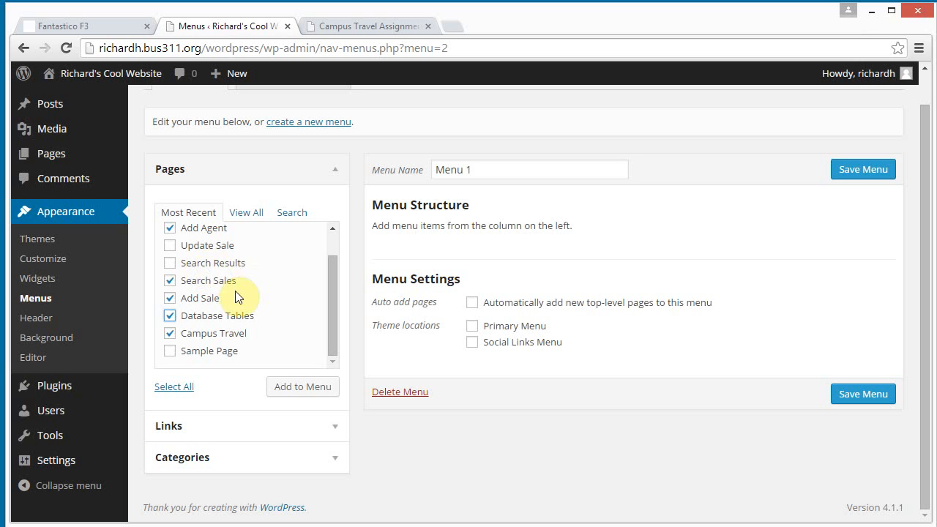
pyautogui.moveTo(227, 287)
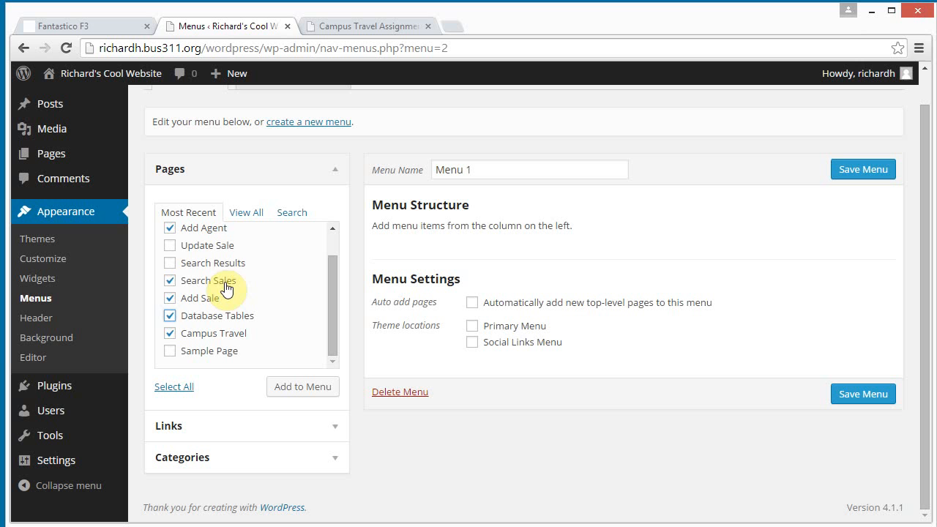
pyautogui.moveTo(231, 252)
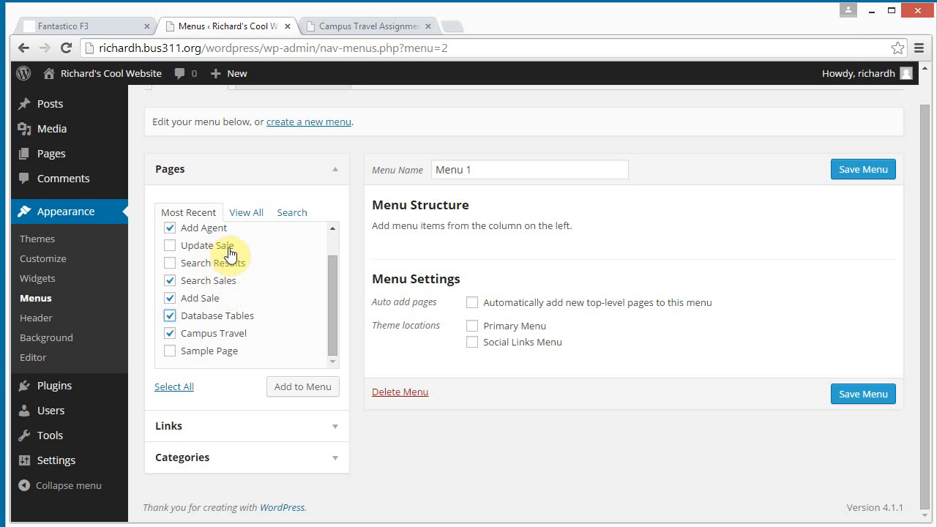
pyautogui.moveTo(206, 269)
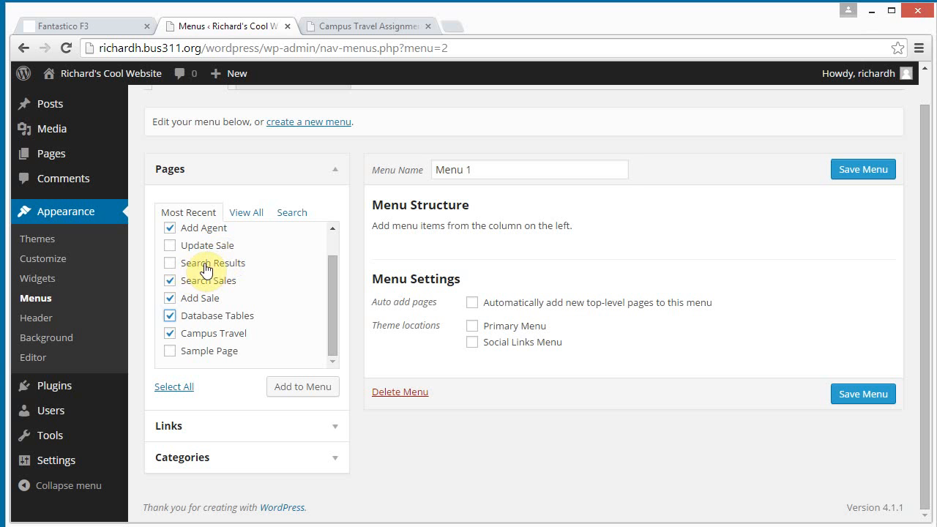
pyautogui.moveTo(221, 266)
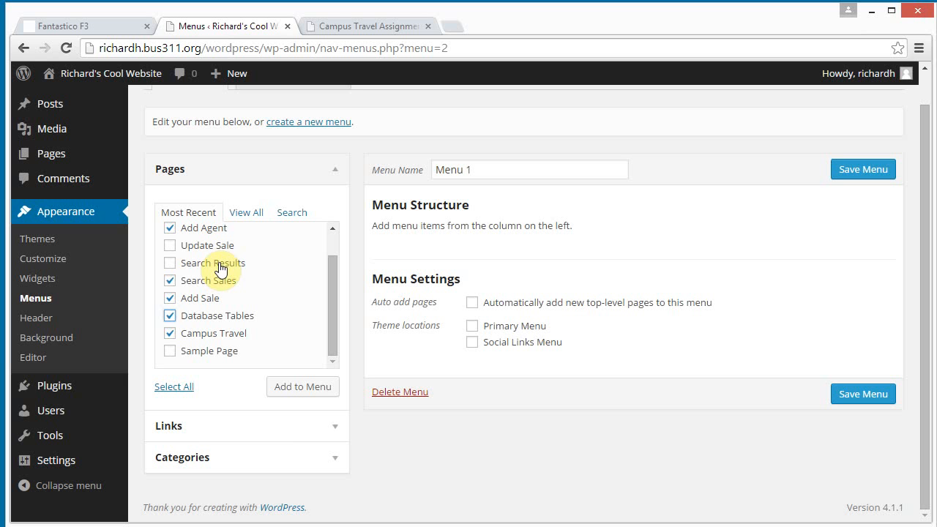
pyautogui.moveTo(302, 387)
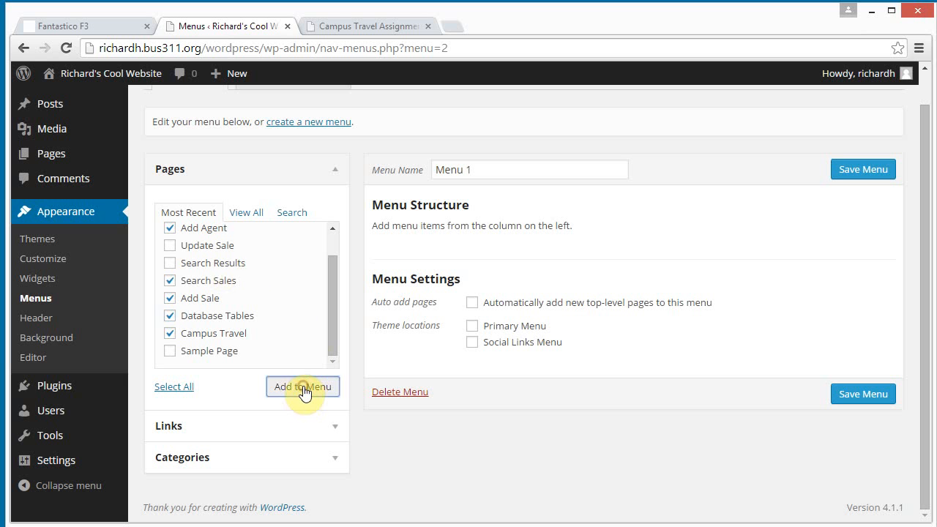
# Add the ticked pages to Menu 1 and move Campus Travel to the top of the menu.
pyautogui.click(302, 386)
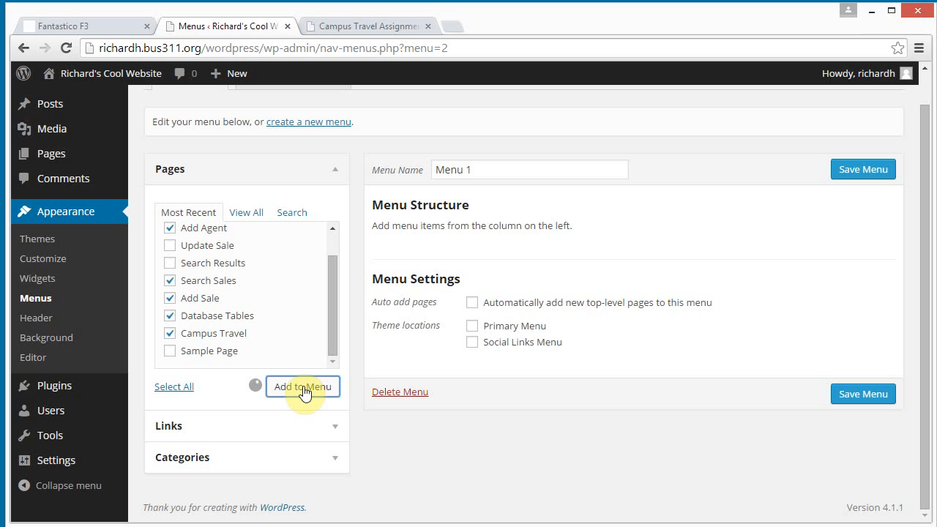
pyautogui.click(301, 387)
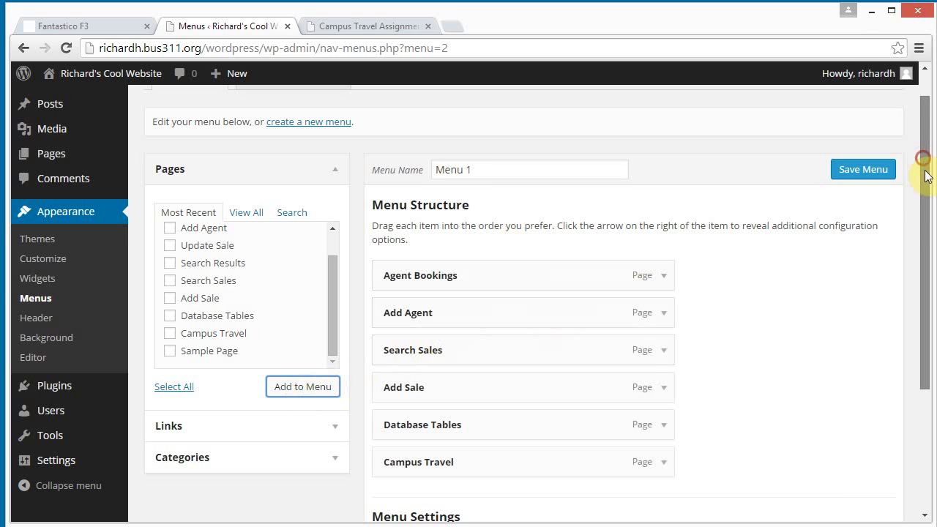
pyautogui.scroll(-3)
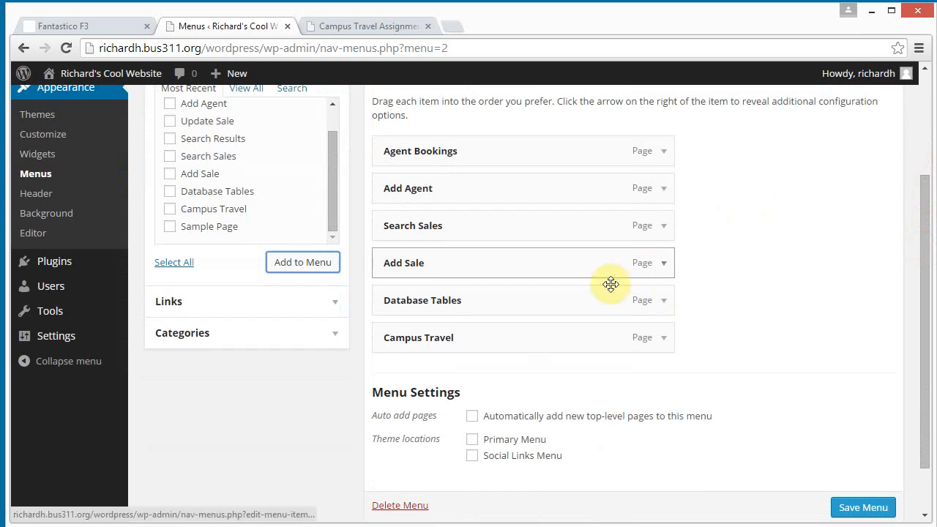
pyautogui.moveTo(467, 342)
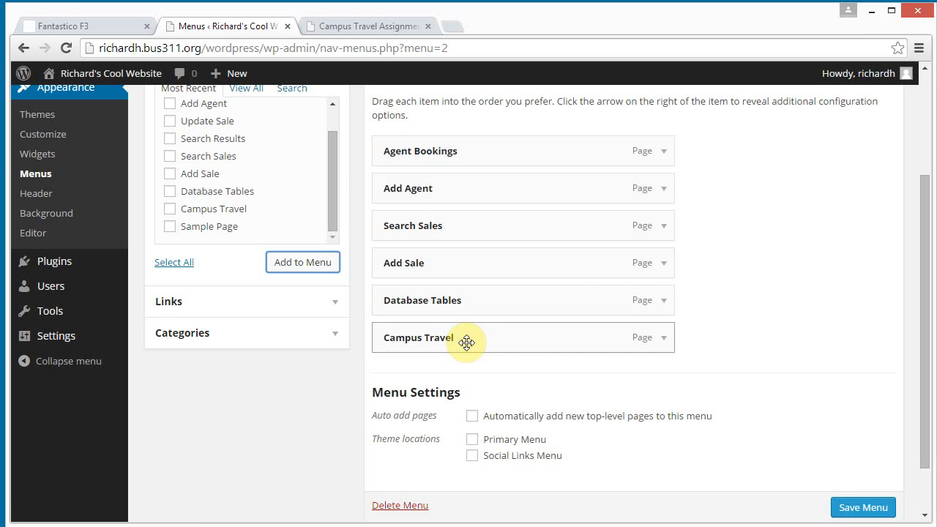
pyautogui.moveTo(465, 337); pyautogui.dragTo(466, 228)
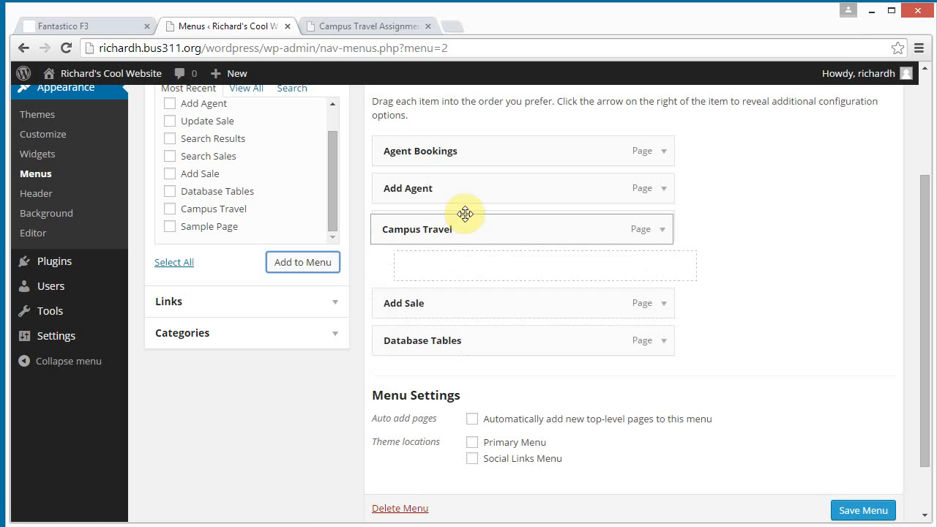
pyautogui.moveTo(465, 229); pyautogui.dragTo(465, 151)
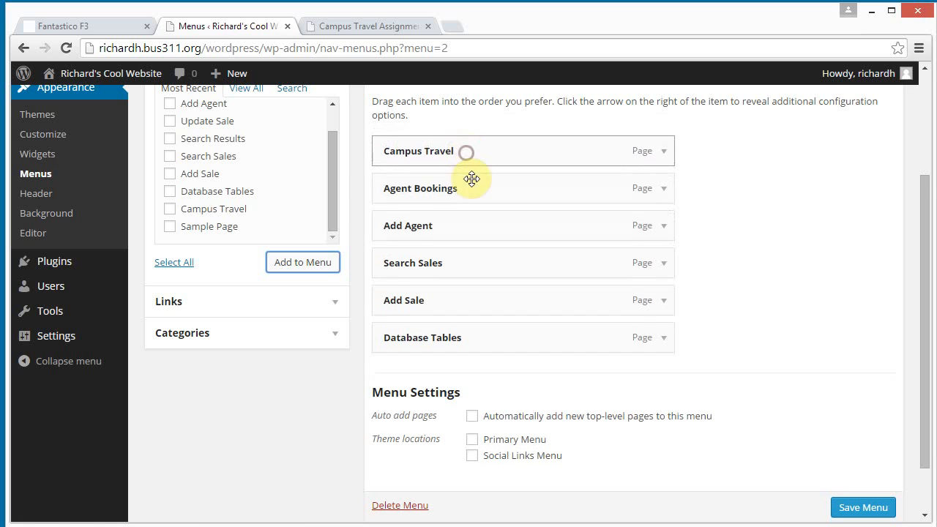
pyautogui.moveTo(480, 228)
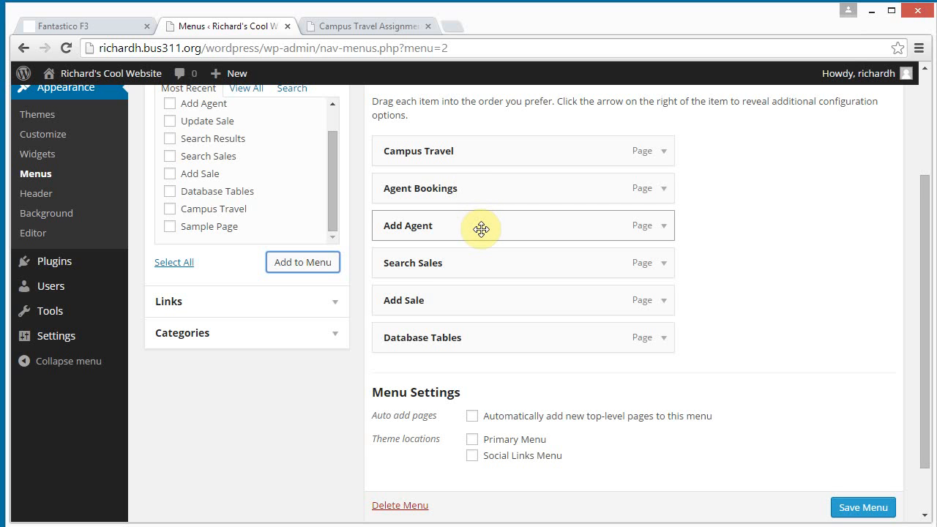
# Nest Add Agent, Agent Bookings, Add Sale and the remaining pages under Campus Travel as sub items.
pyautogui.moveTo(480, 225); pyautogui.dragTo(484, 191)
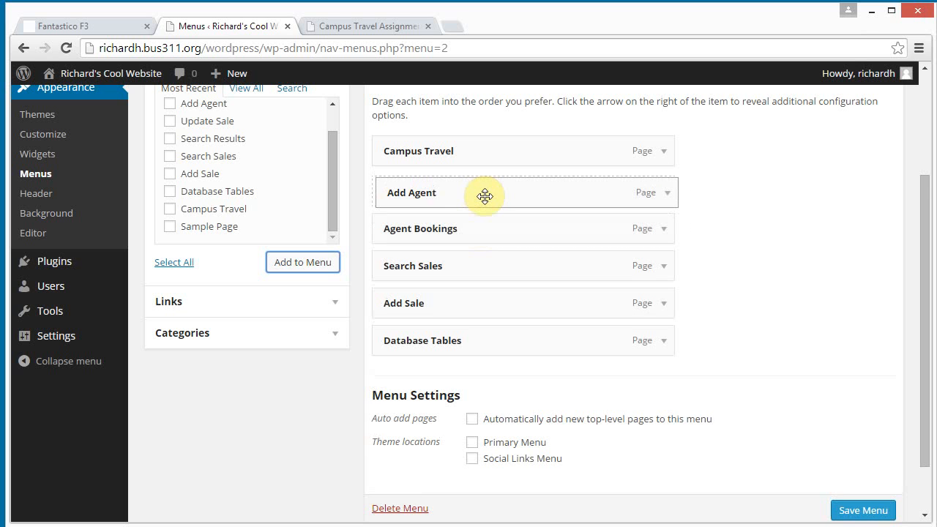
pyautogui.moveTo(483, 191); pyautogui.dragTo(528, 188)
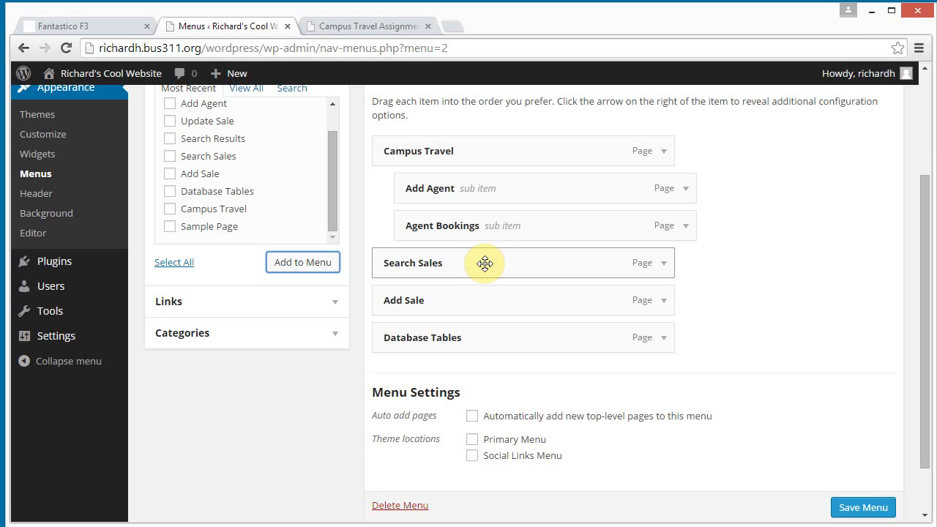
pyautogui.moveTo(486, 264); pyautogui.dragTo(495, 260)
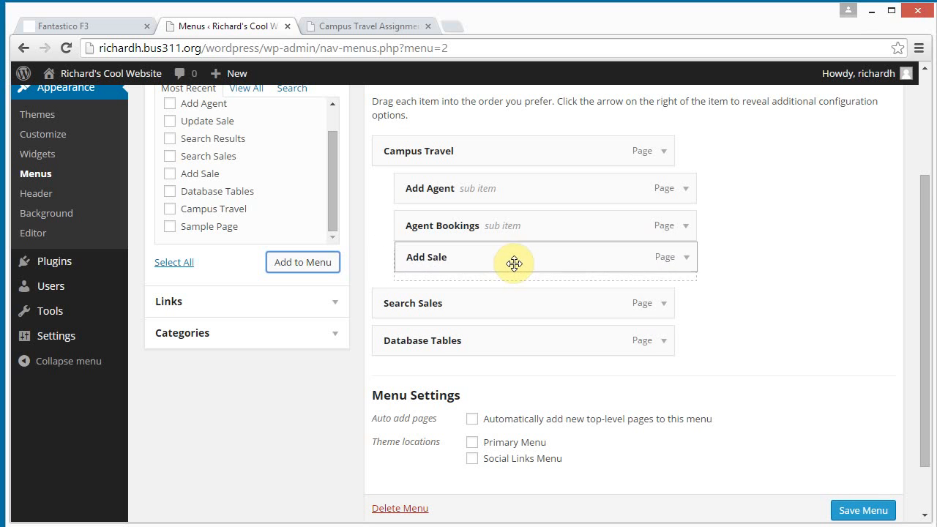
pyautogui.moveTo(512, 264); pyautogui.dragTo(490, 300)
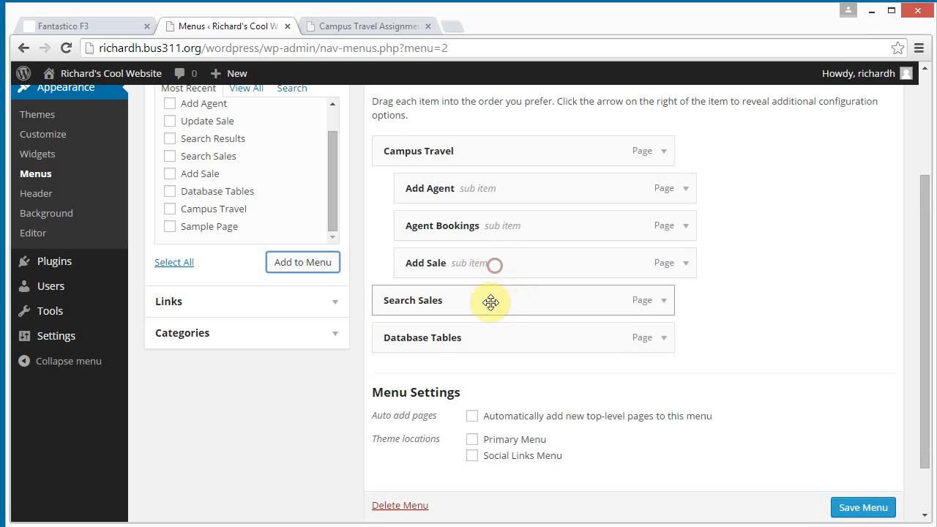
pyautogui.moveTo(491, 302); pyautogui.dragTo(501, 299)
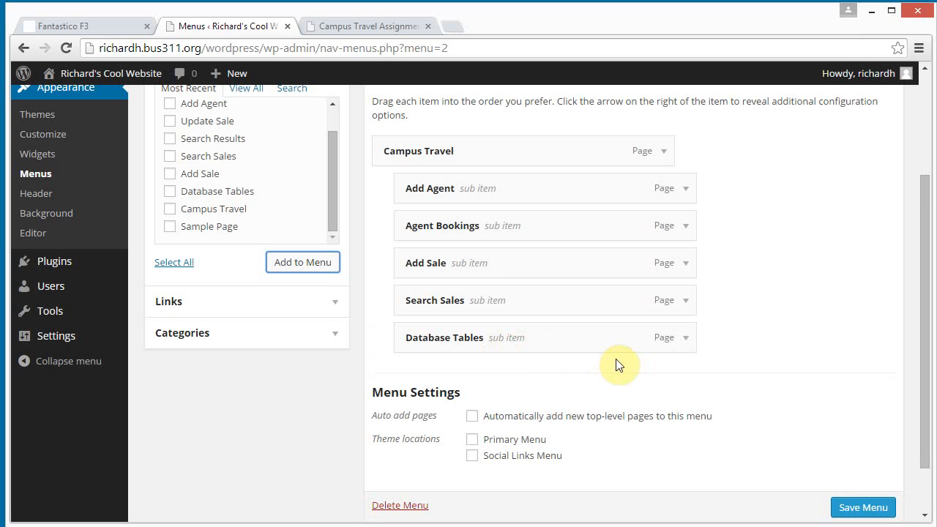
pyautogui.moveTo(597, 347)
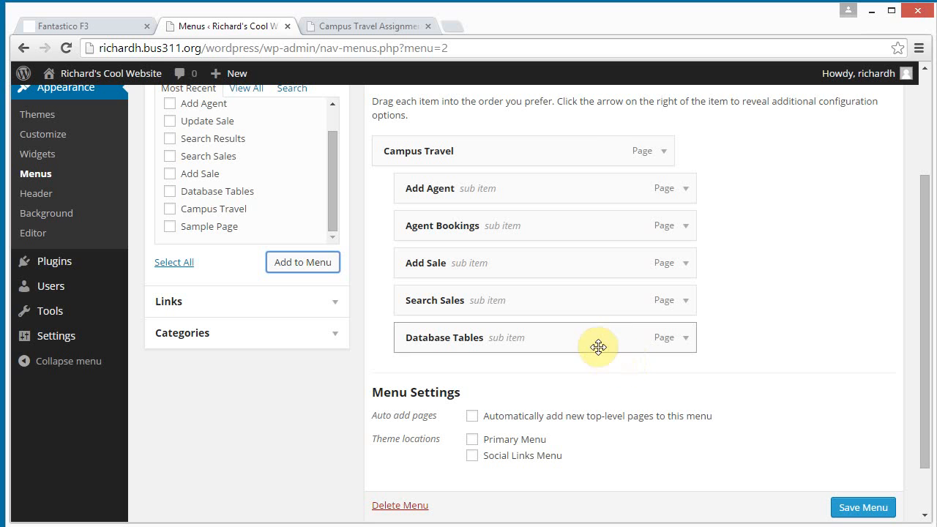
pyautogui.moveTo(454, 330)
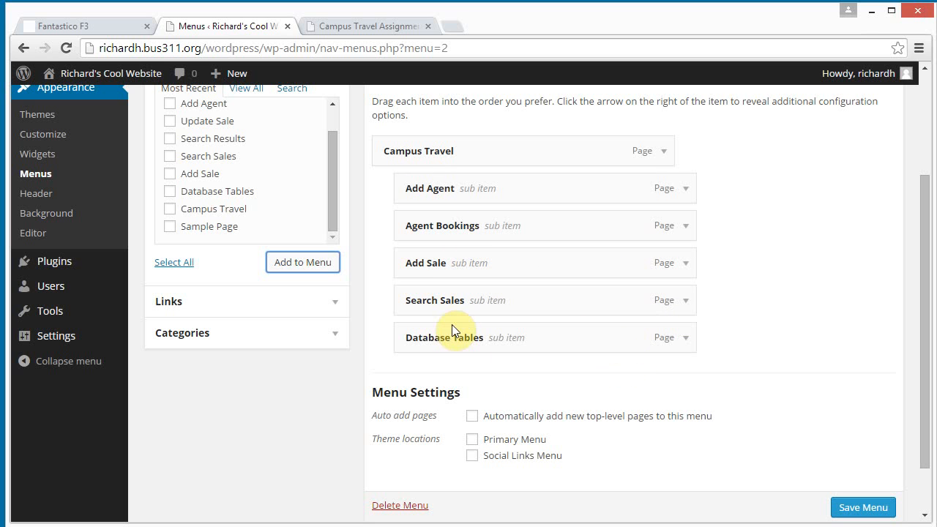
pyautogui.moveTo(332, 282)
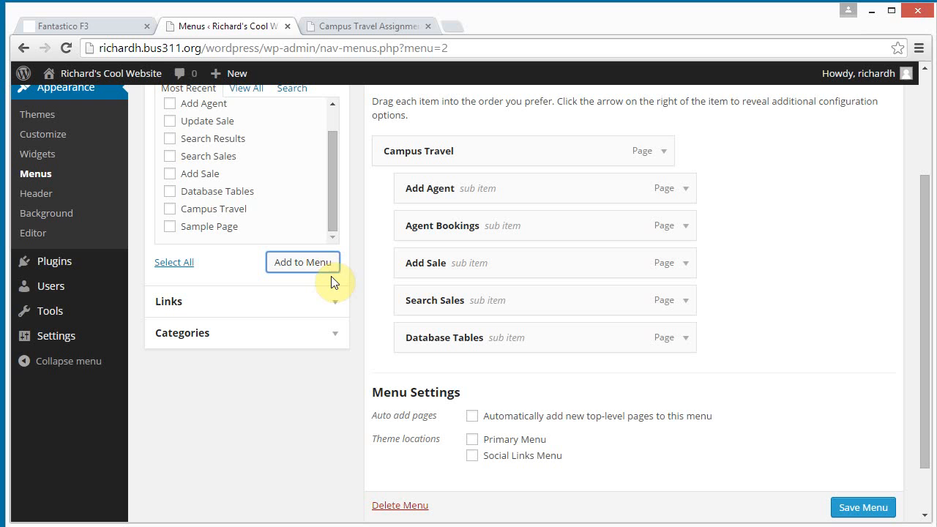
pyautogui.moveTo(311, 265)
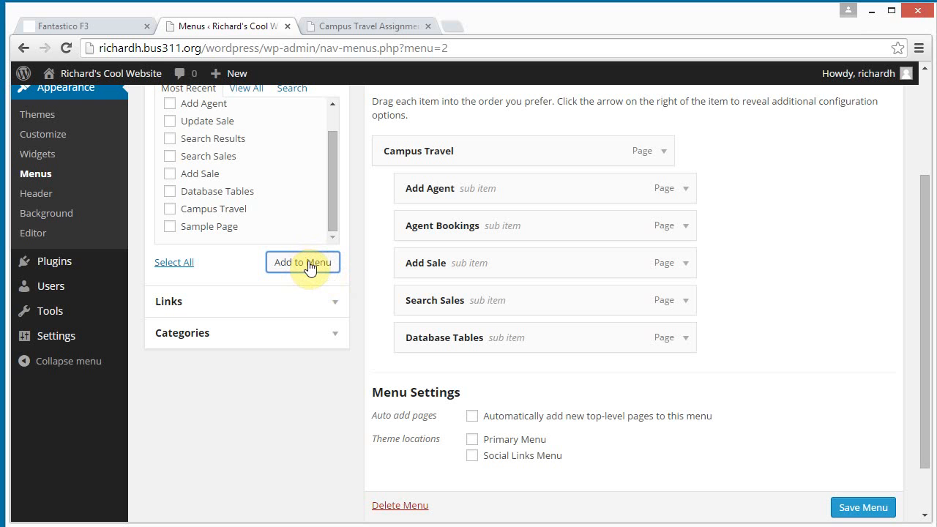
pyautogui.moveTo(273, 302)
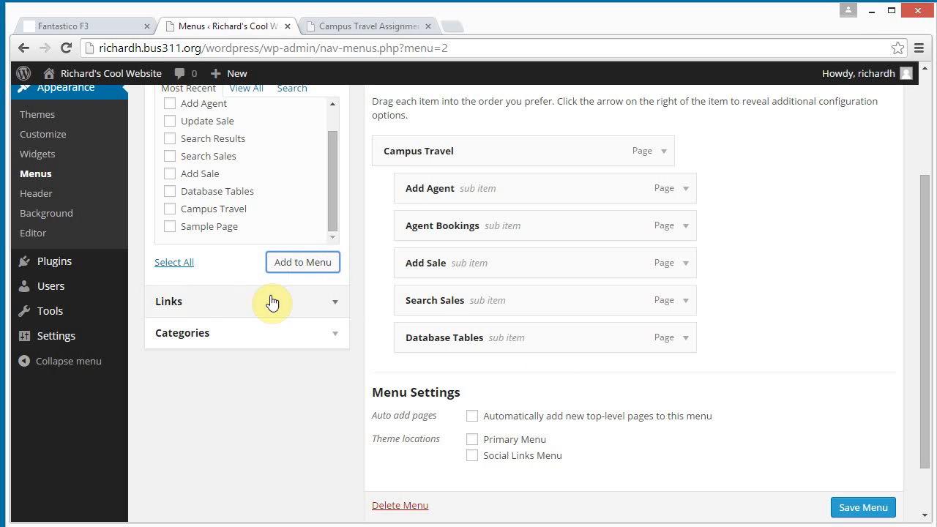
# Add a custom link named WordPress pointing to the site's wp-admin address to the menu.
pyautogui.click(246, 302)
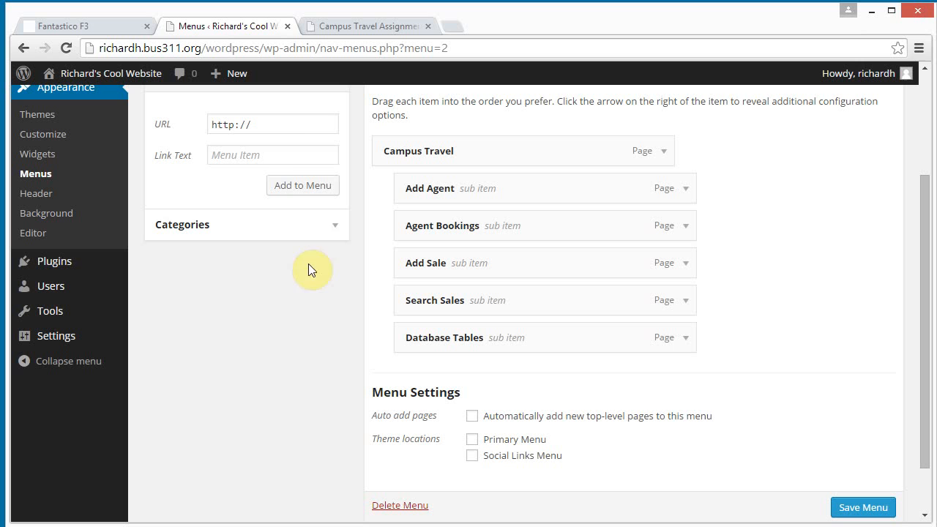
pyautogui.click(272, 123)
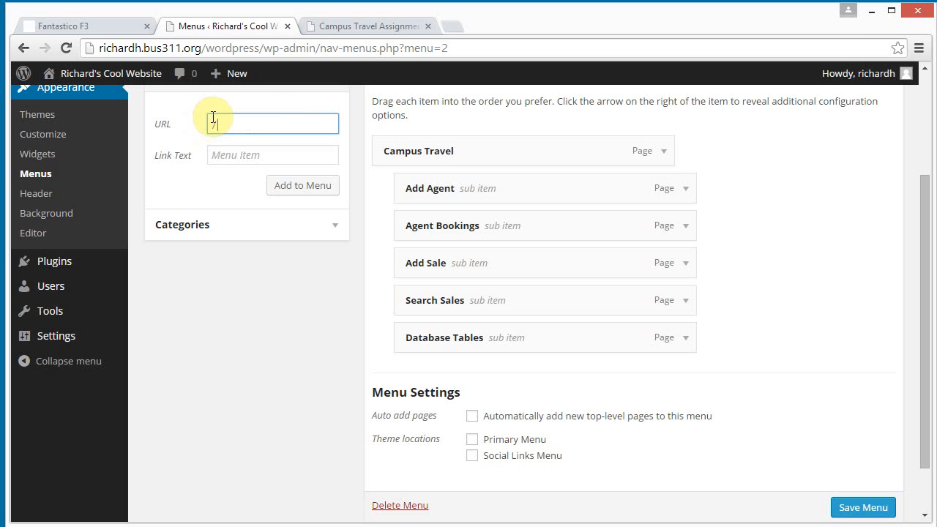
pyautogui.write('wordpress/')
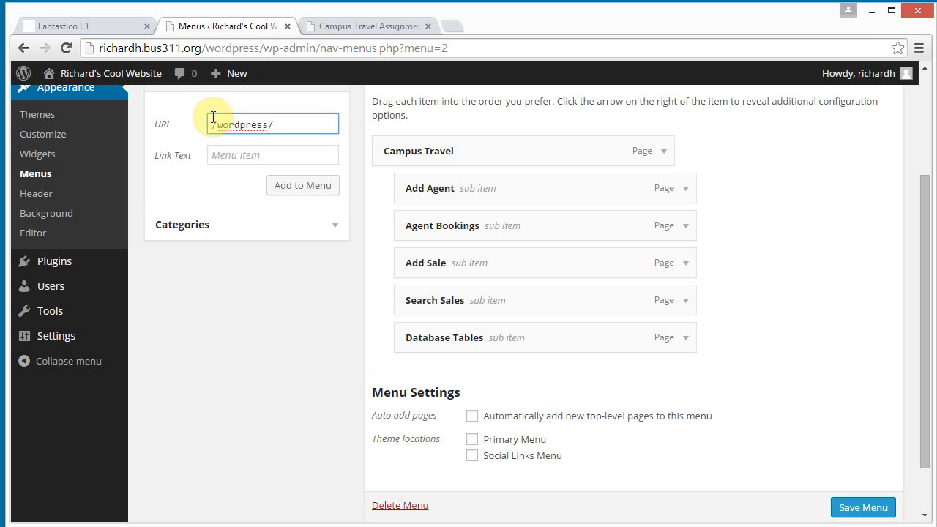
pyautogui.write('wp-ad')
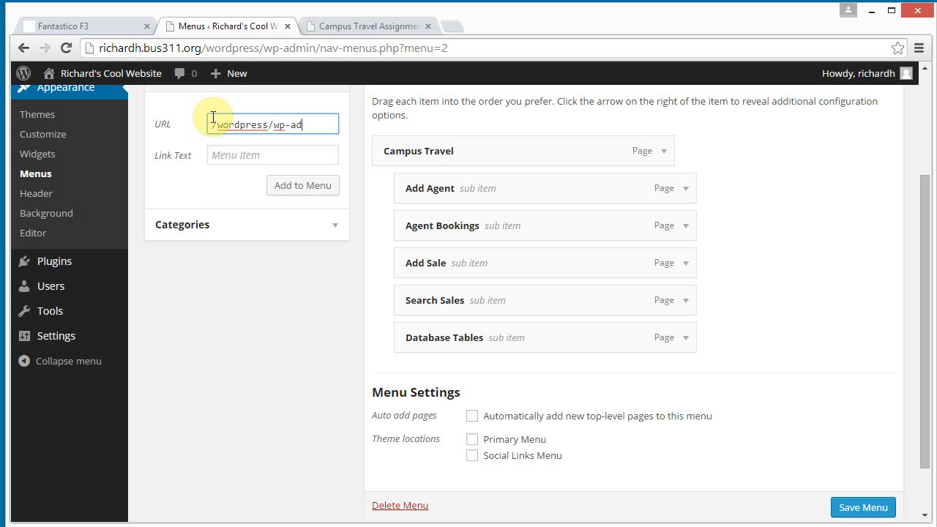
pyautogui.write('Wo')
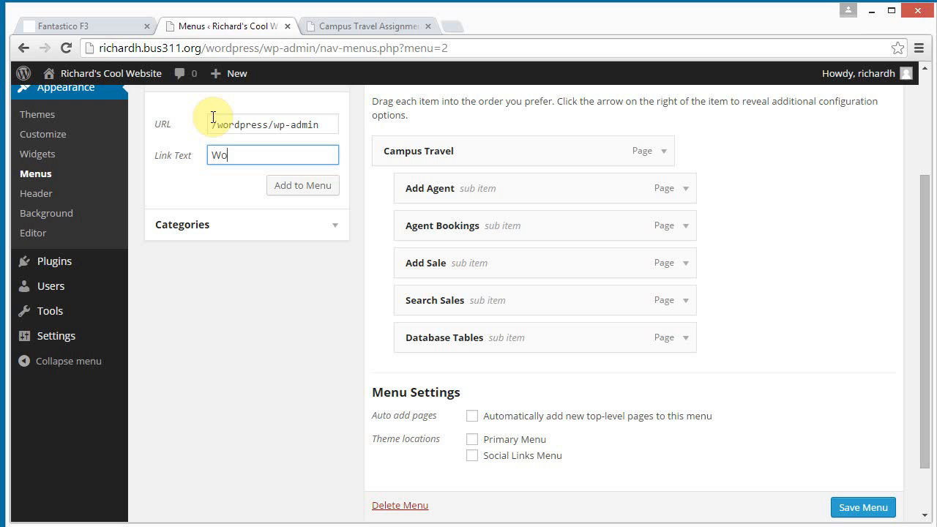
pyautogui.write('rdPress')
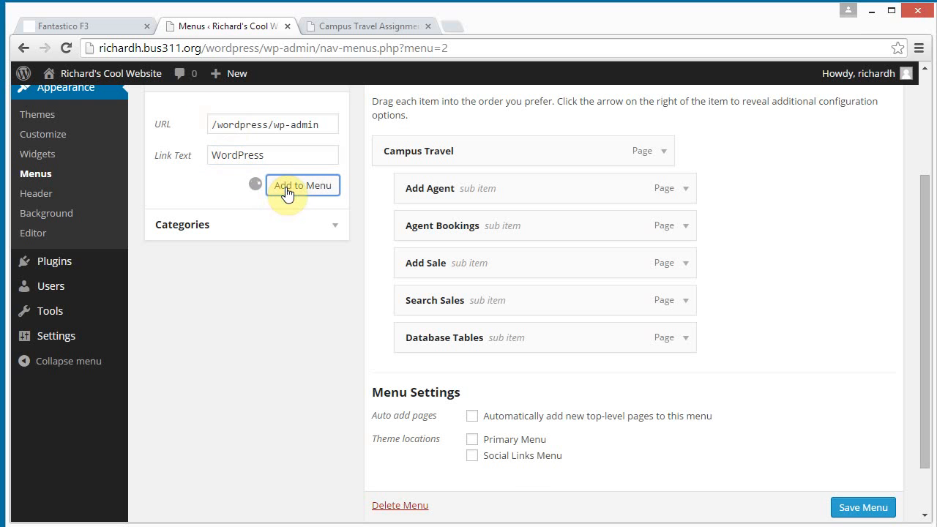
pyautogui.click(302, 185)
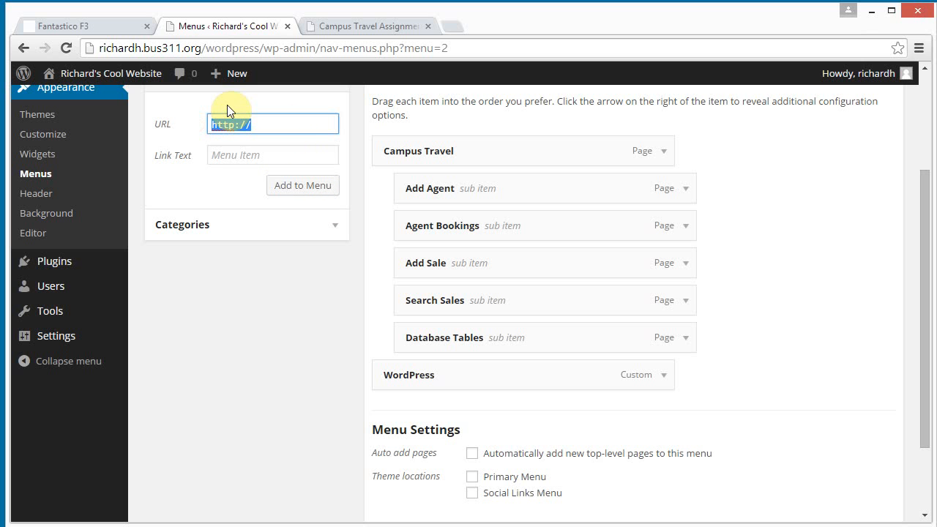
# Add a second custom link named cPanel pointing to the /cpanel address to the menu.
pyautogui.write('/cpanel')
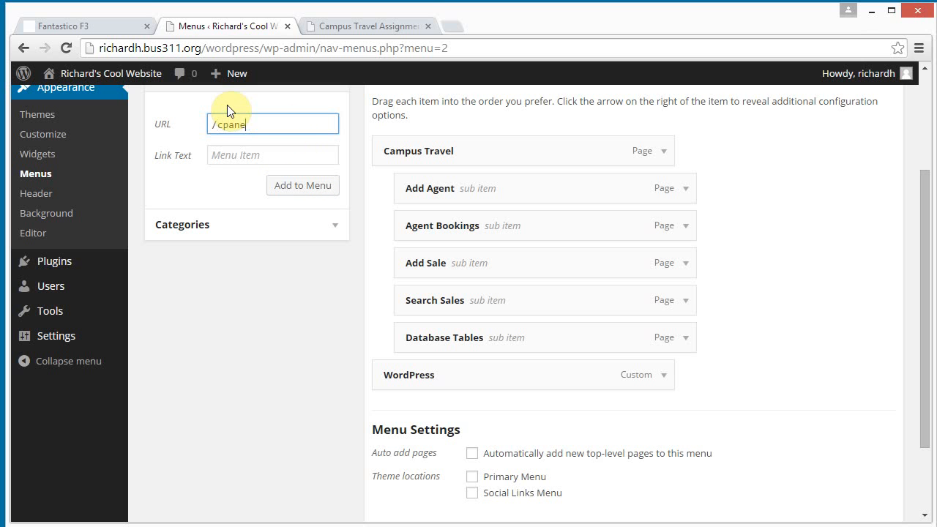
pyautogui.click(272, 155)
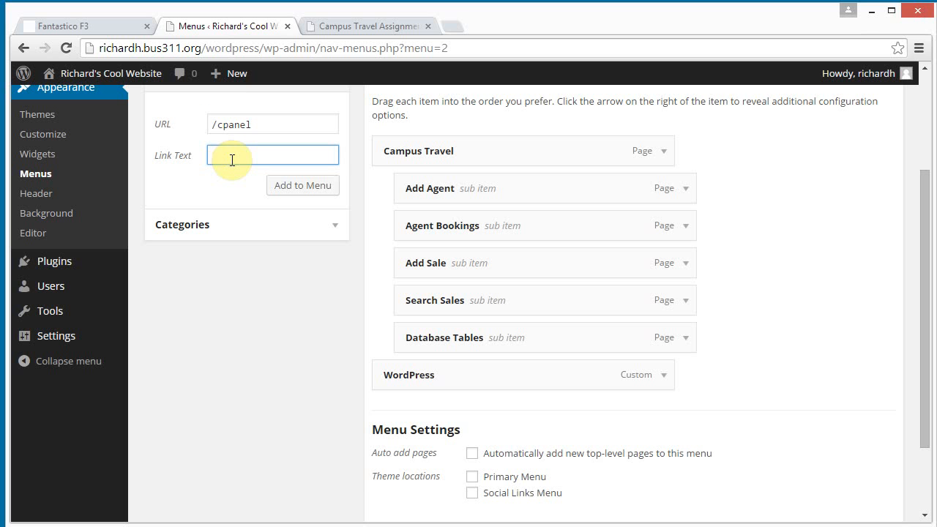
pyautogui.write('cPanel')
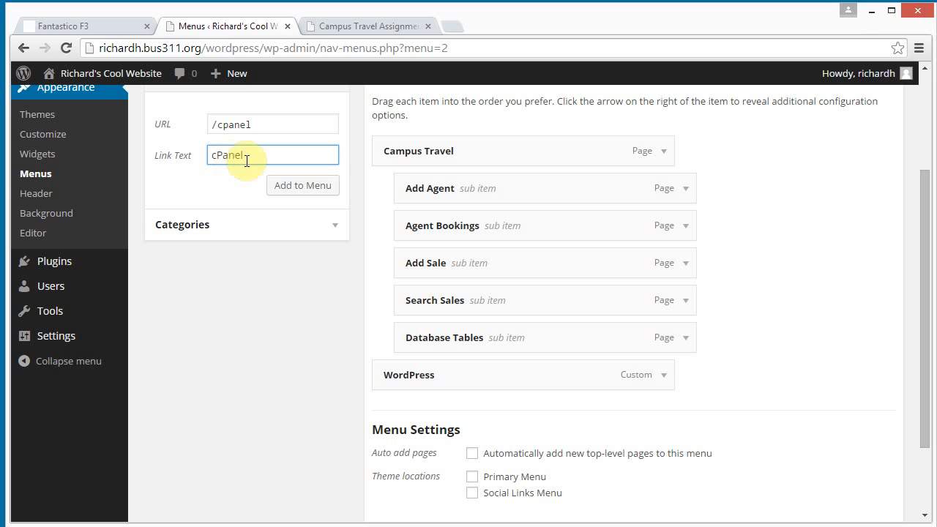
pyautogui.click(301, 185)
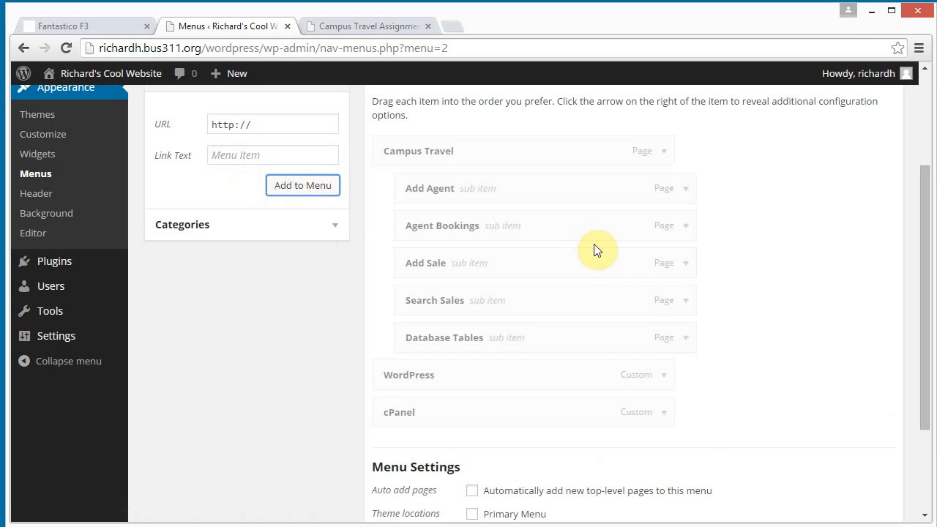
pyautogui.moveTo(472, 411)
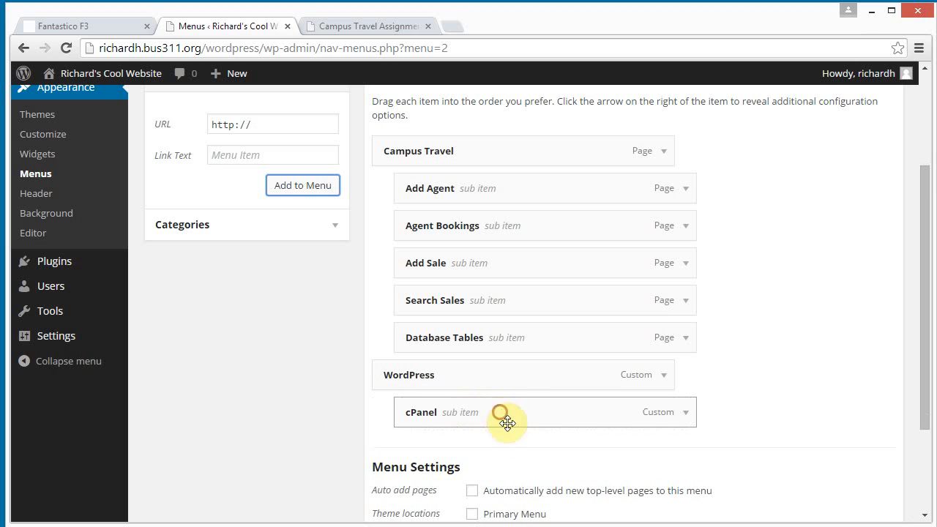
pyautogui.scroll(3)
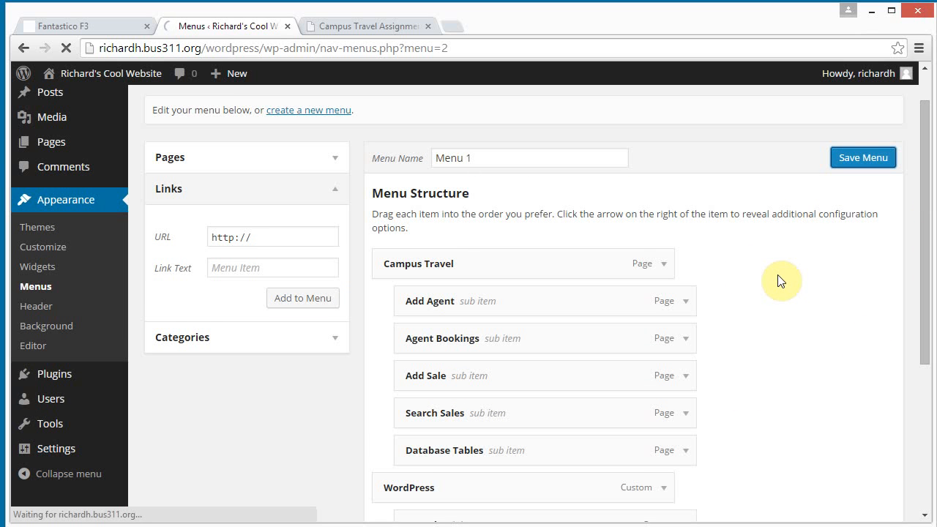
# Save Menu 1, then assign it to the Primary Menu and Social Links Menu locations and save.
pyautogui.click(862, 156)
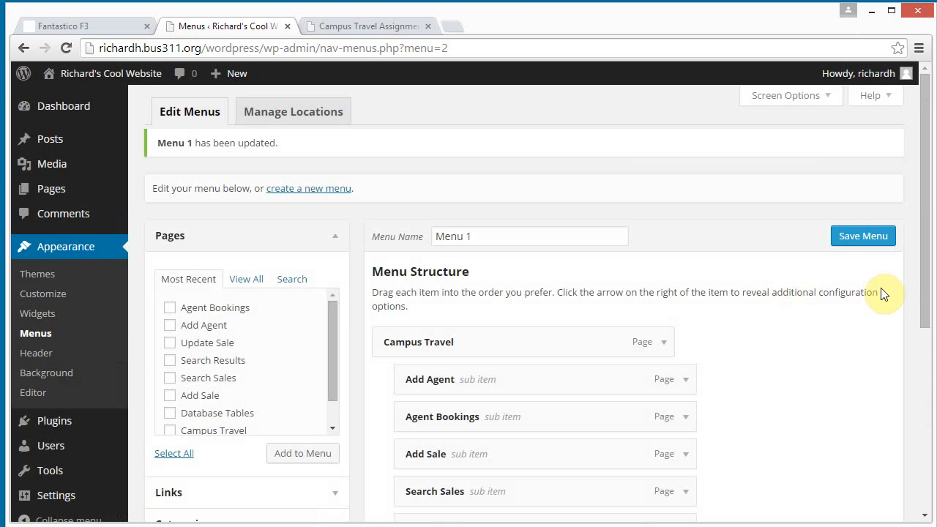
pyautogui.moveTo(928, 262)
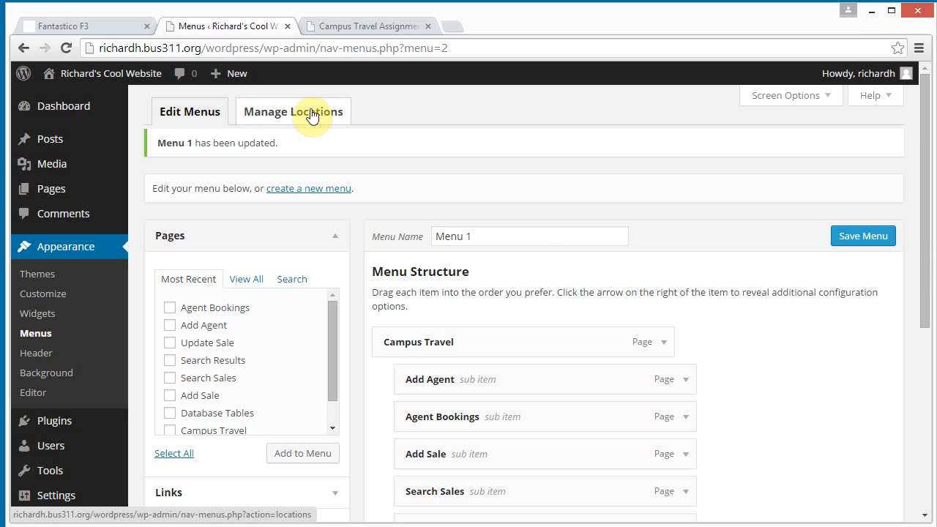
pyautogui.moveTo(290, 119)
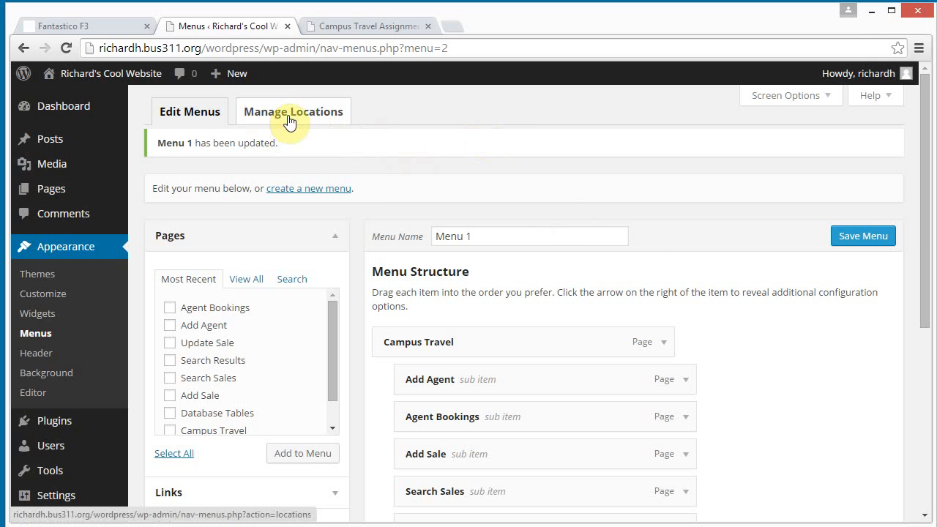
pyautogui.click(292, 112)
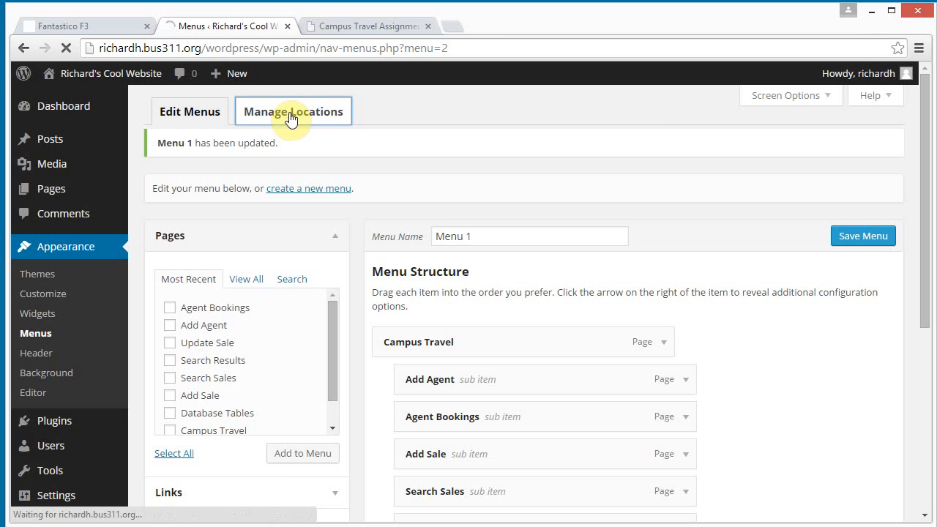
pyautogui.click(292, 111)
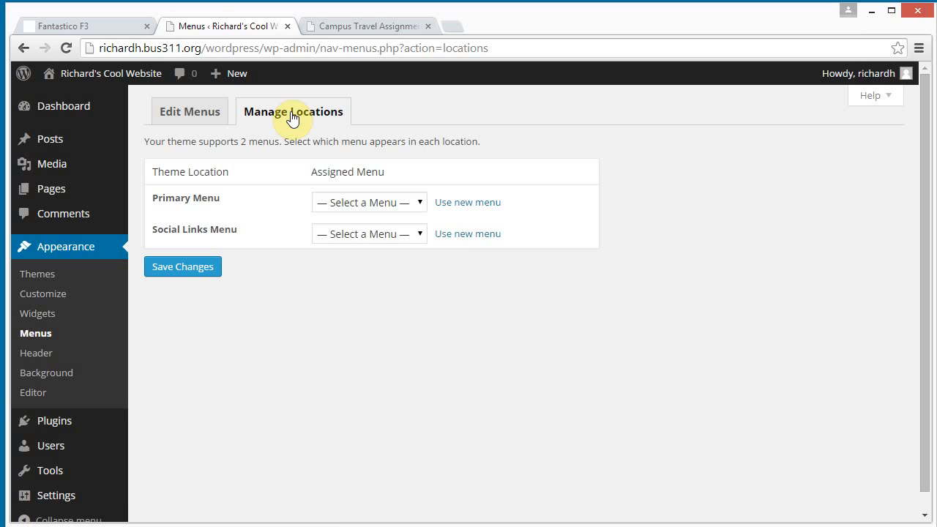
pyautogui.moveTo(337, 203)
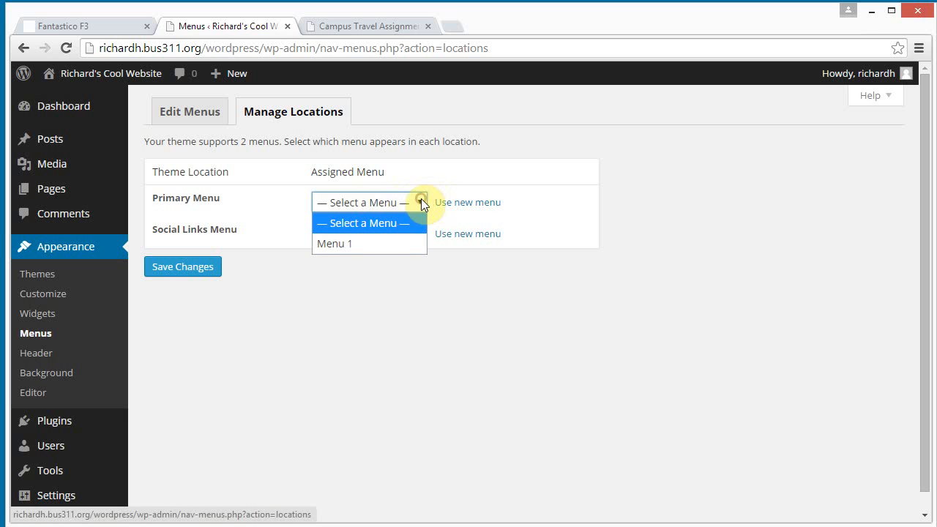
pyautogui.click(334, 243)
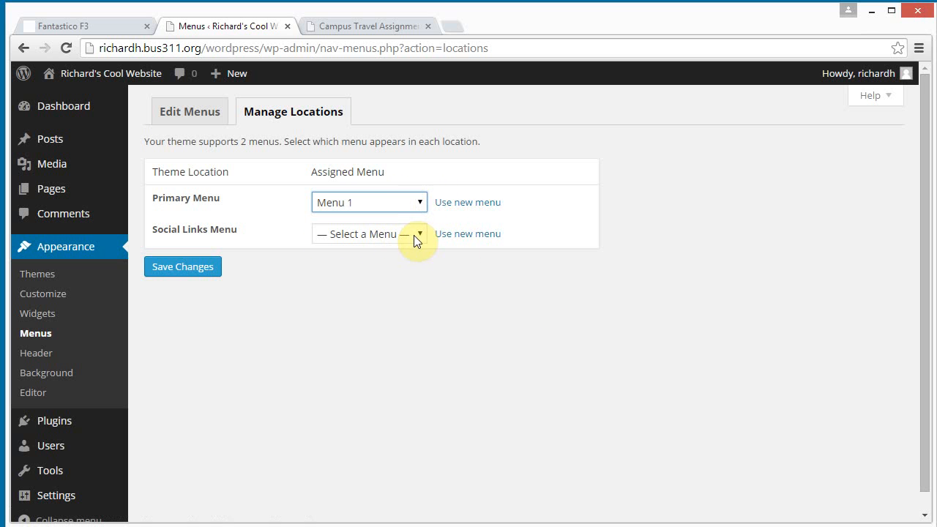
pyautogui.click(369, 235)
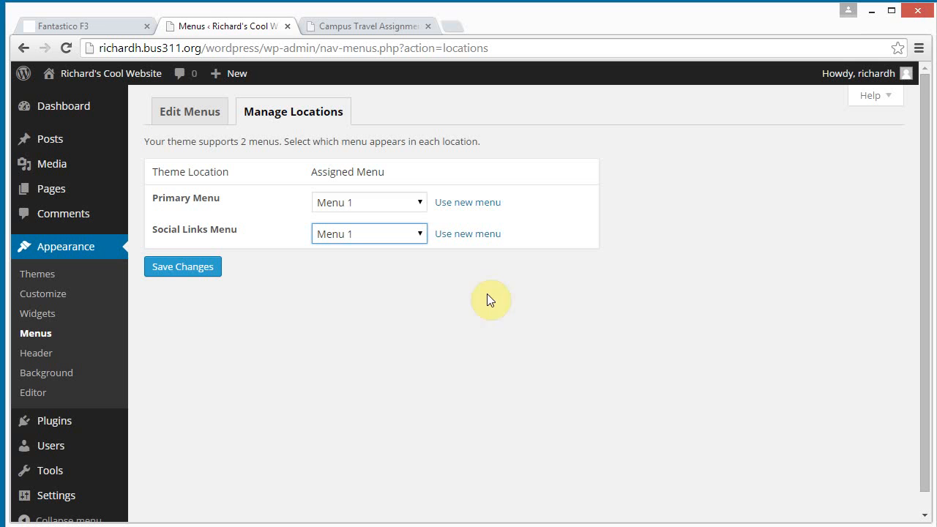
pyautogui.click(181, 267)
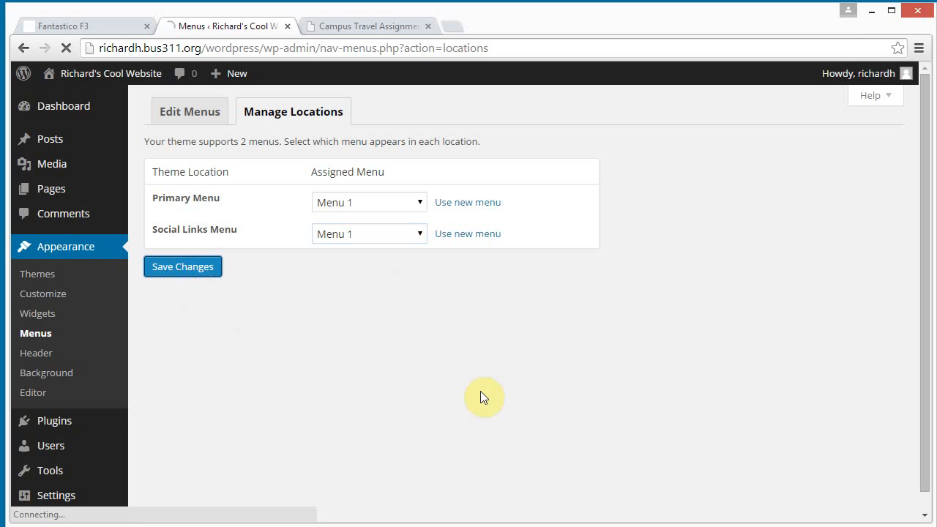
pyautogui.click(181, 266)
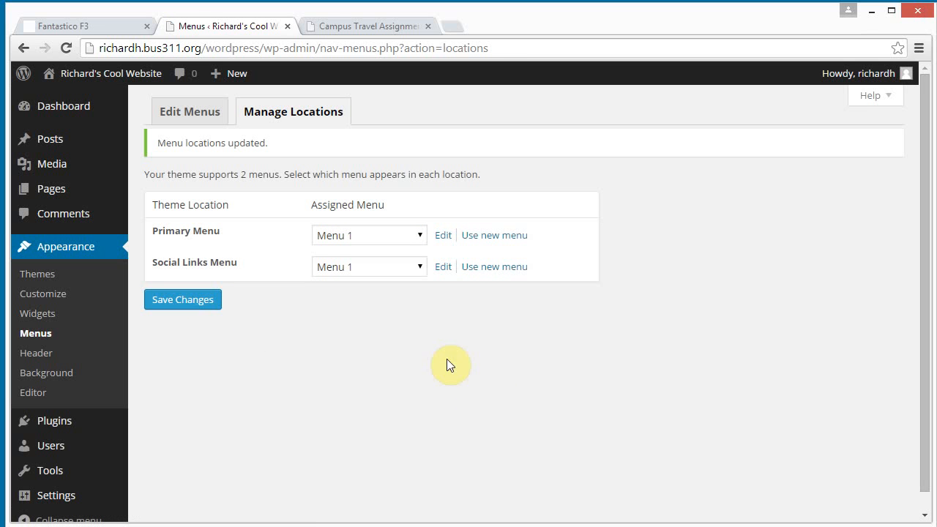
pyautogui.moveTo(111, 73)
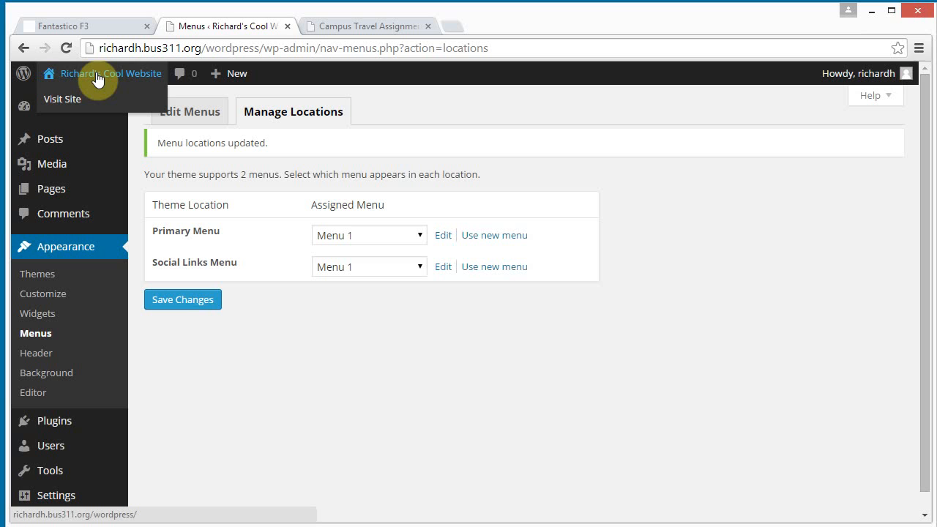
# Visit the live site and expand the Campus Travel and WordPress menu entries to check their sub-pages.
pyautogui.click(62, 100)
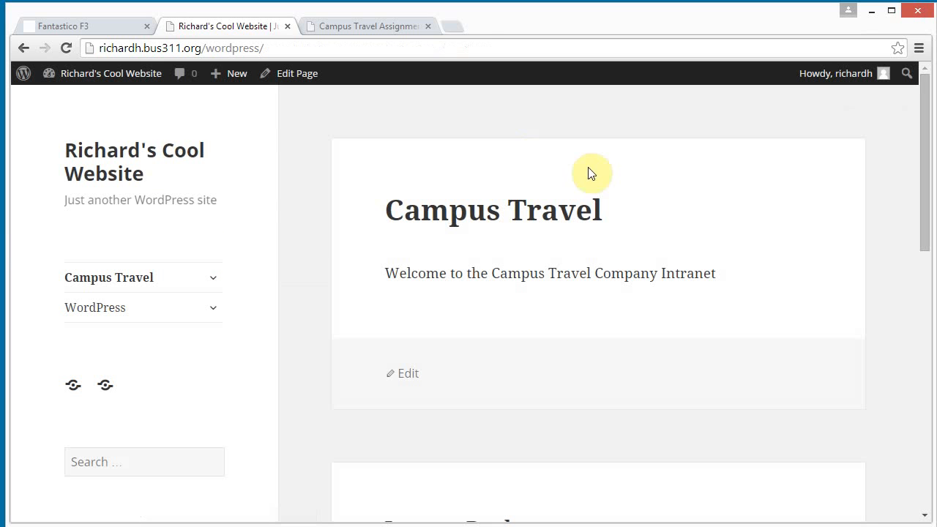
pyautogui.moveTo(145, 442)
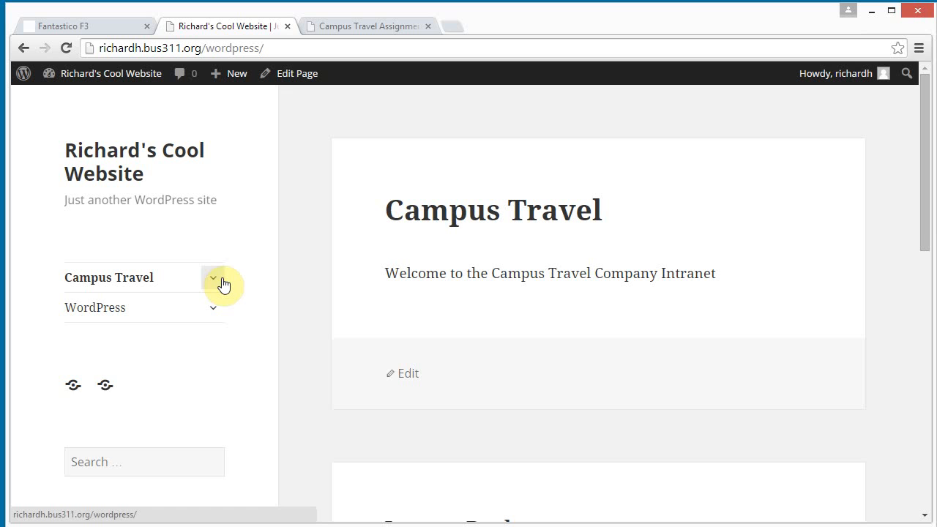
pyautogui.click(213, 281)
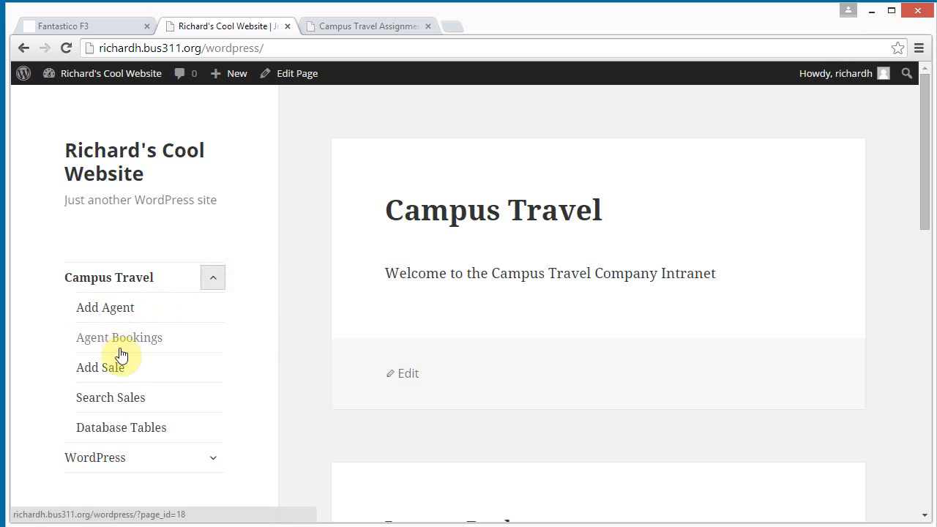
pyautogui.click(214, 276)
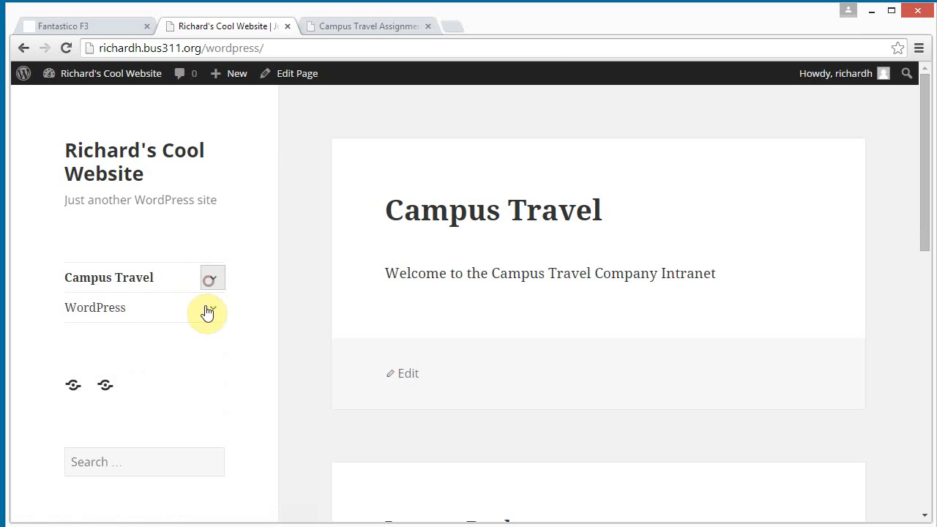
pyautogui.click(212, 307)
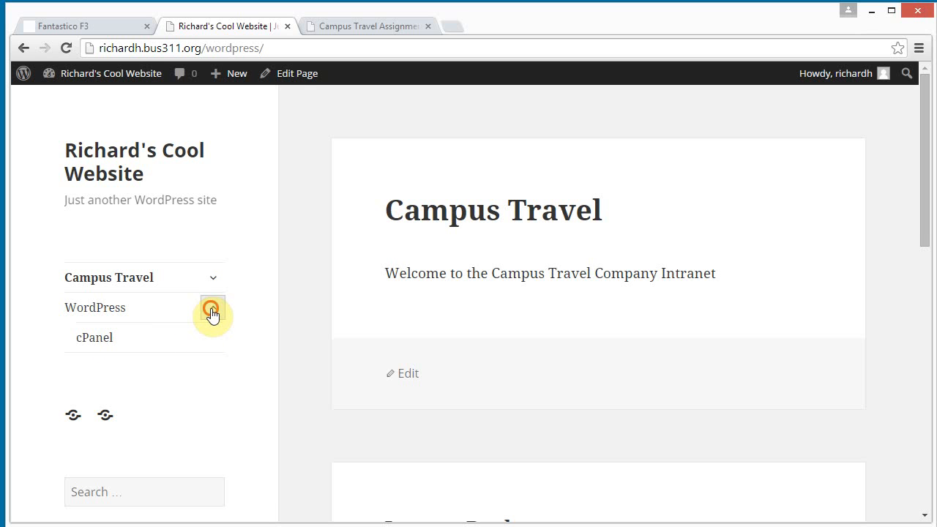
pyautogui.click(212, 307)
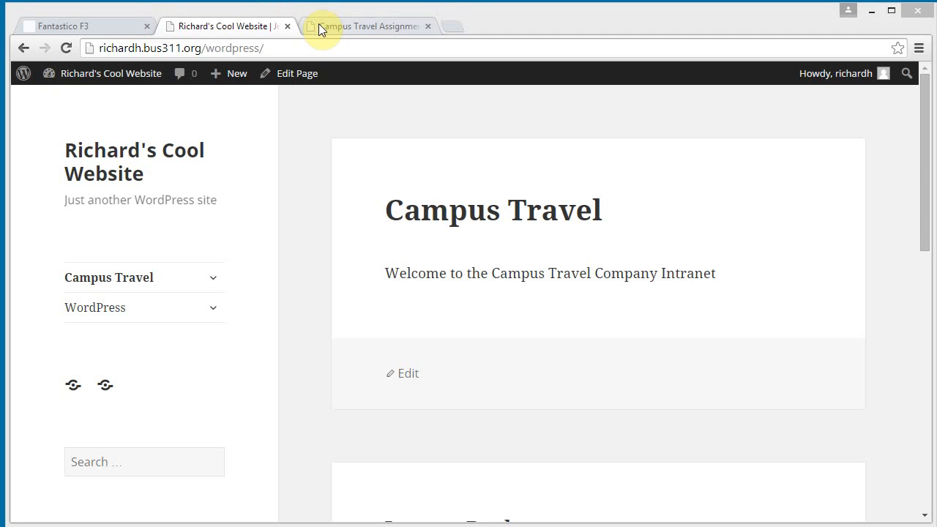
# Switch to the Campus Travel Assignment tab and scroll to Steps 4 and 5.
pyautogui.click(366, 26)
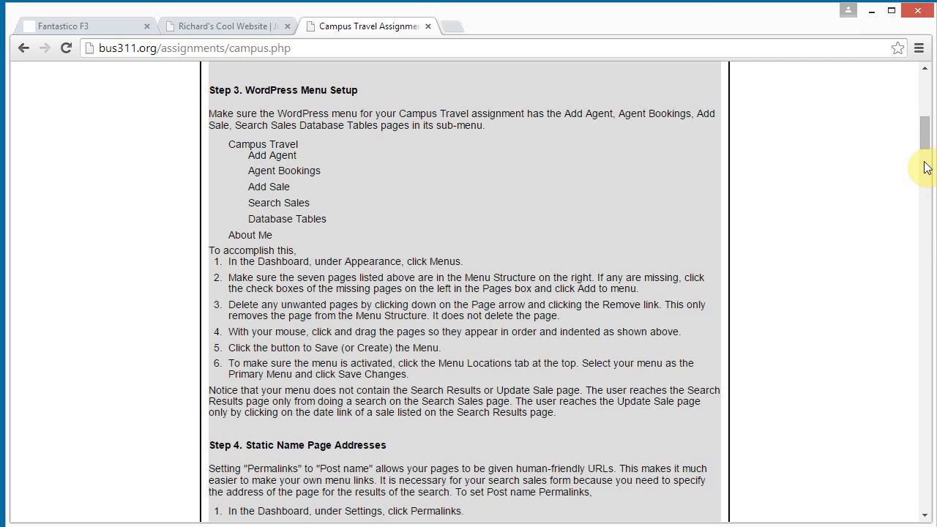
pyautogui.scroll(-3)
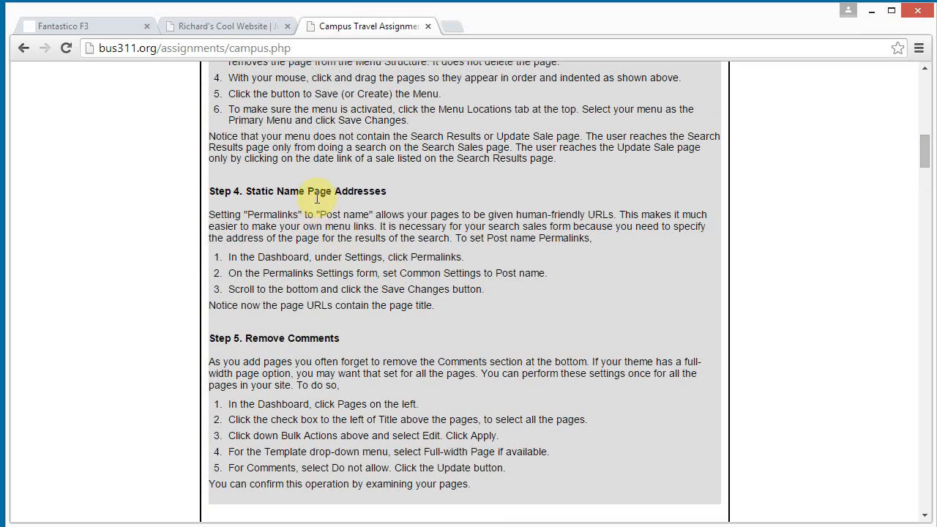
# Return to the live site and view the Agent Bookings and Search Sales pages with their numeric page_id addresses.
pyautogui.click(223, 27)
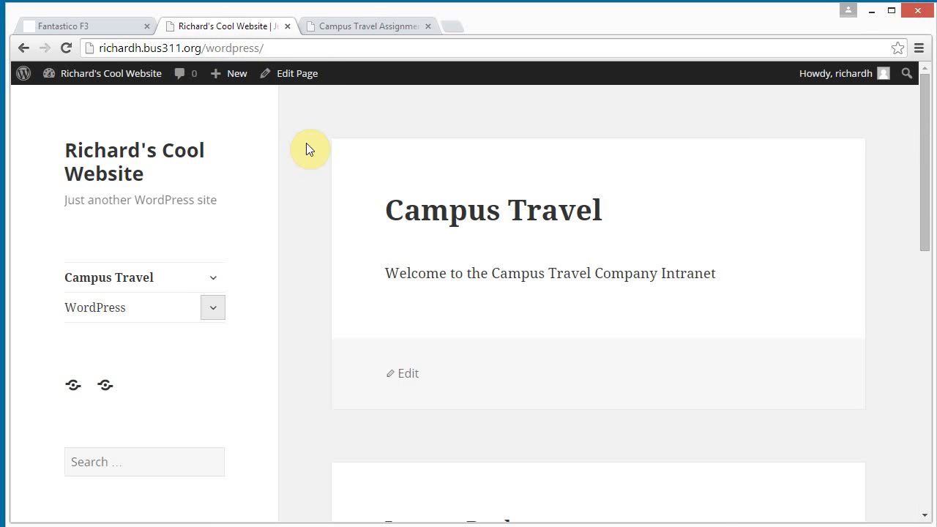
pyautogui.moveTo(141, 278)
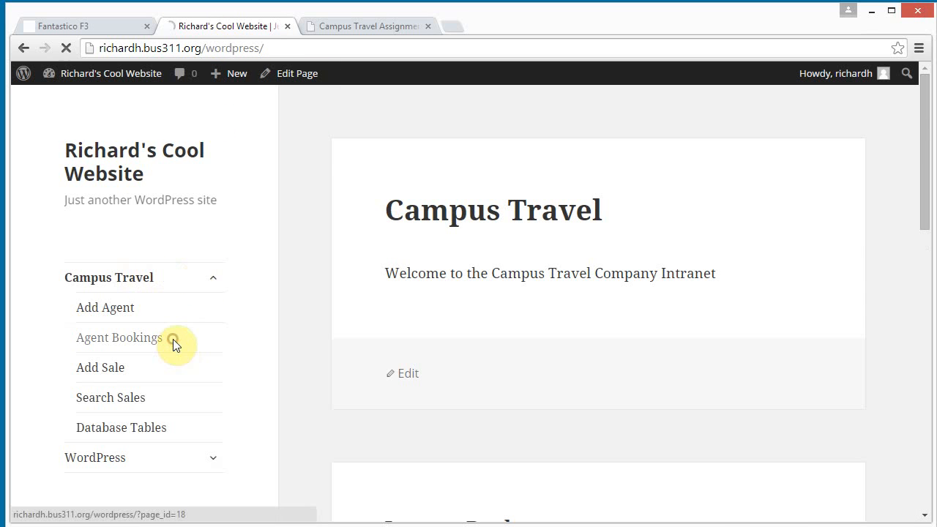
pyautogui.click(120, 336)
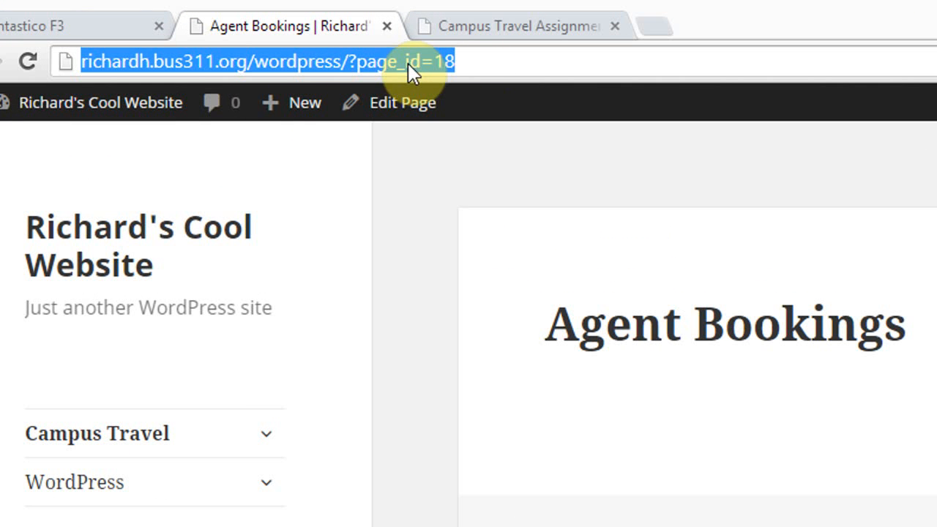
pyautogui.moveTo(267, 446)
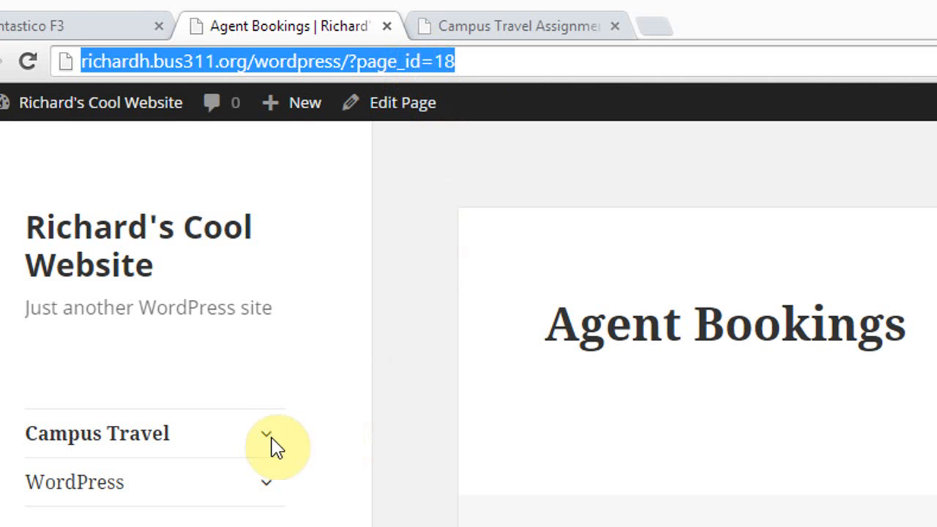
pyautogui.click(266, 434)
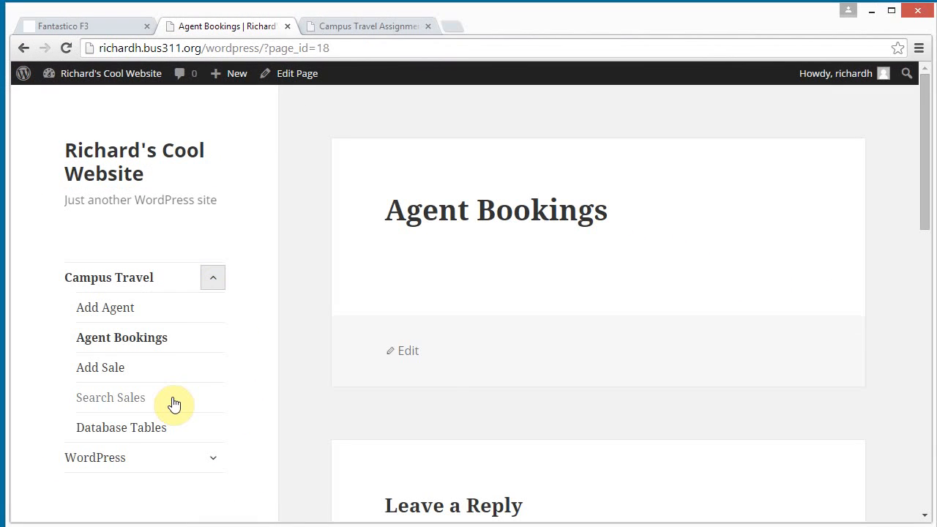
pyautogui.click(111, 398)
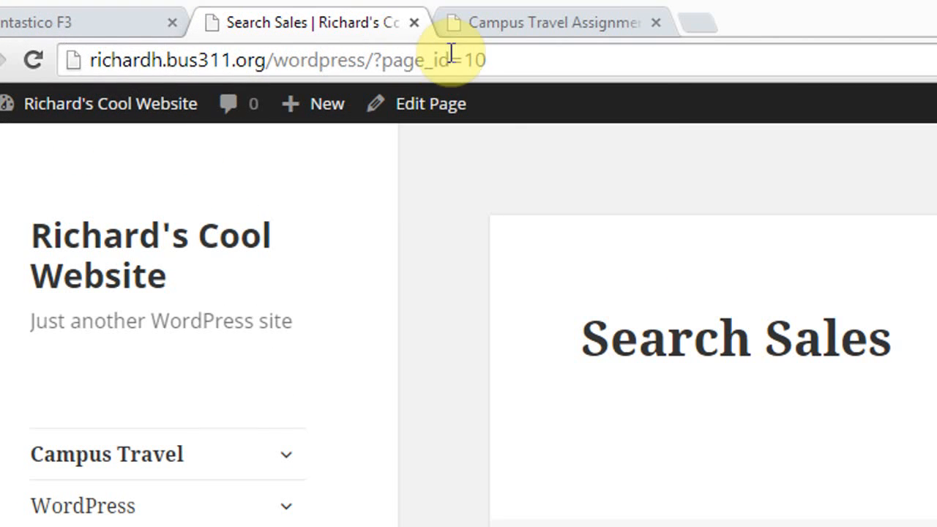
pyautogui.click(286, 60)
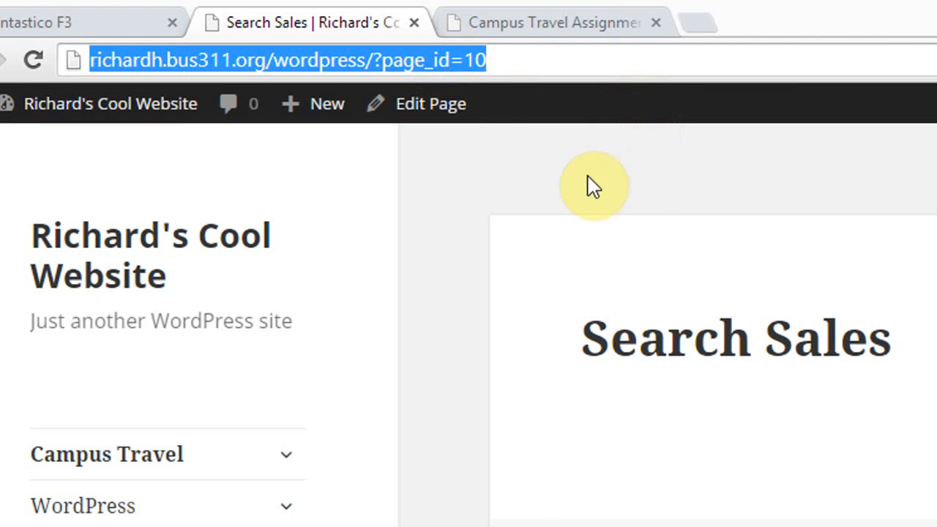
pyautogui.moveTo(495, 163)
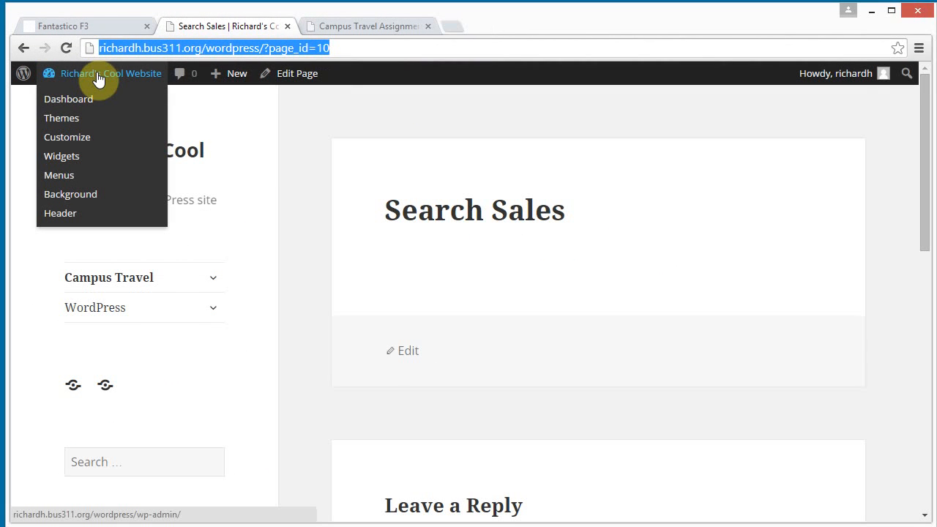
# In Settings > Permalinks, select the Post name structure and save the change.
pyautogui.click(67, 98)
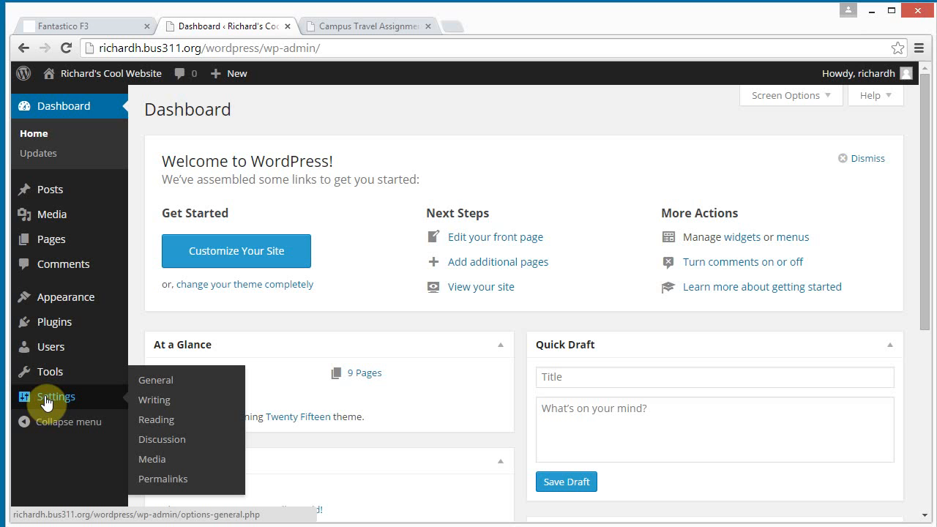
pyautogui.moveTo(152, 445)
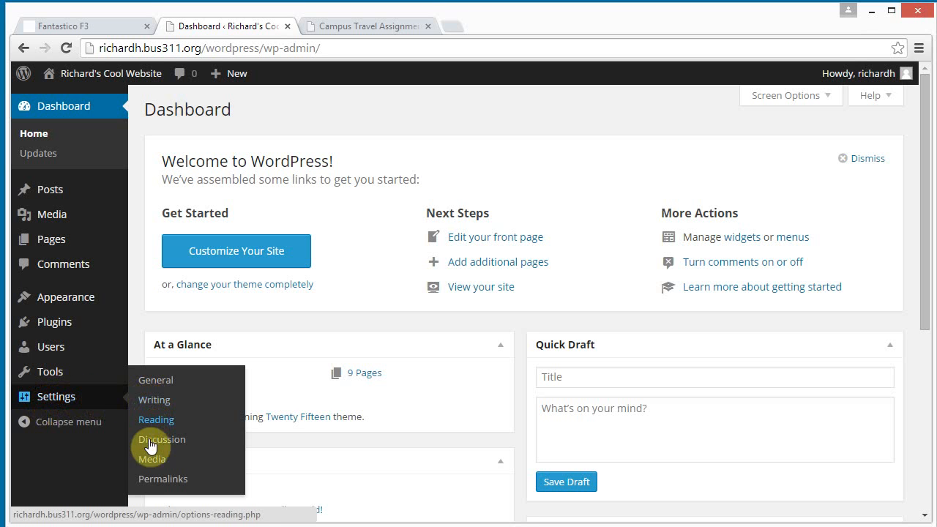
pyautogui.moveTo(152, 478)
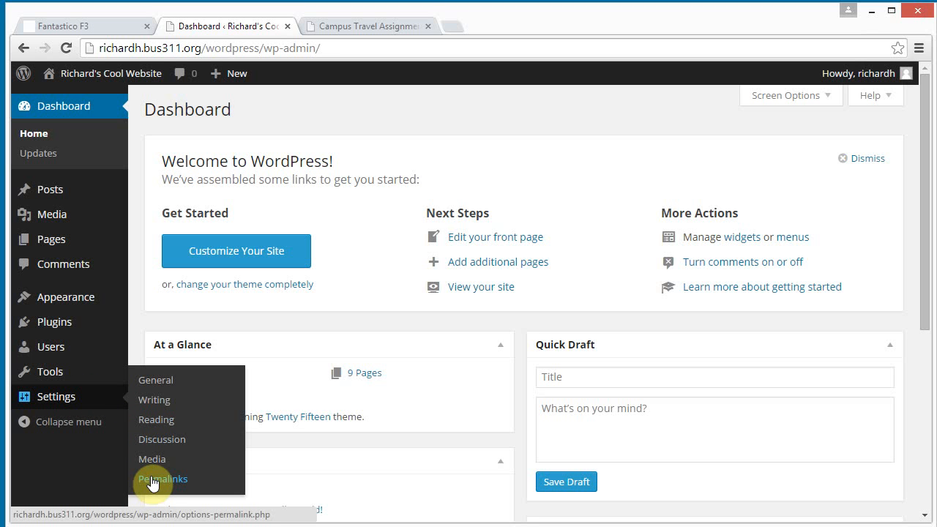
pyautogui.click(163, 477)
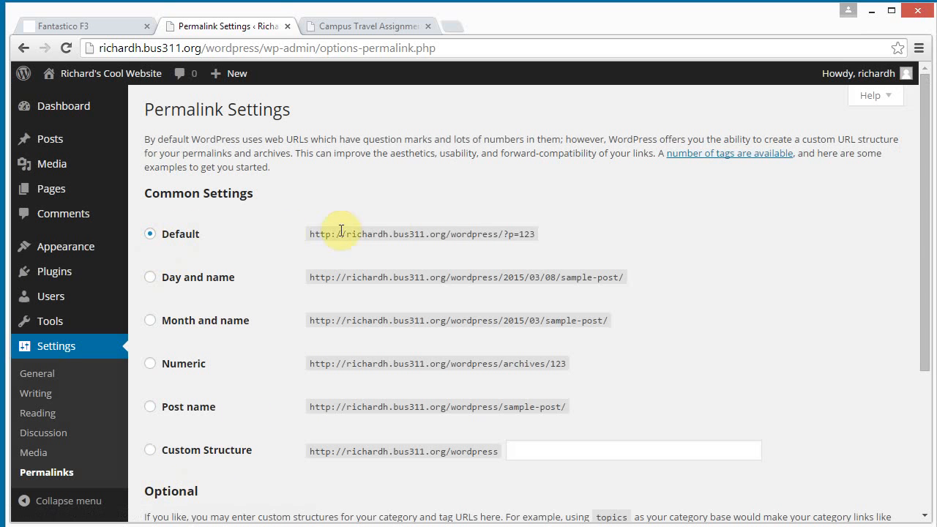
pyautogui.moveTo(530, 246)
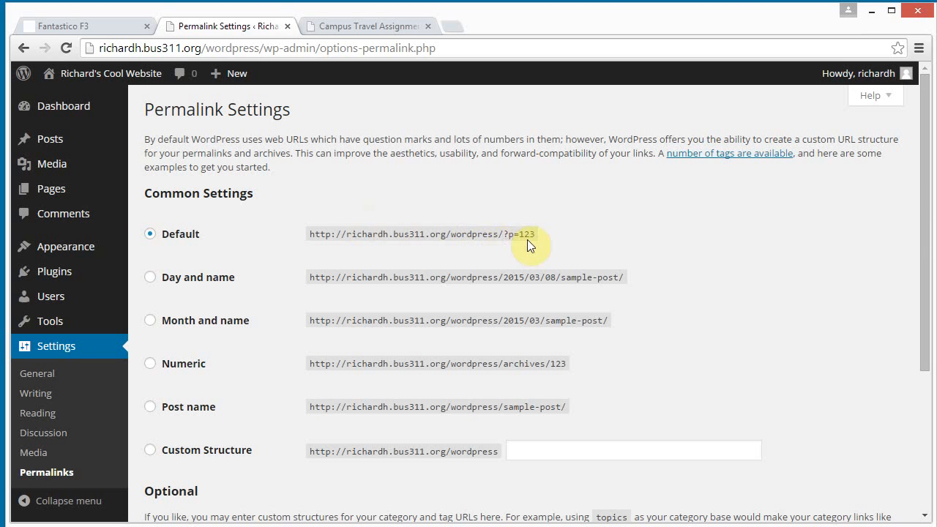
pyautogui.moveTo(928, 220)
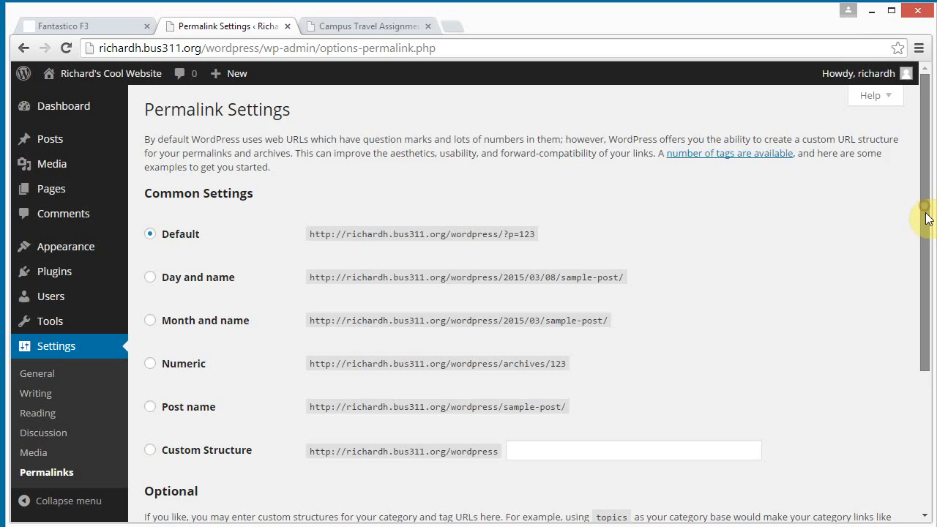
pyautogui.scroll(-3)
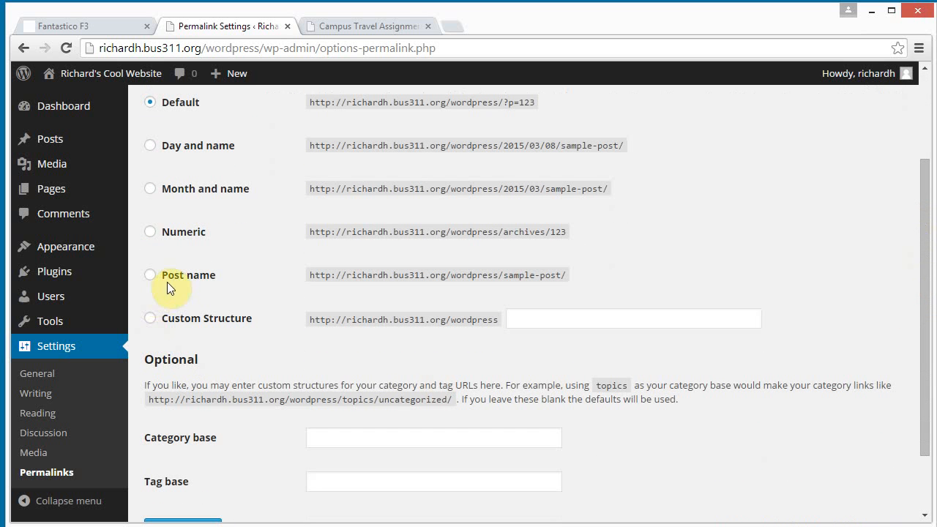
pyautogui.click(150, 276)
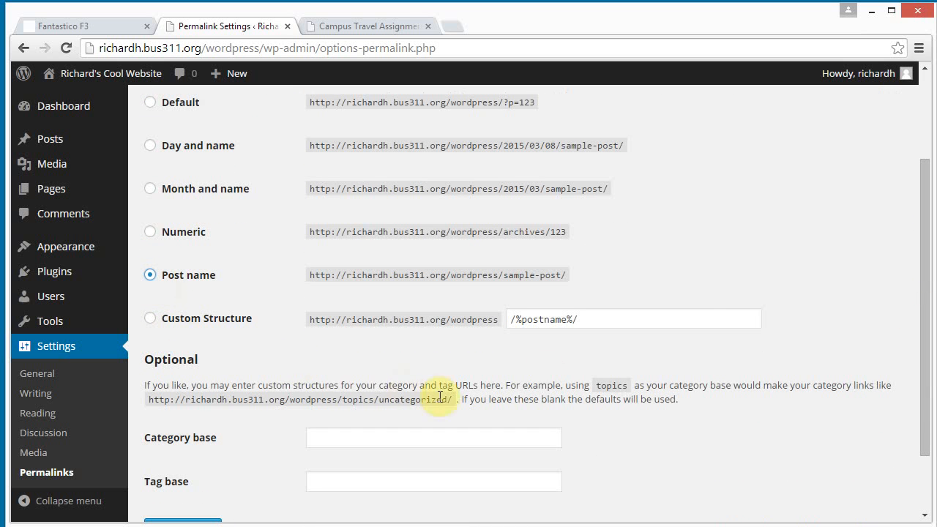
pyautogui.scroll(-3)
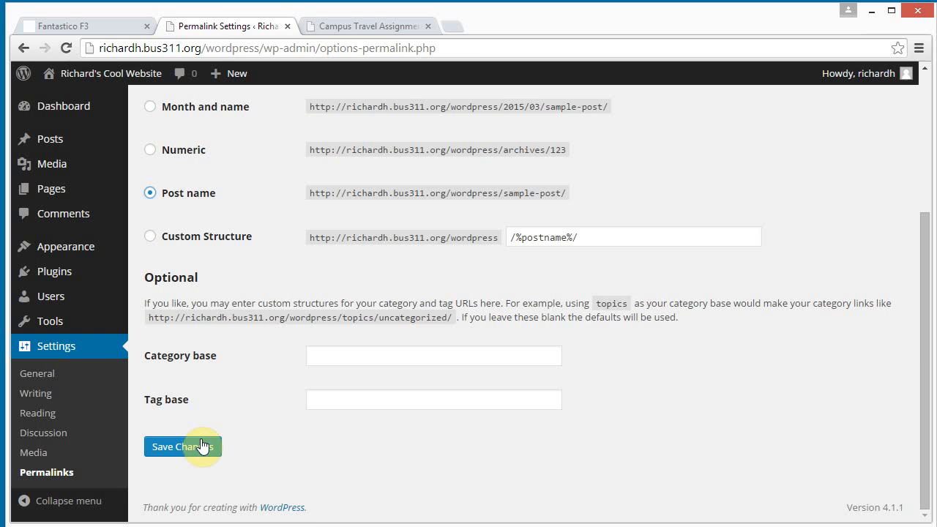
pyautogui.click(183, 446)
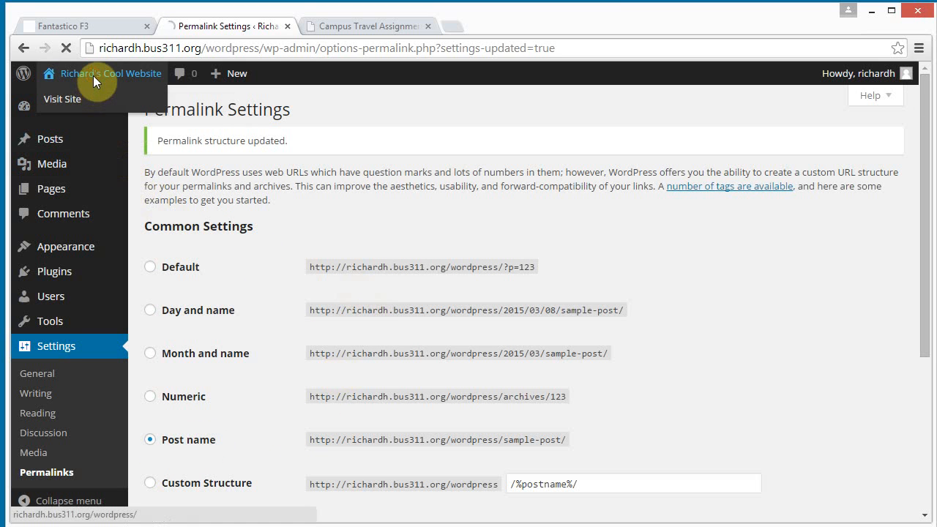
# Visit the live site and open Agent Bookings and Database Tables at their new post-name addresses.
pyautogui.click(62, 100)
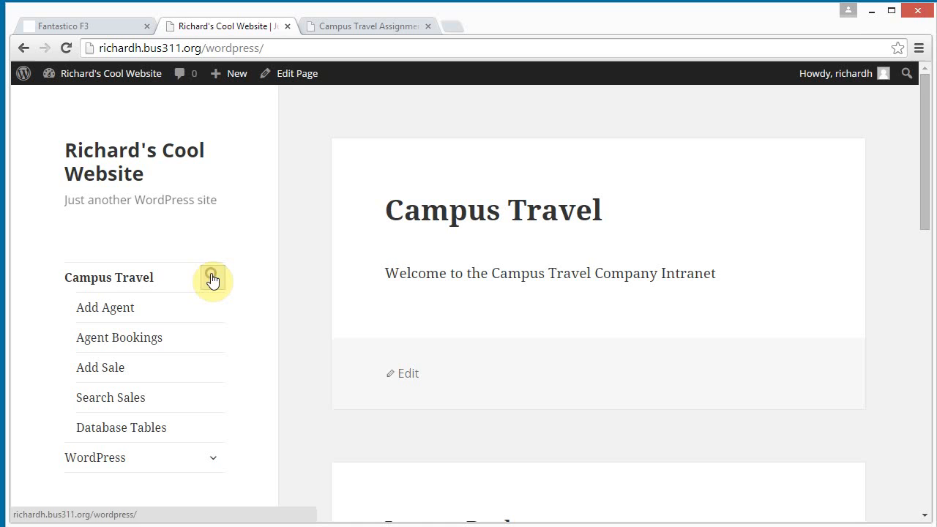
pyautogui.click(120, 336)
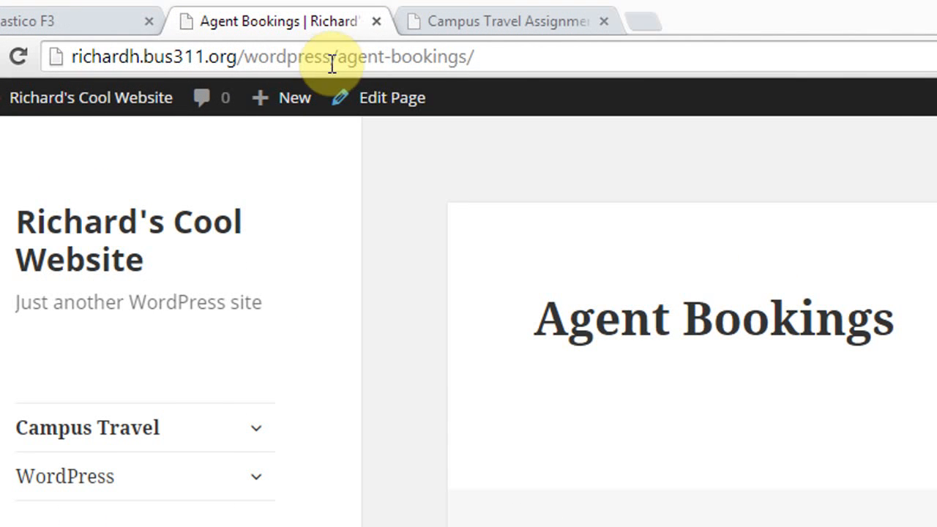
pyautogui.click(271, 57)
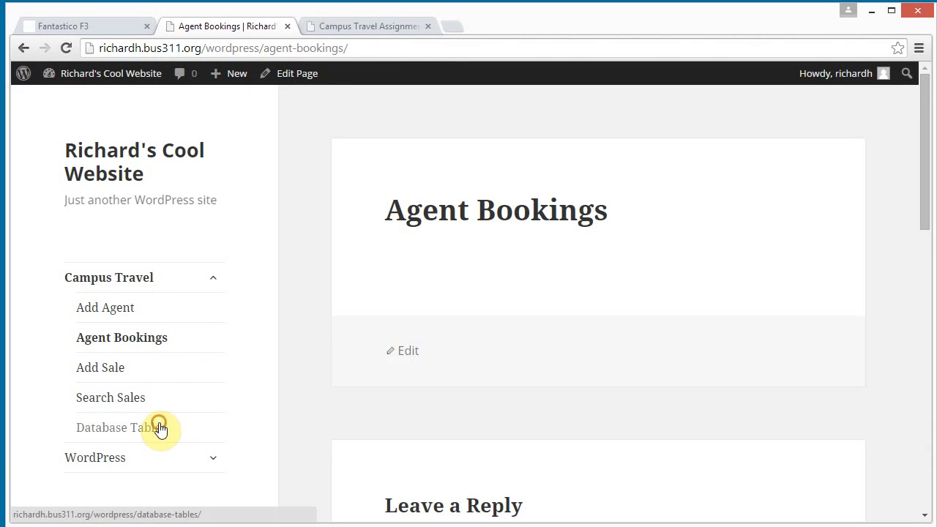
pyautogui.click(114, 428)
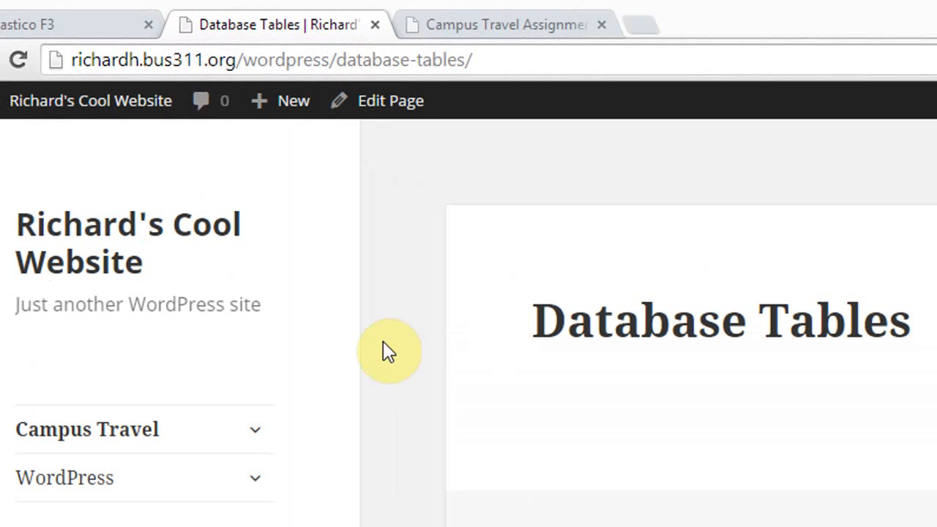
pyautogui.moveTo(150, 223)
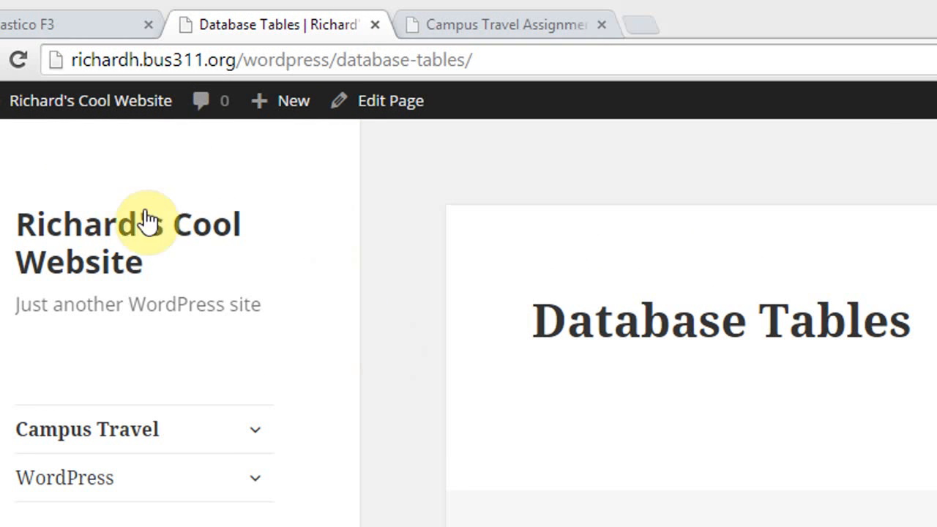
pyautogui.click(505, 24)
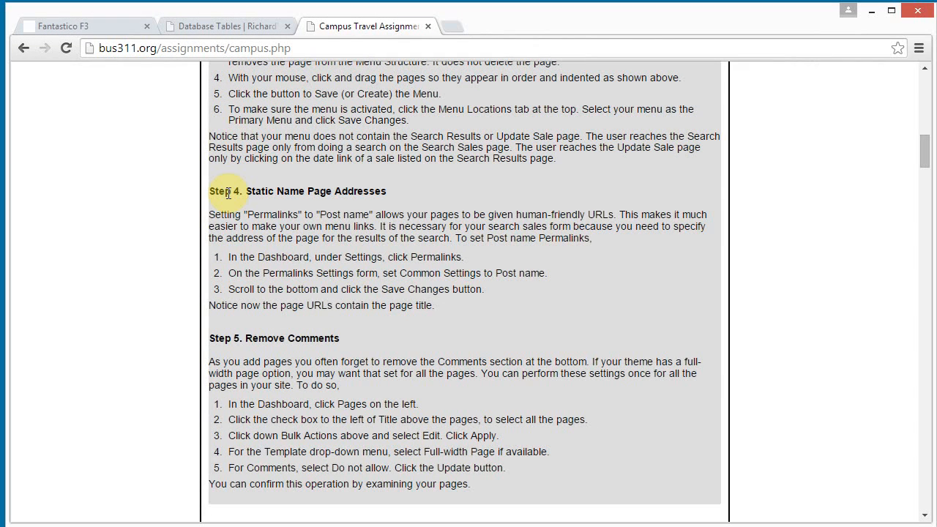
pyautogui.moveTo(831, 208)
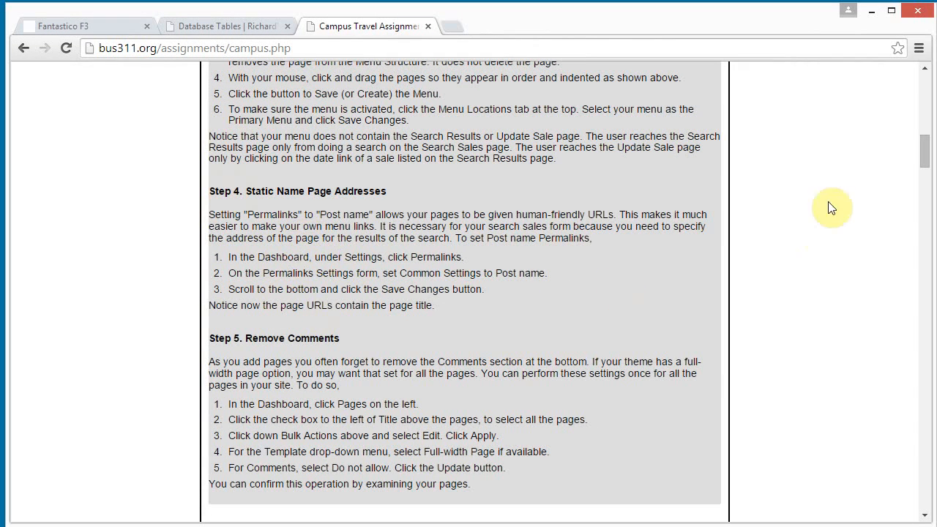
pyautogui.scroll(-3)
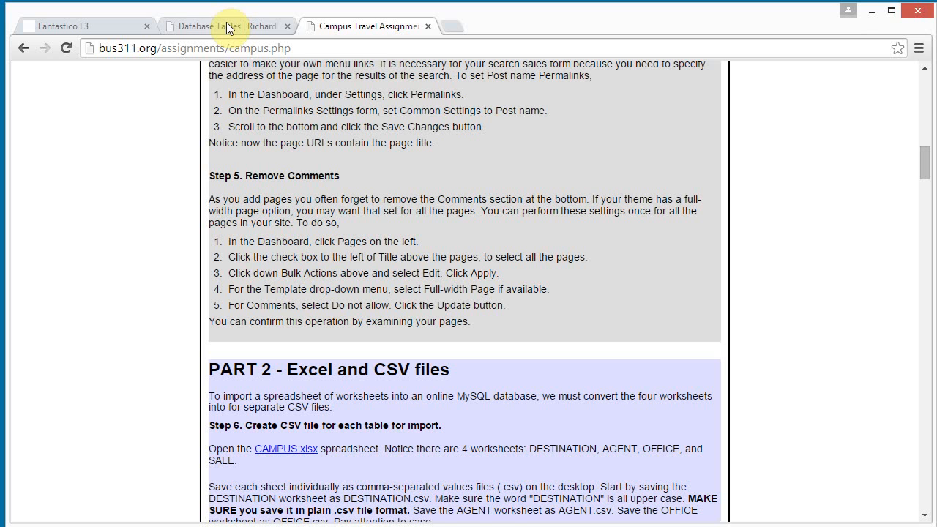
pyautogui.click(227, 27)
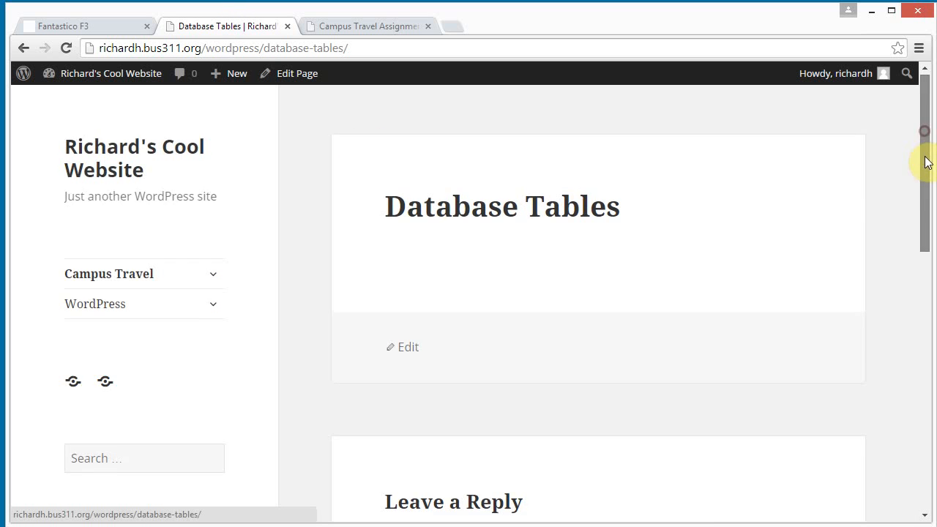
pyautogui.scroll(-3)
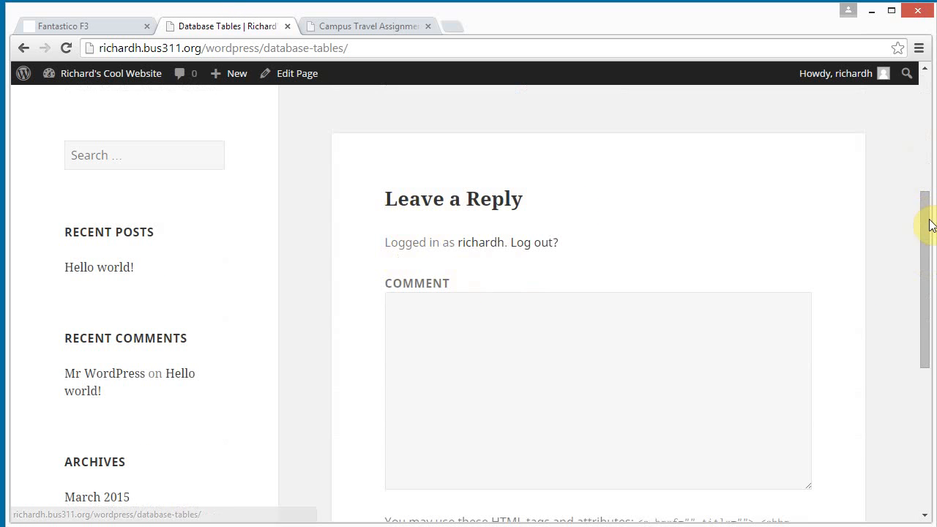
pyautogui.scroll(3)
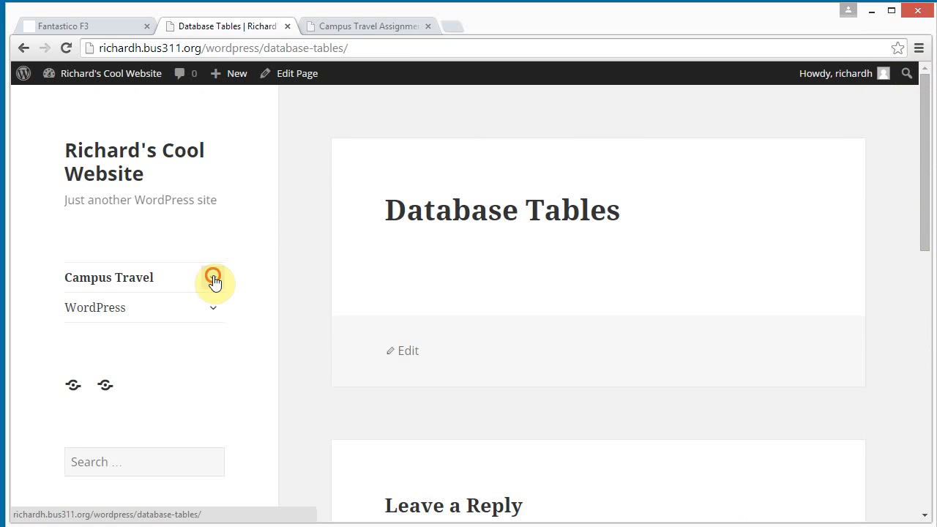
# Navigate to the Add Agent page under Campus Travel and start editing it.
pyautogui.click(215, 284)
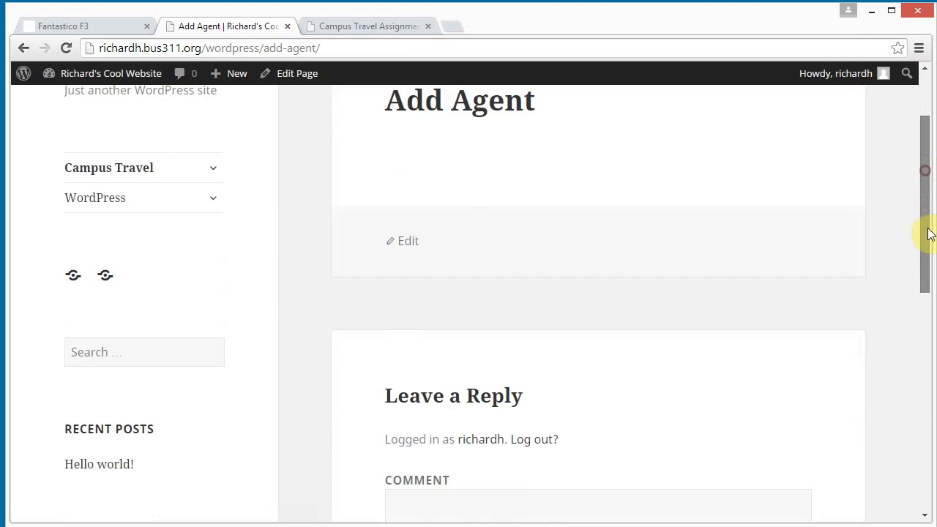
pyautogui.scroll(3)
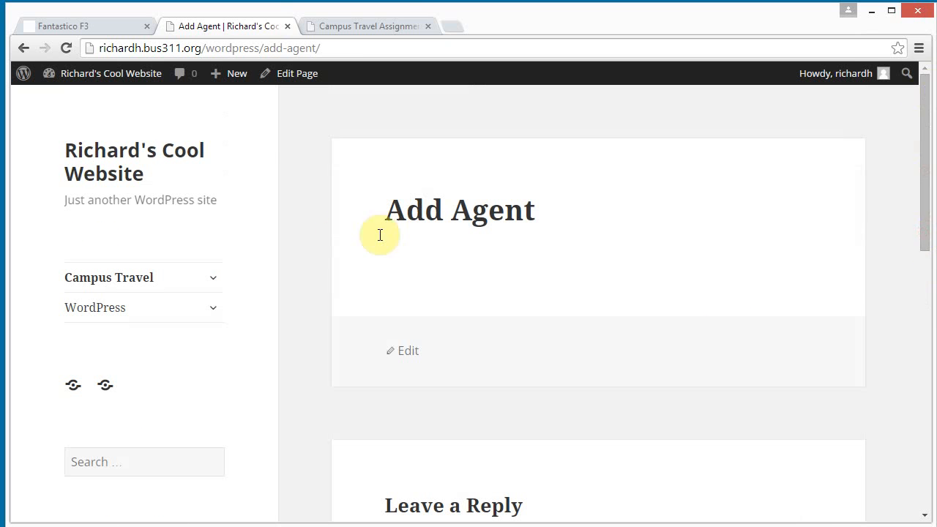
pyautogui.moveTo(287, 115)
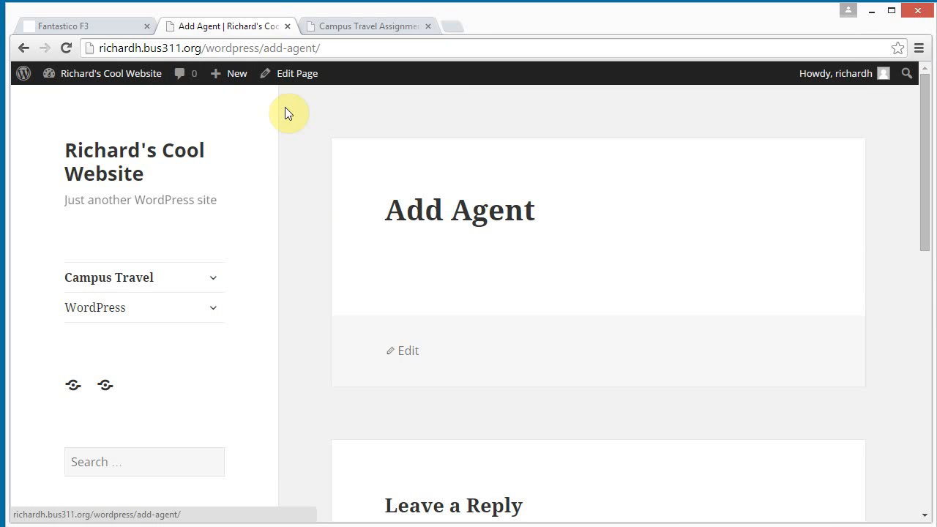
pyautogui.moveTo(316, 118)
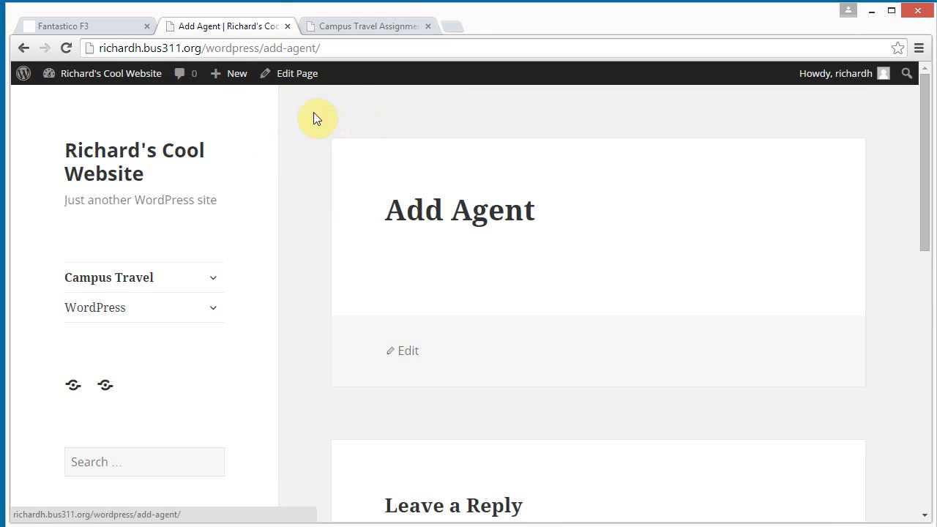
pyautogui.moveTo(316, 111)
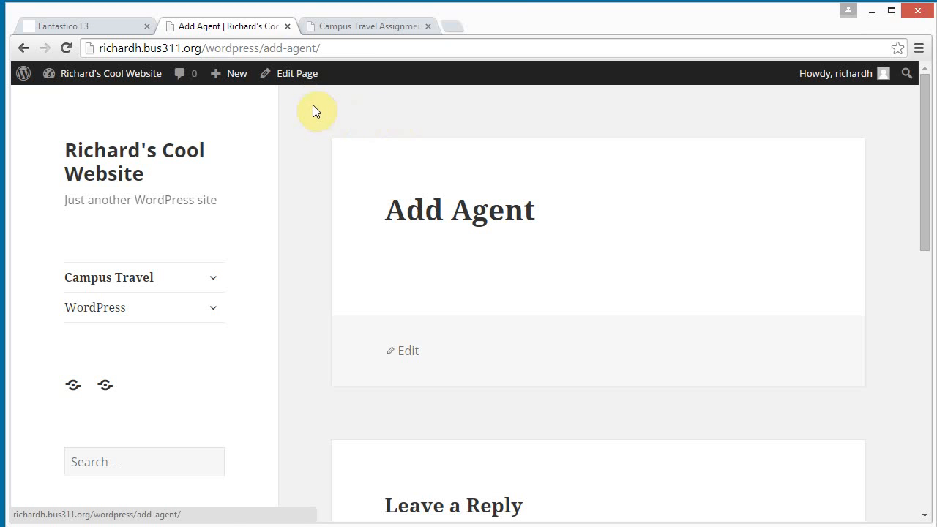
pyautogui.click(295, 73)
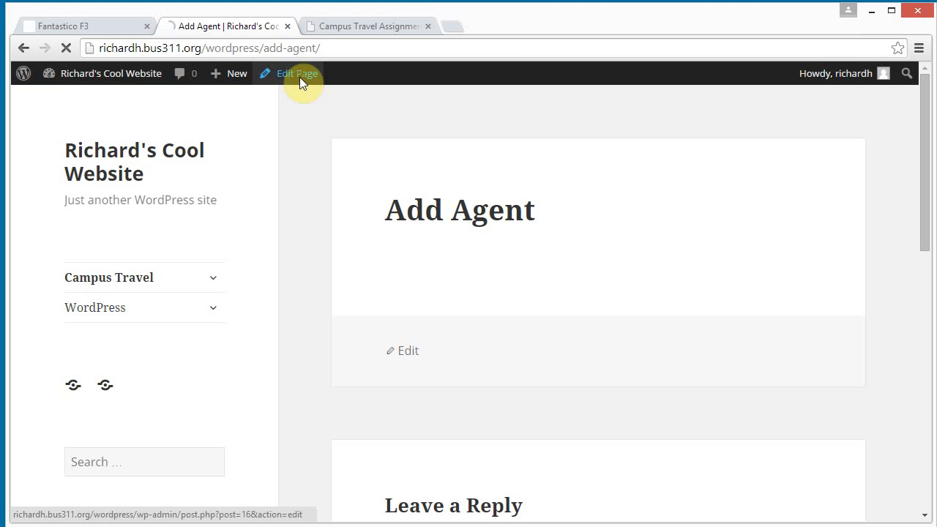
pyautogui.click(295, 73)
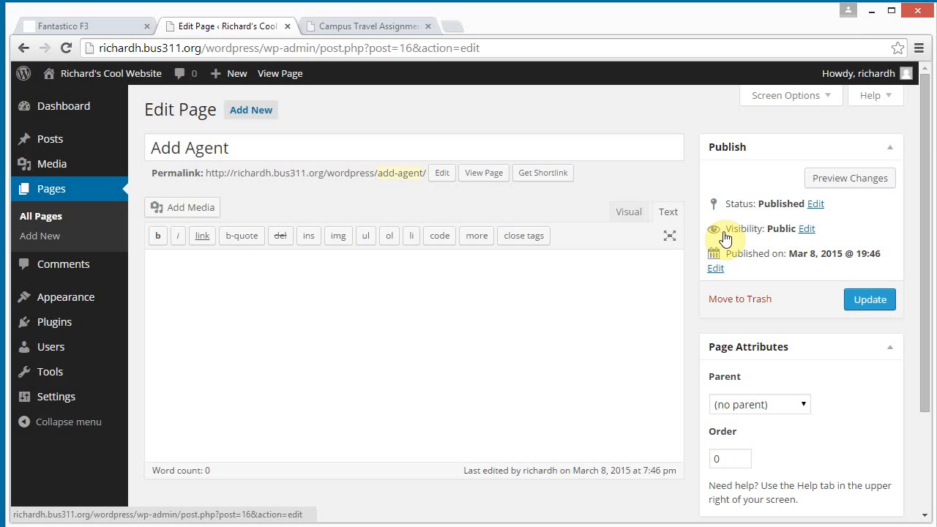
pyautogui.scroll(-3)
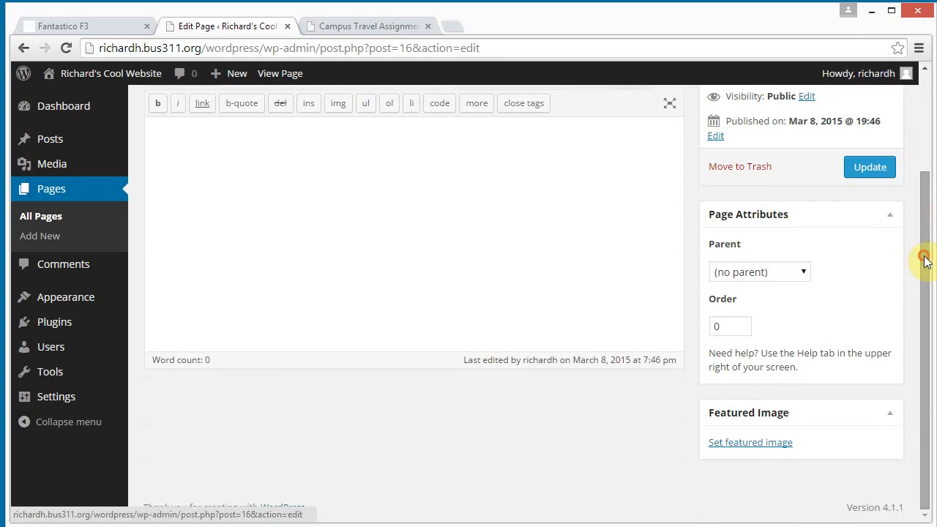
pyautogui.moveTo(152, 427)
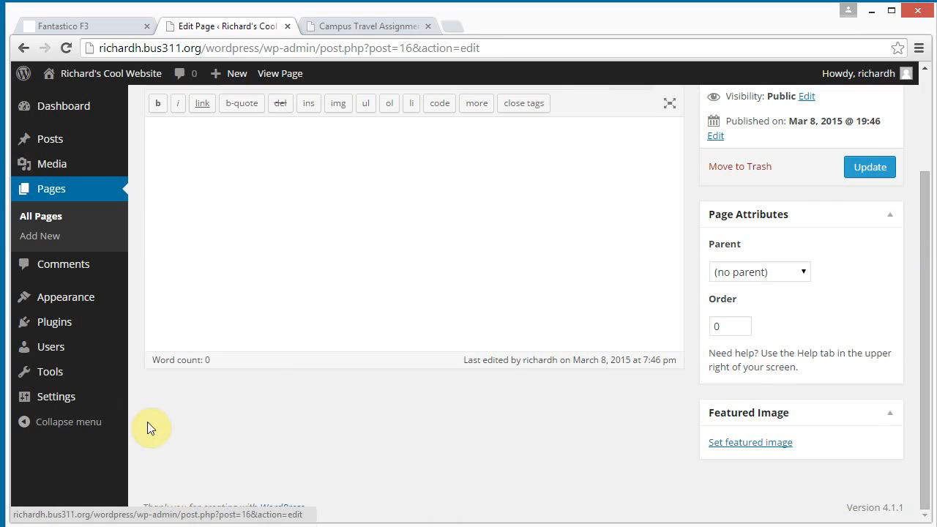
pyautogui.moveTo(266, 416)
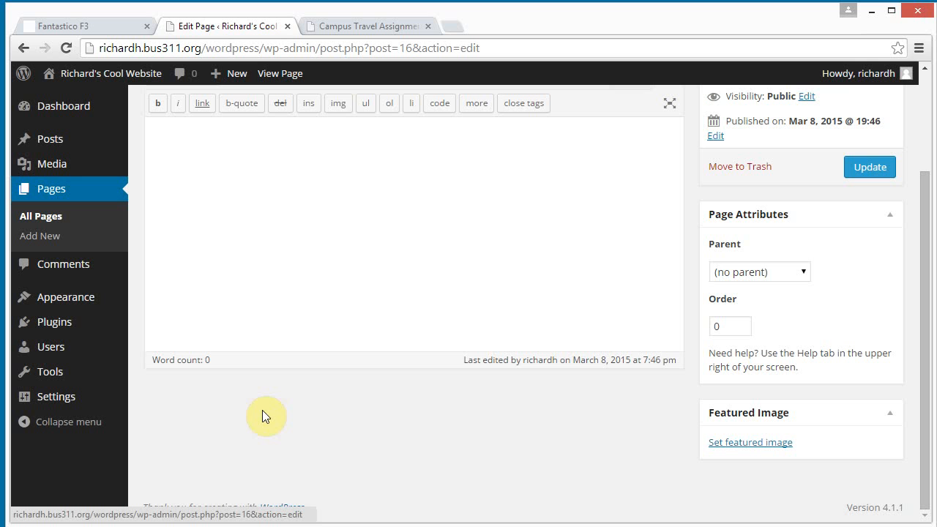
pyautogui.moveTo(925, 284)
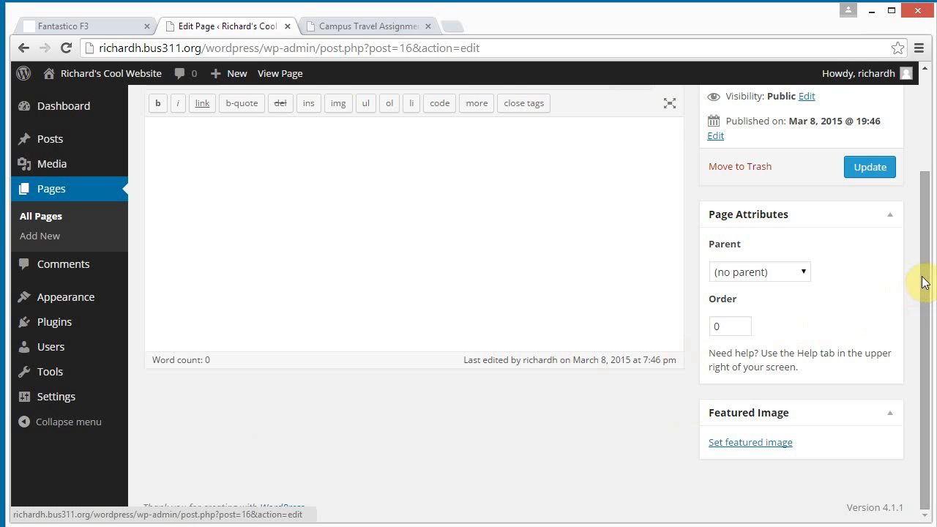
pyautogui.scroll(3)
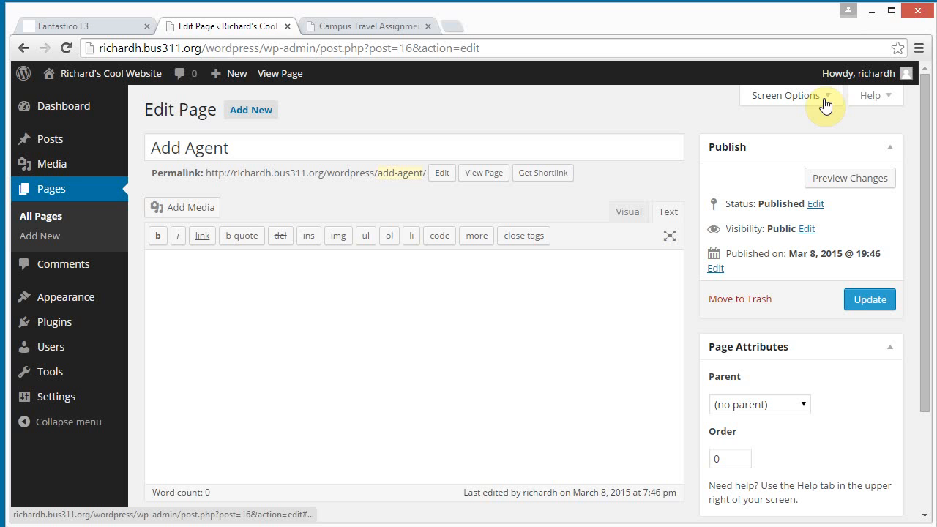
# Show the Discussion box via Screen Options on the Add Agent editor.
pyautogui.click(785, 95)
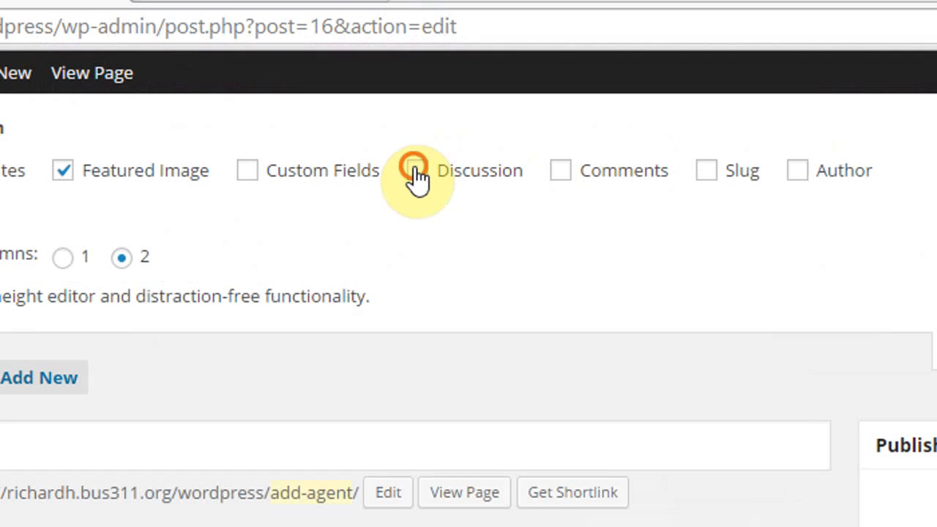
pyautogui.click(415, 170)
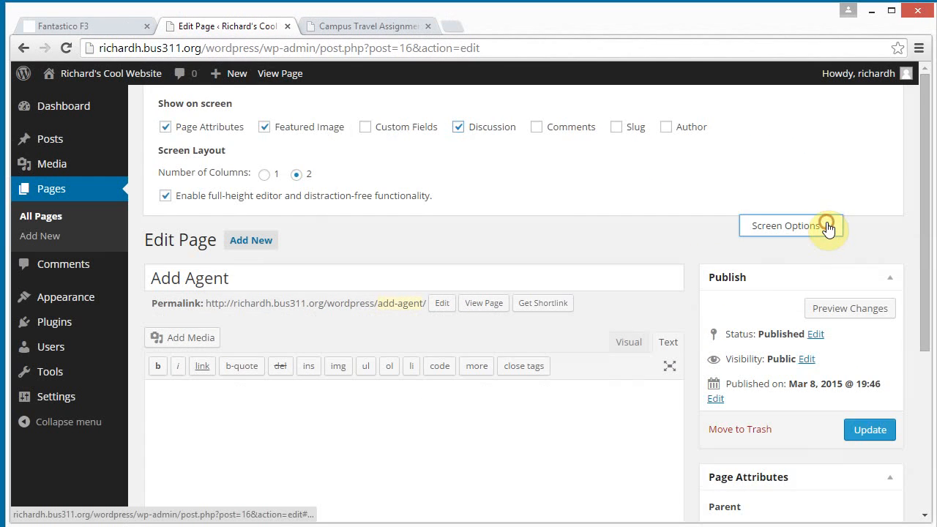
pyautogui.click(788, 225)
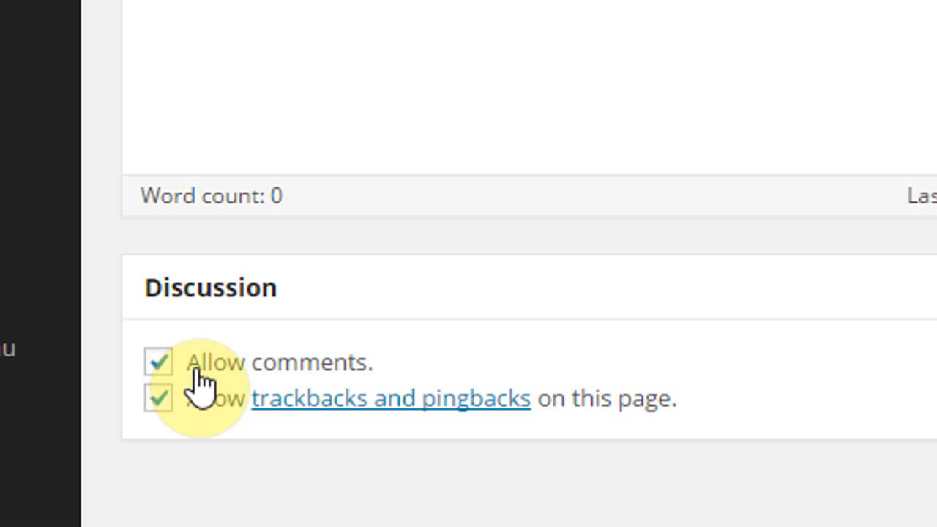
# Untick Allow comments for the Add Agent page and update it.
pyautogui.click(158, 362)
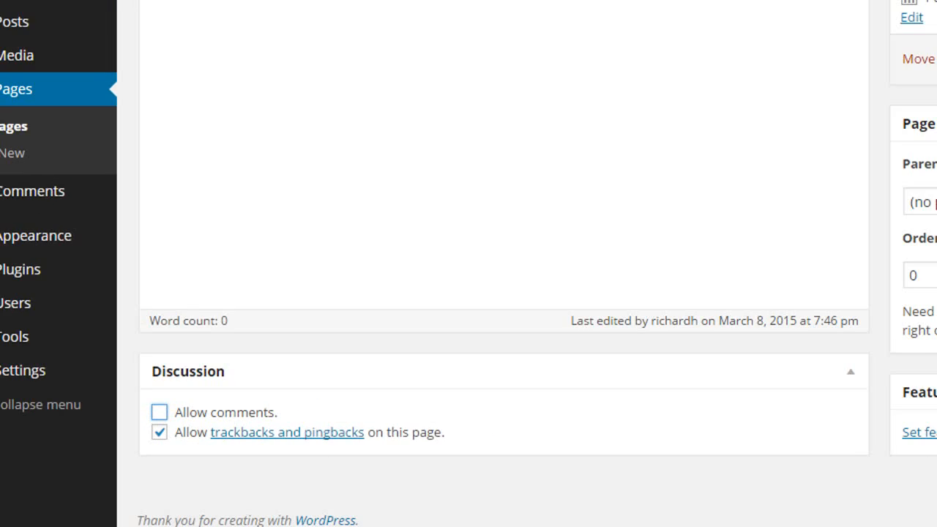
pyautogui.click(869, 166)
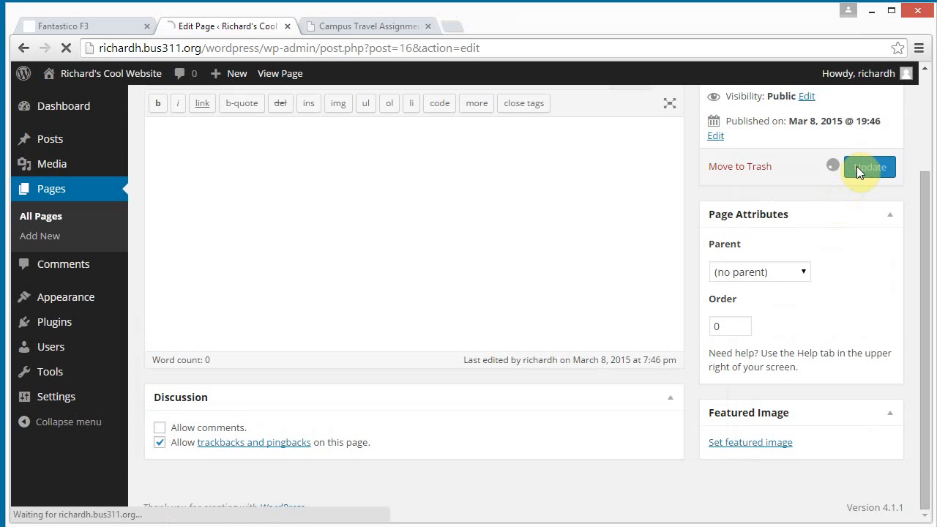
pyautogui.click(869, 166)
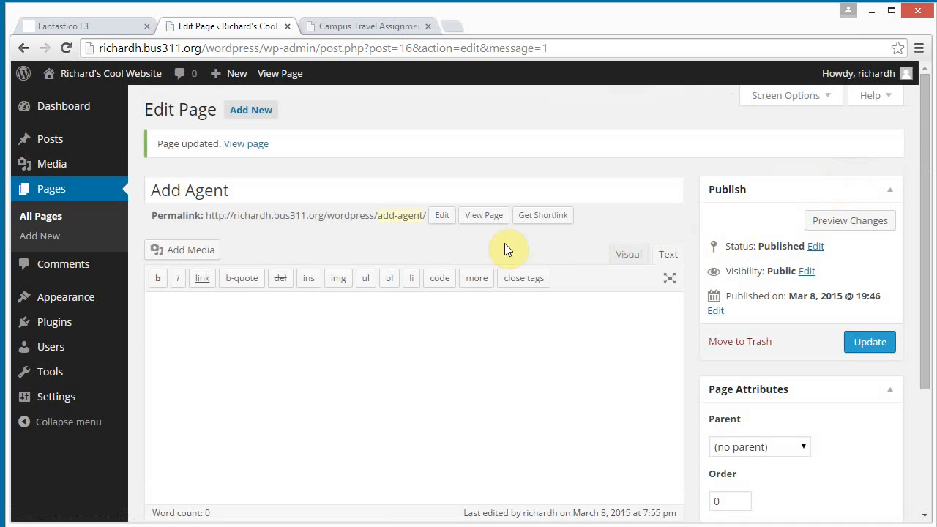
# View the live Campus Travel page, then return to the admin Dashboard.
pyautogui.click(281, 73)
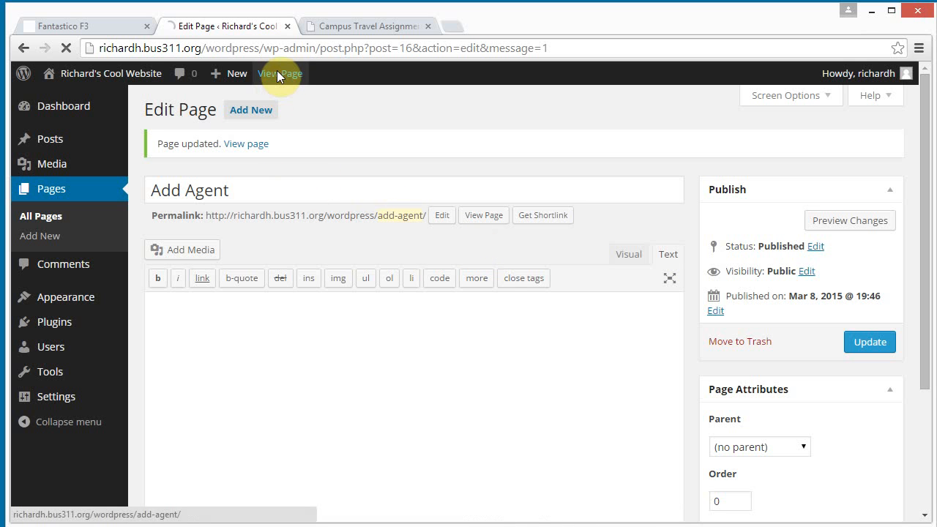
pyautogui.click(279, 73)
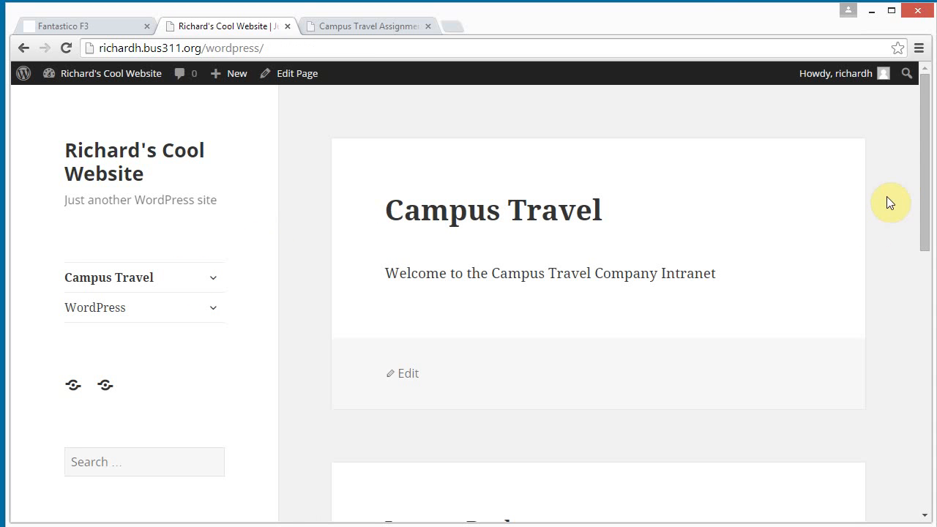
pyautogui.scroll(-3)
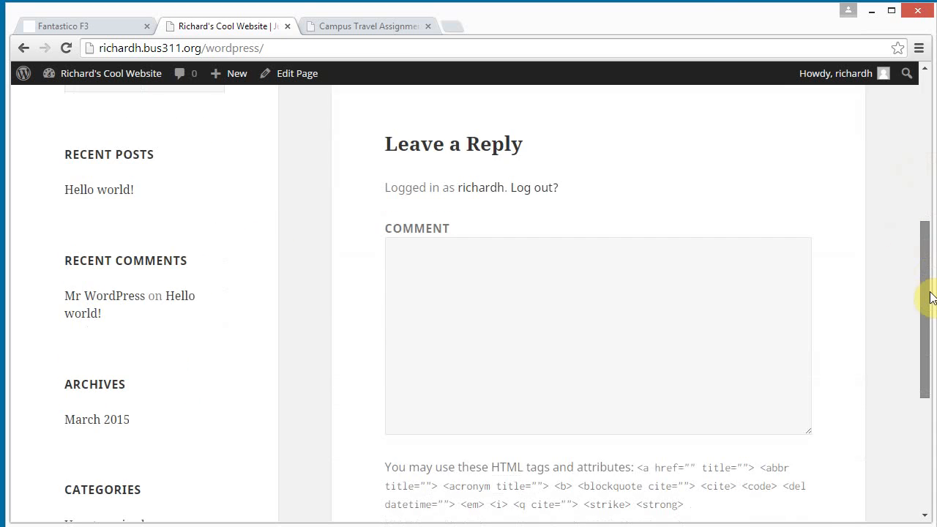
pyautogui.click(111, 74)
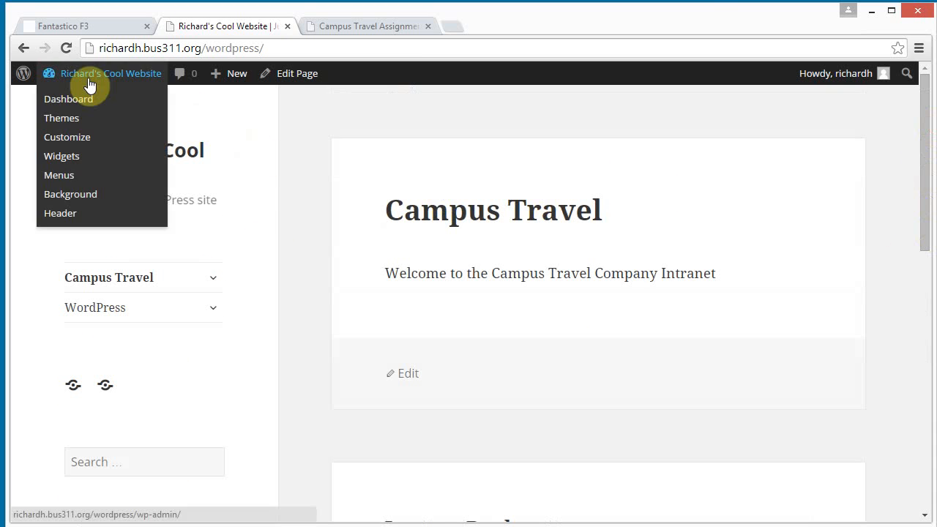
pyautogui.click(67, 99)
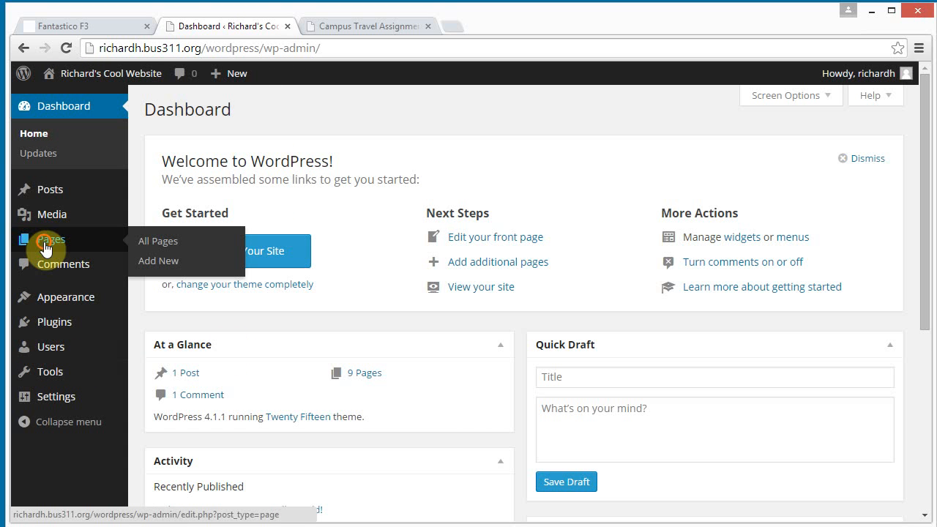
# In All Pages, select all nine pages and apply the Edit bulk action.
pyautogui.click(158, 240)
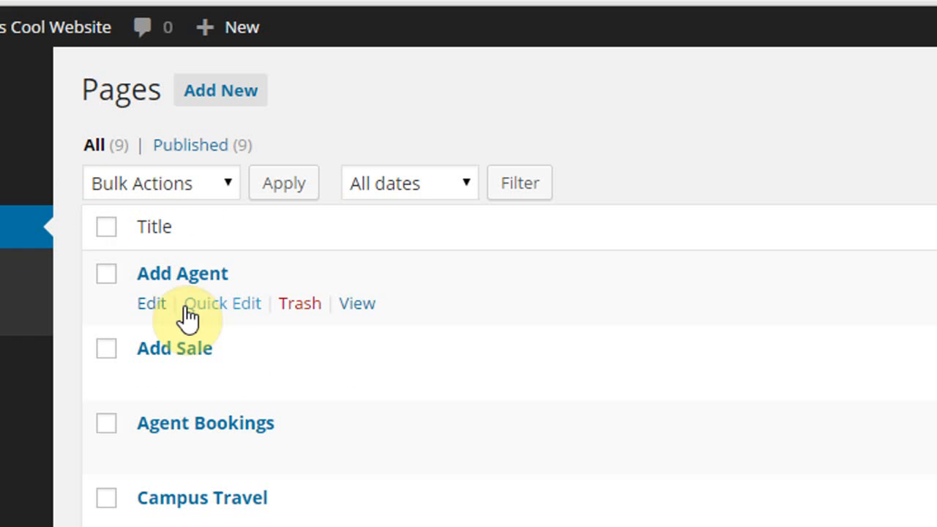
pyautogui.moveTo(108, 236)
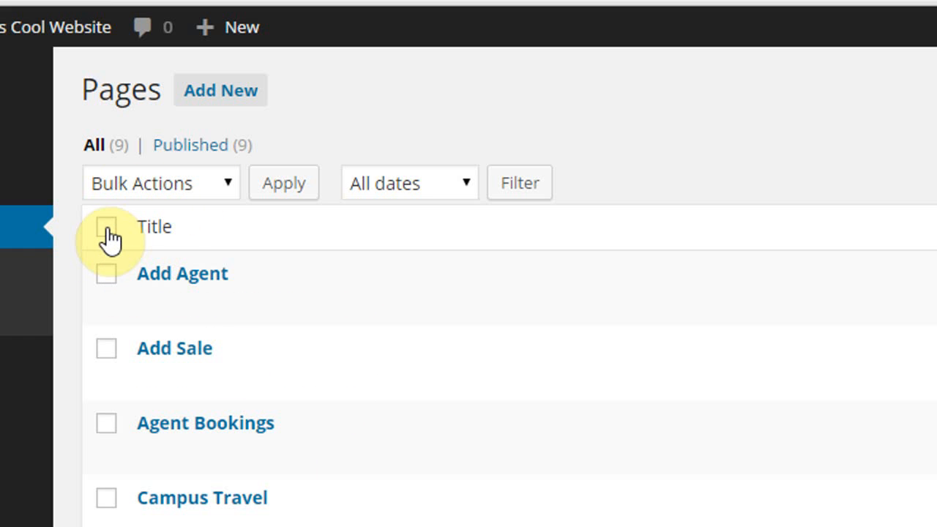
pyautogui.click(105, 225)
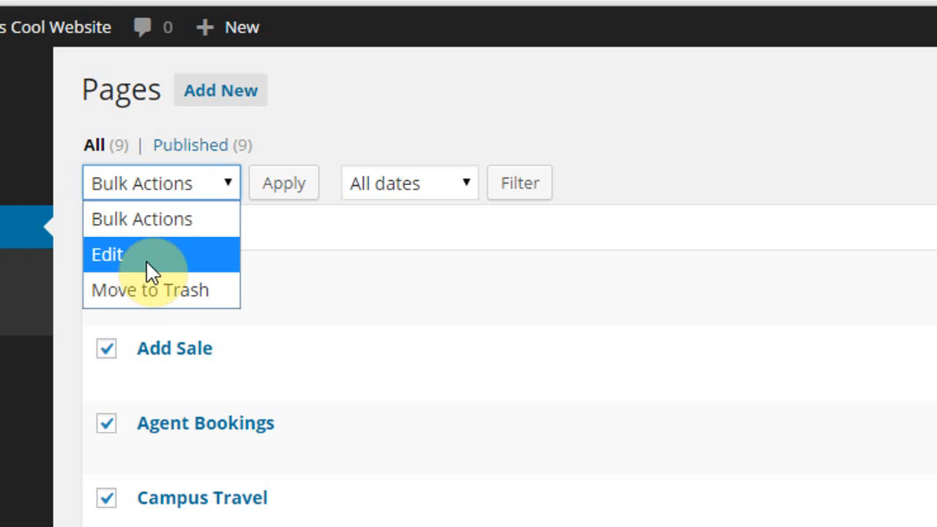
pyautogui.click(107, 255)
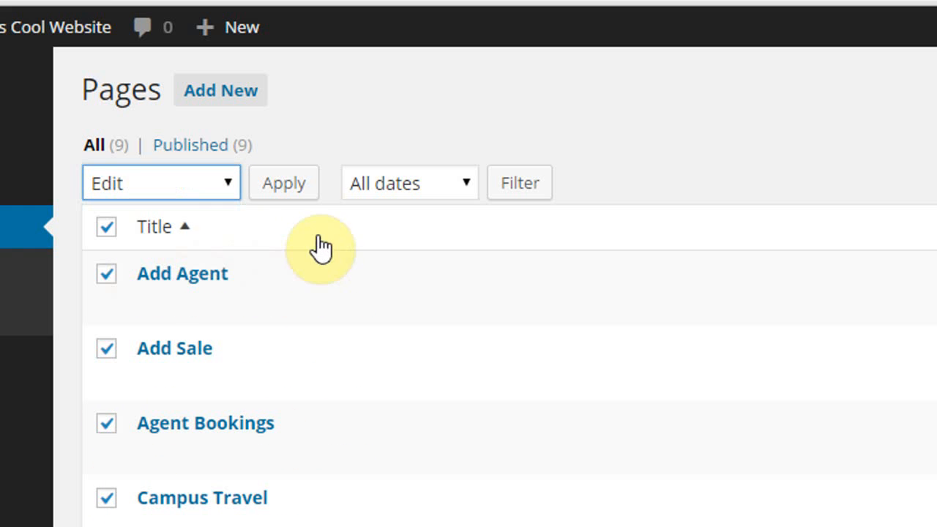
pyautogui.click(284, 182)
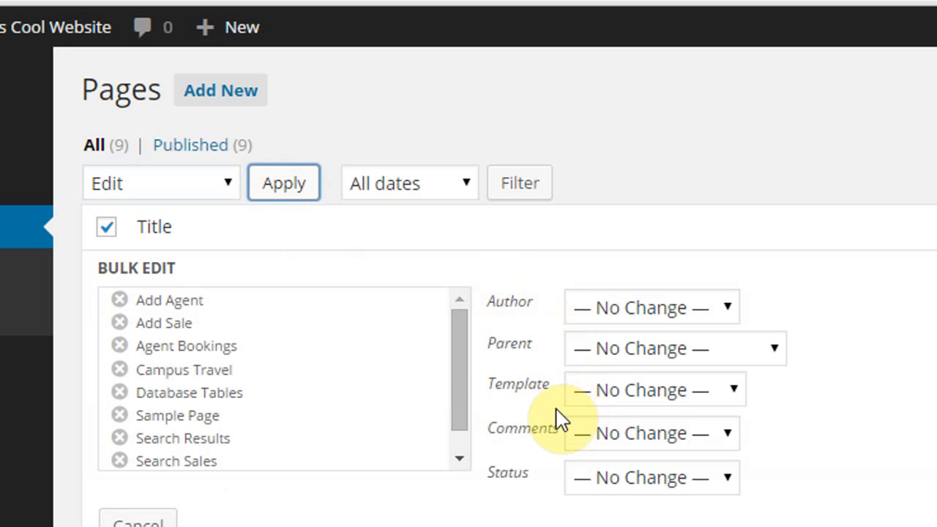
pyautogui.moveTo(147, 451)
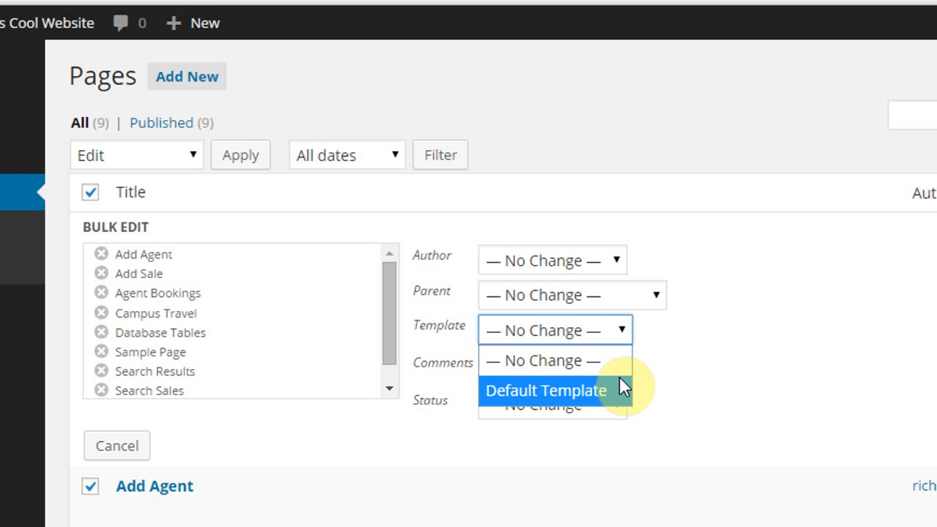
pyautogui.moveTo(711, 384)
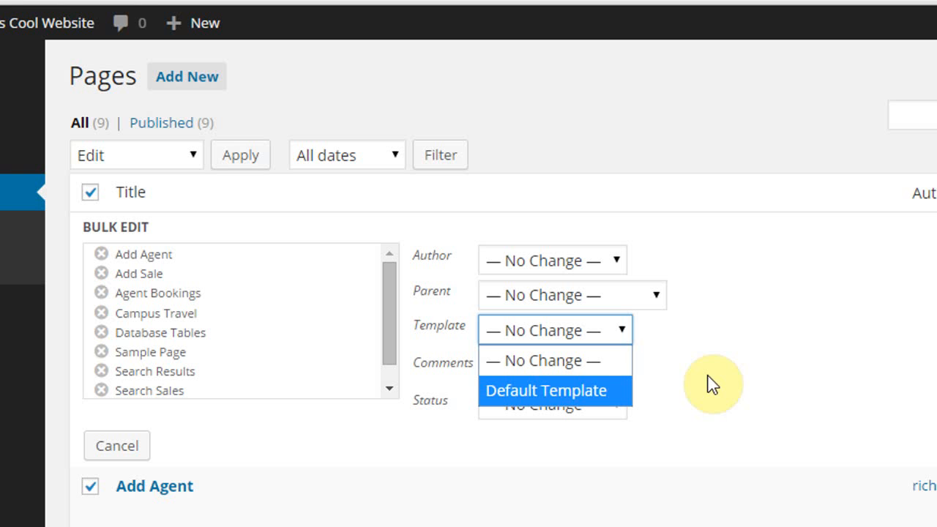
# Set Comments to Do not allow for all nine pages and update them.
pyautogui.click(553, 366)
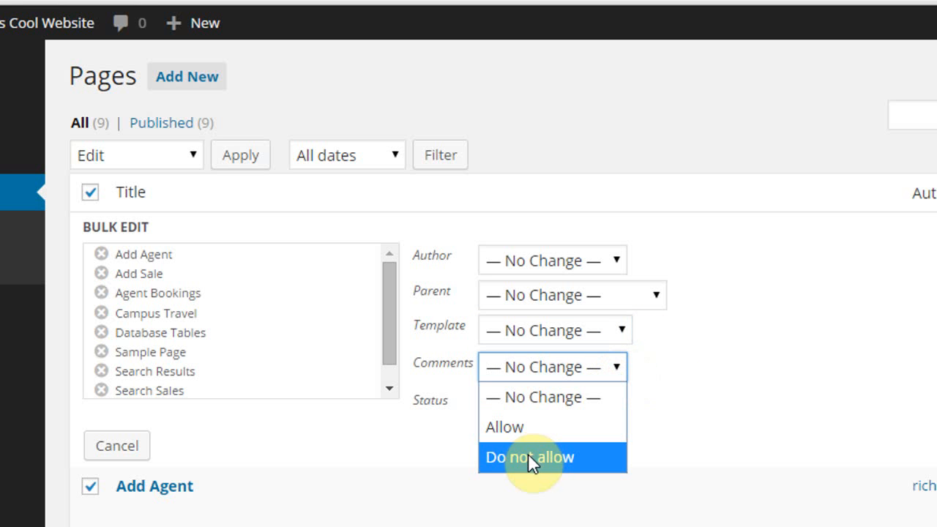
pyautogui.click(529, 456)
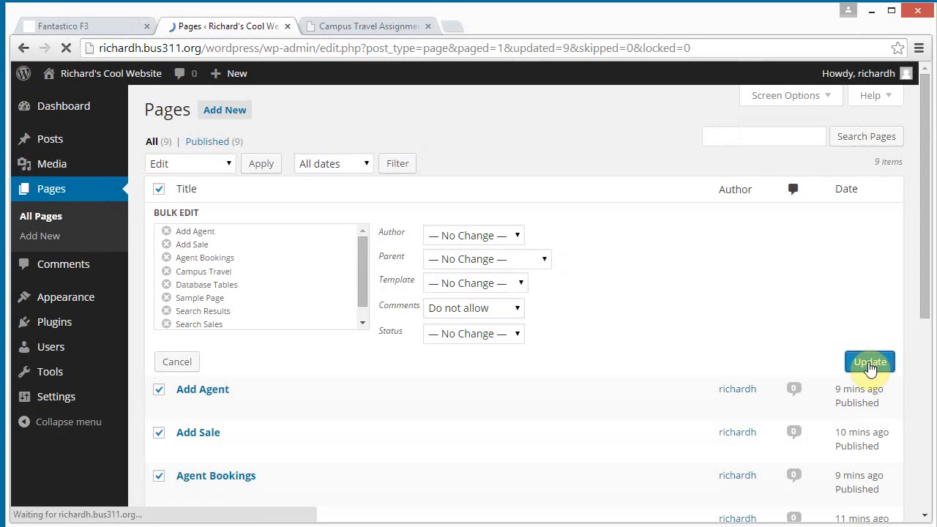
pyautogui.click(870, 362)
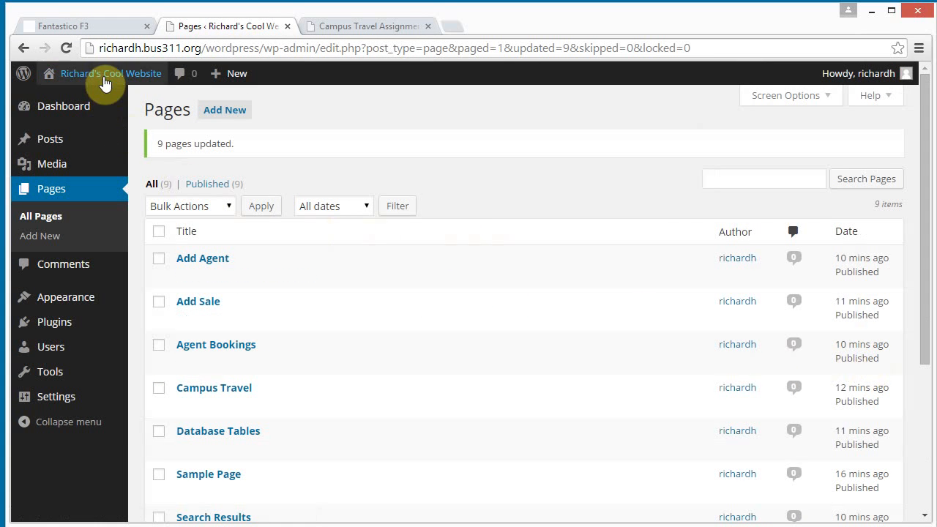
# Visit the live Add Sale page under Campus Travel, then return to the assignment tab.
pyautogui.click(111, 73)
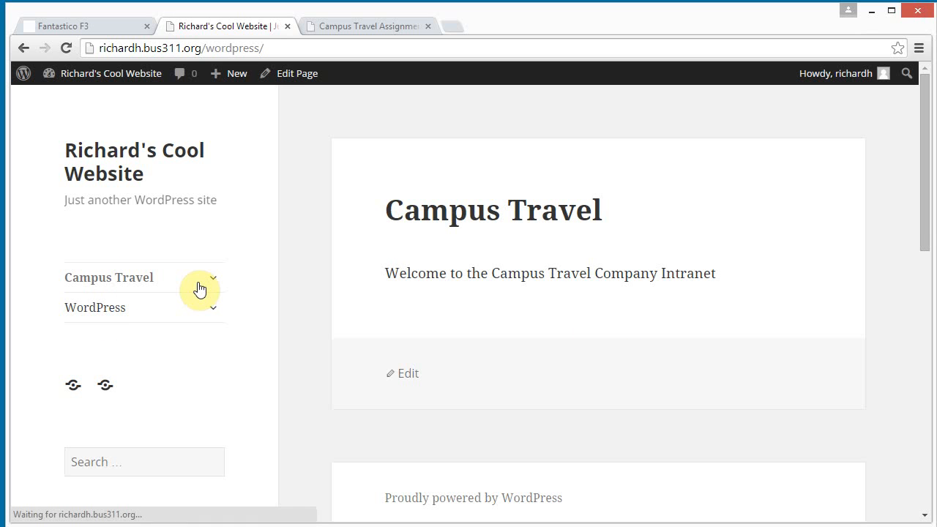
pyautogui.click(212, 277)
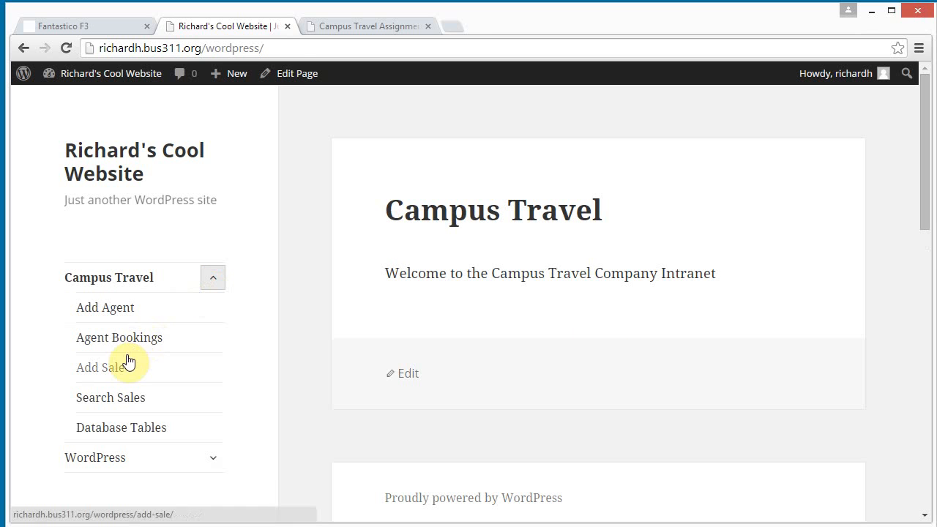
pyautogui.click(100, 366)
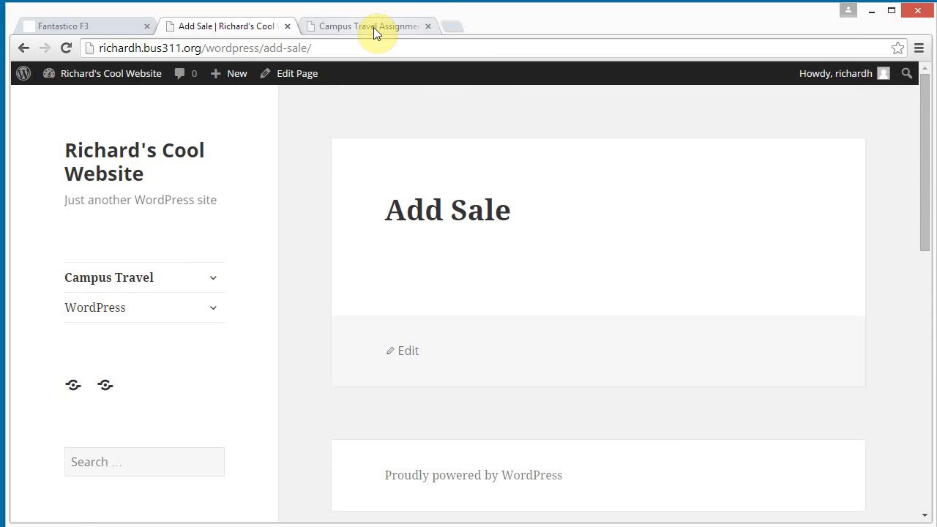
pyautogui.click(365, 26)
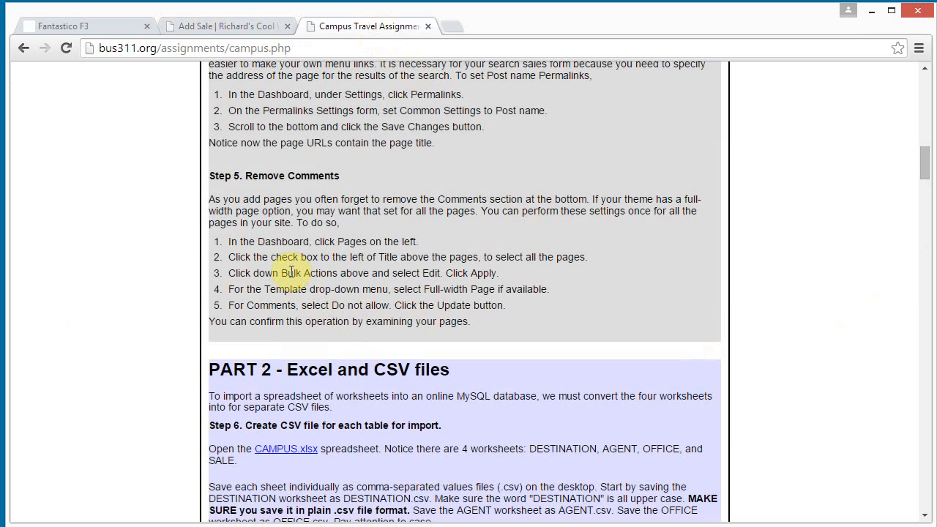